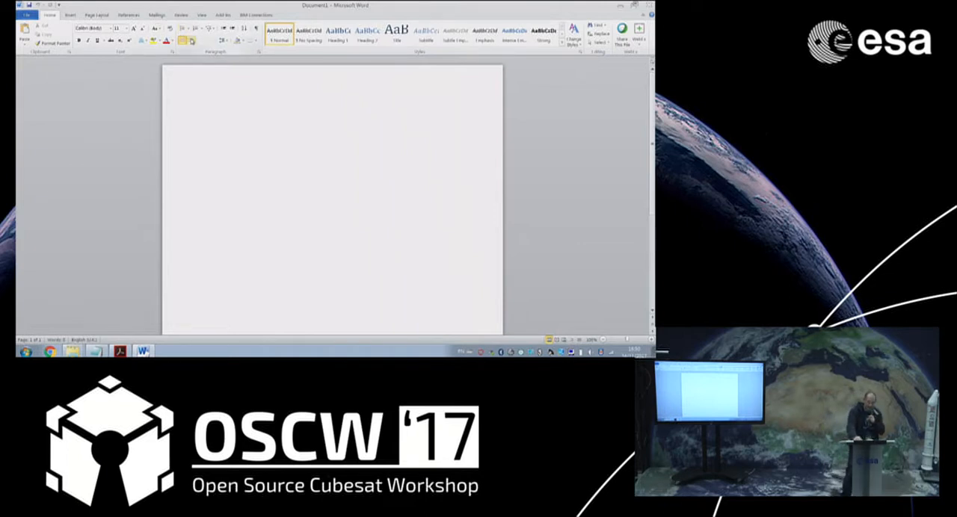
- Centre the first line, start an apology sentence and erase it again
left_click(202, 107)
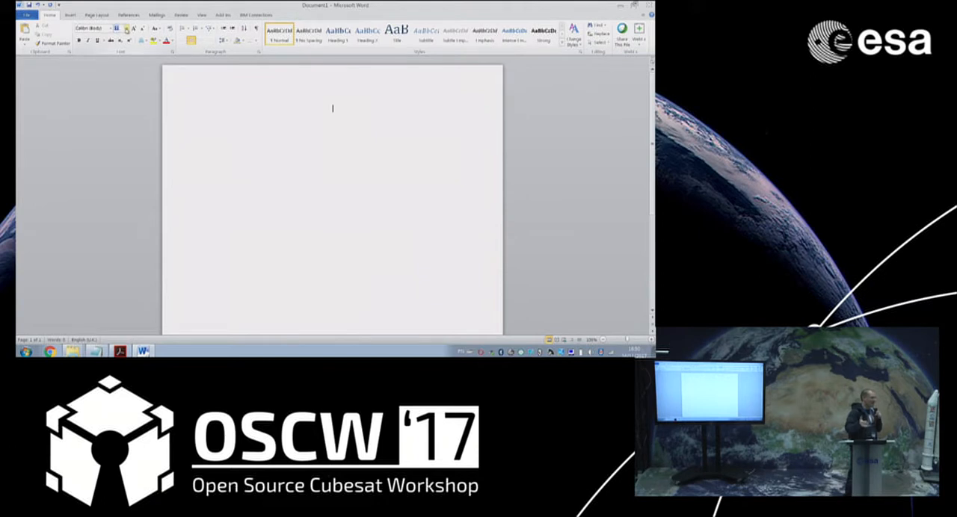
left_click(122, 30)
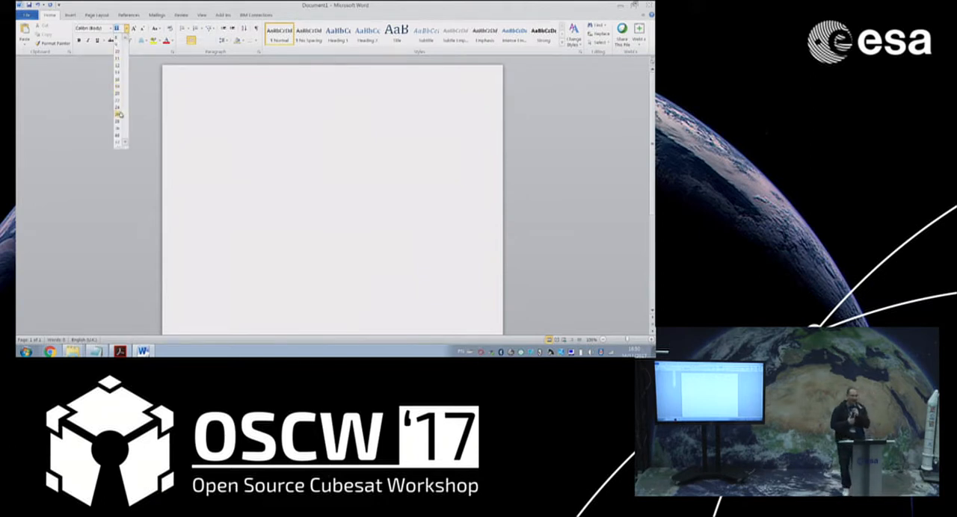
type("Sorry for the MS Wo")
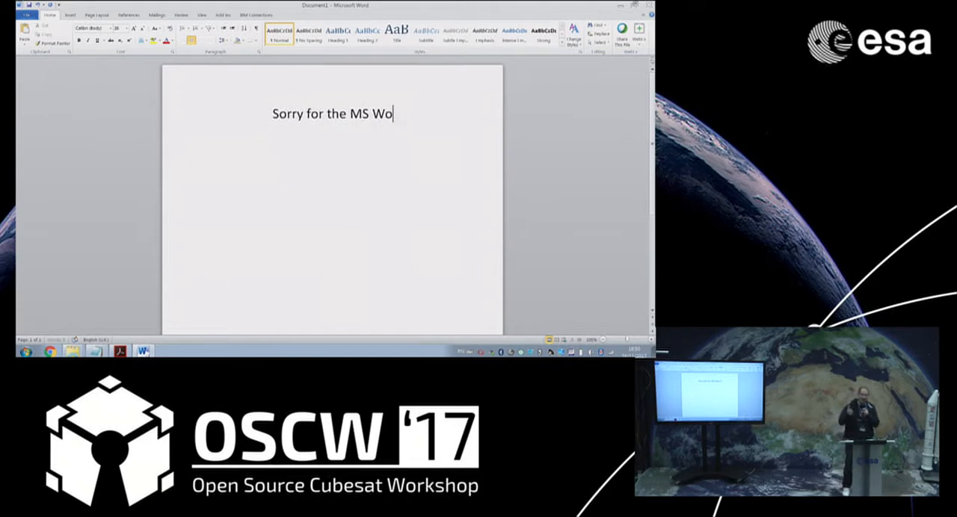
key("BackSpace")
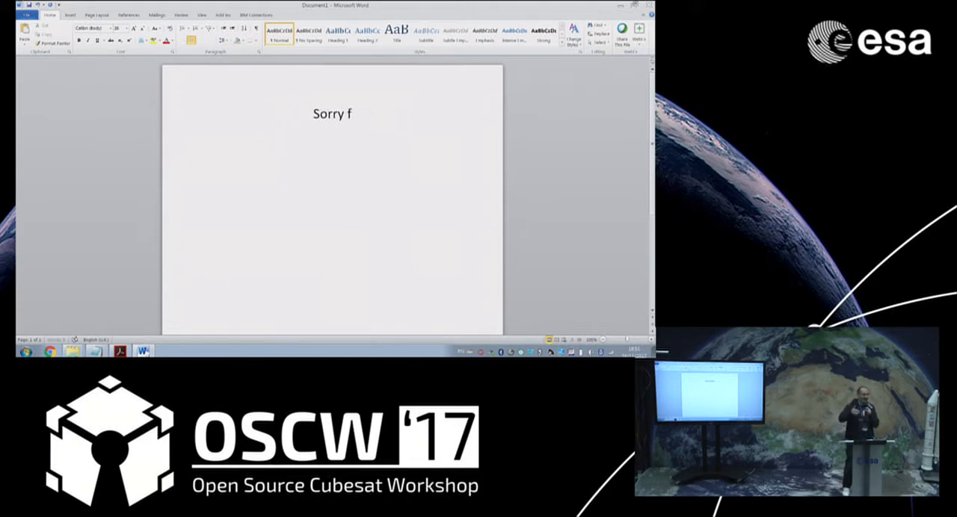
- Write the title 'OSCW'17 Wrap Up', removing a doubled apostrophe
type("os")
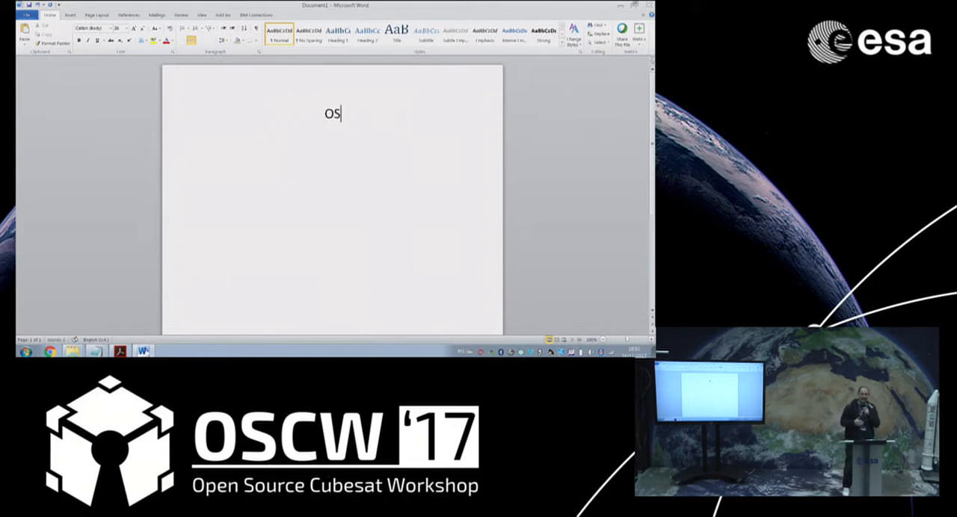
type("CW")
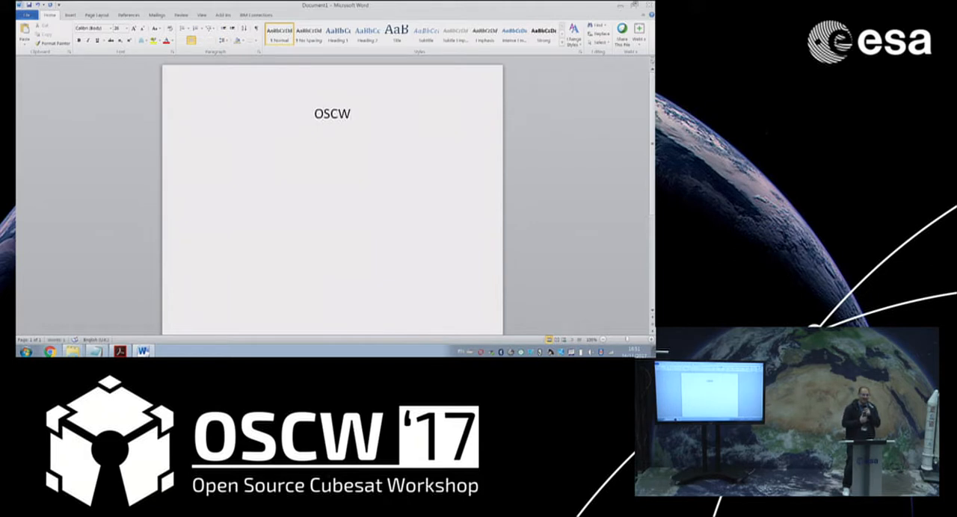
type("''")
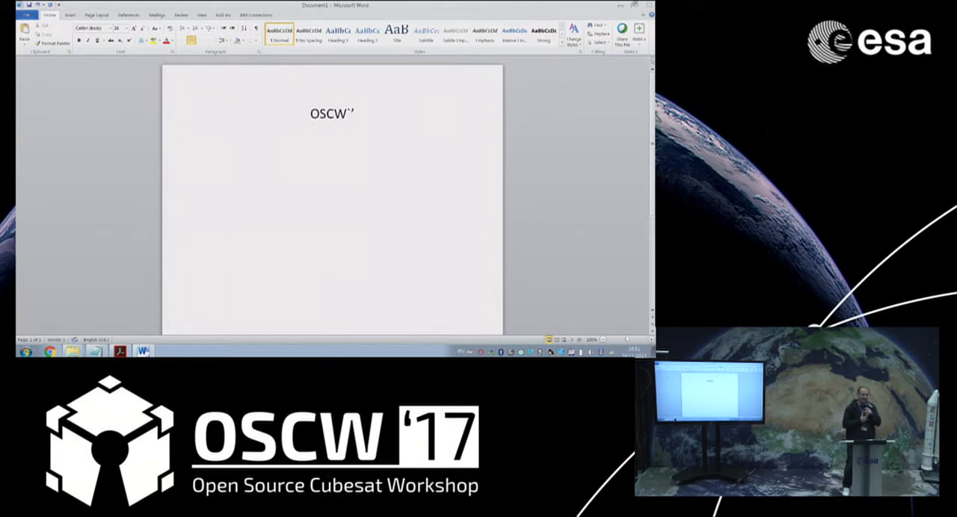
key("Backspace")
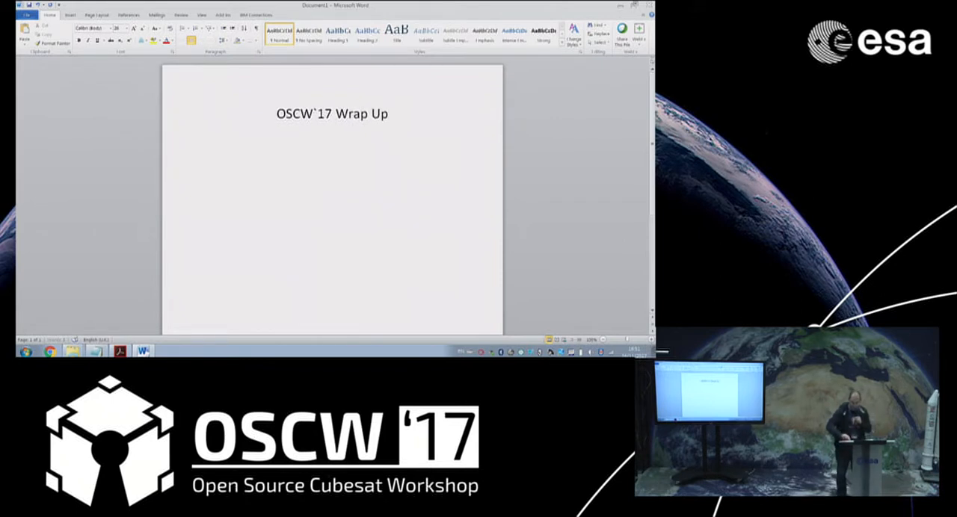
- Make the title line bold and move to the line below it
left_click(332, 141)
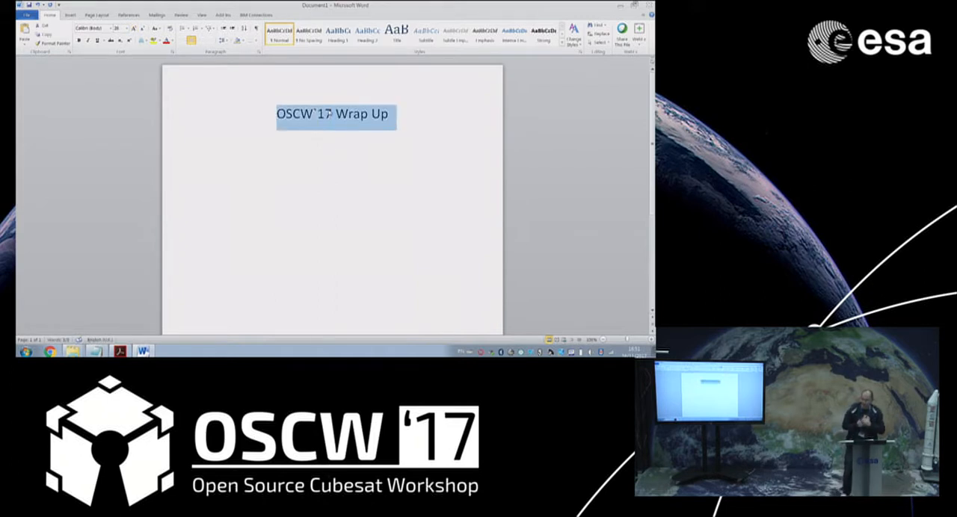
left_click(332, 141)
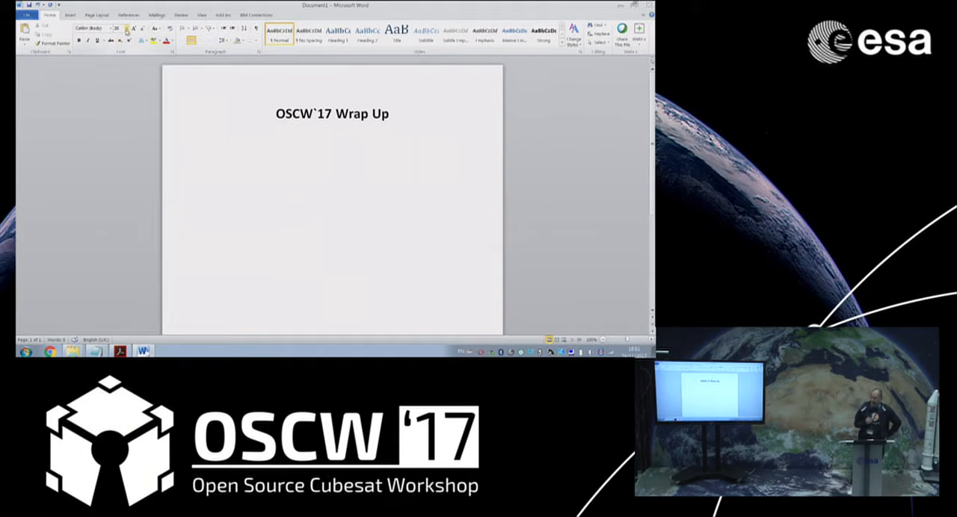
left_click(122, 28)
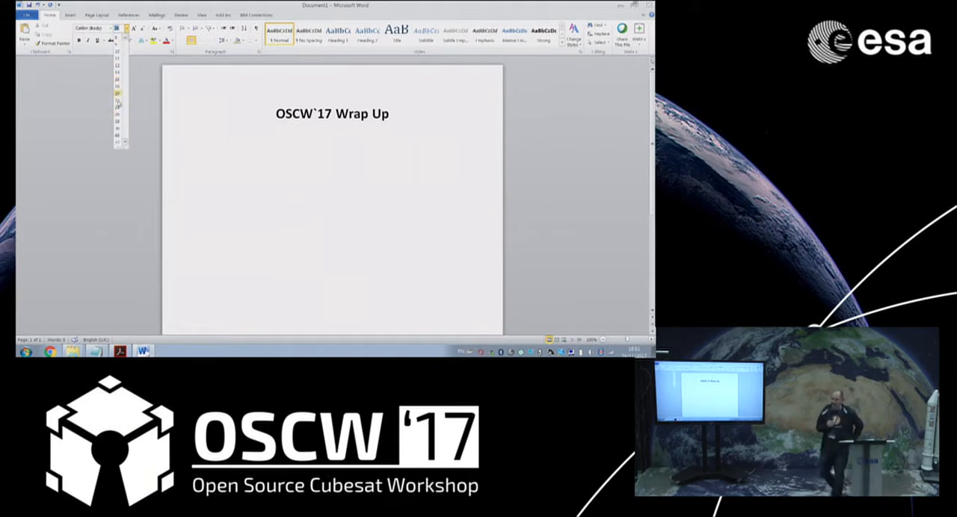
left_click(332, 142)
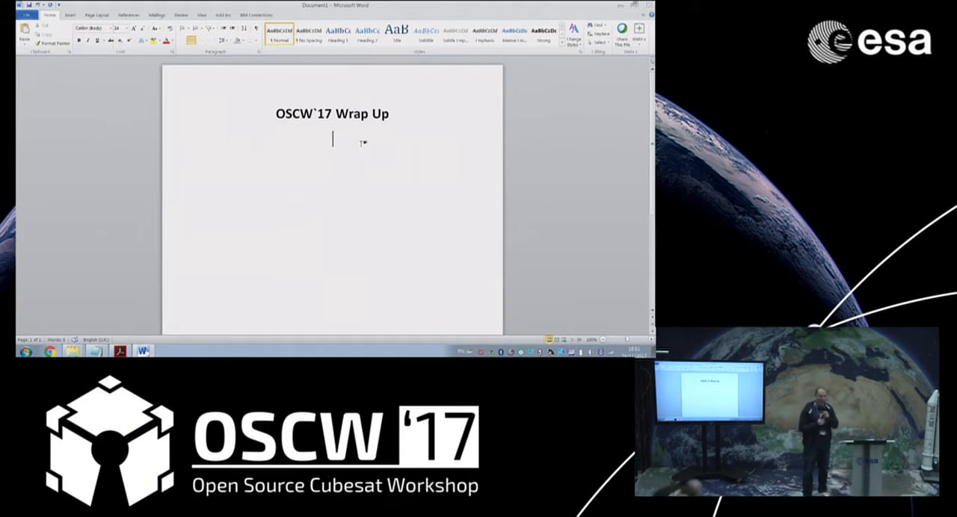
- Write 'This was our first date... It was just a start of a long term relationship.' under the title
type("This was our first date... It")
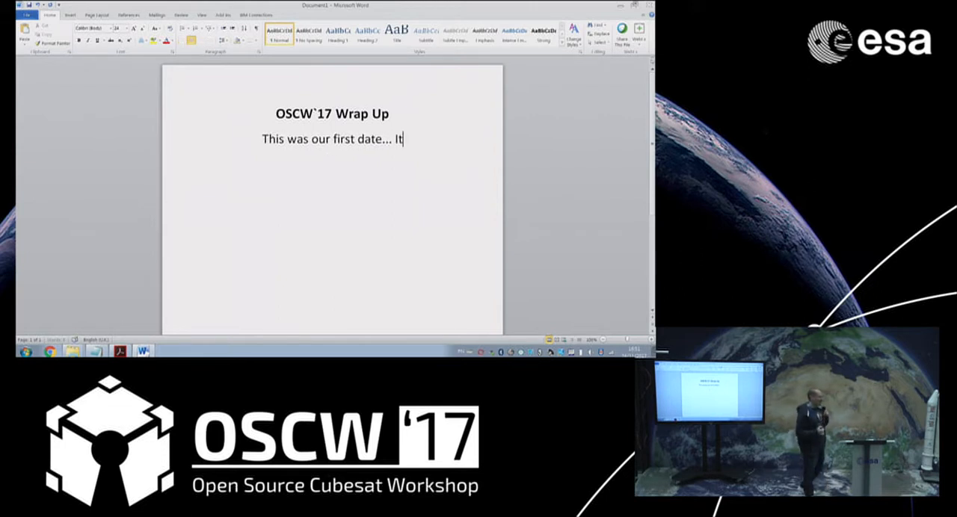
type("was just")
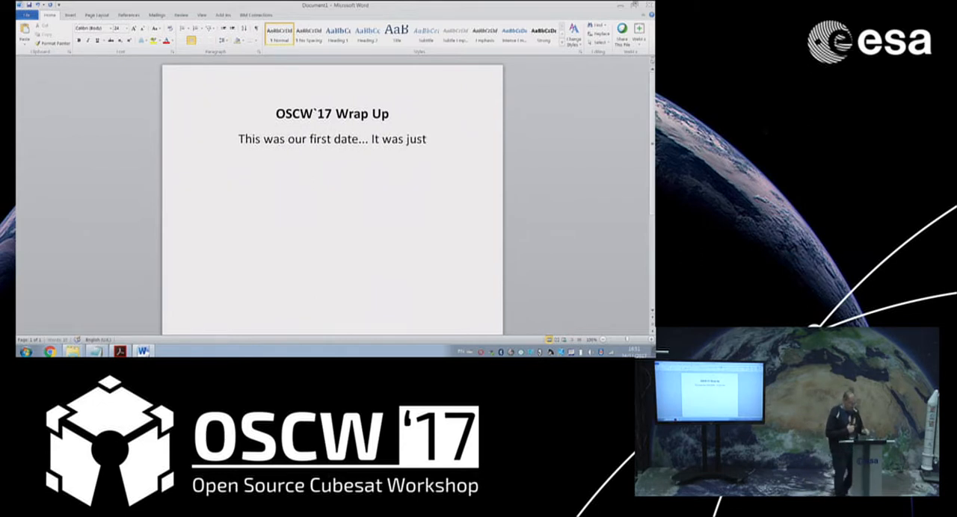
type("a start f")
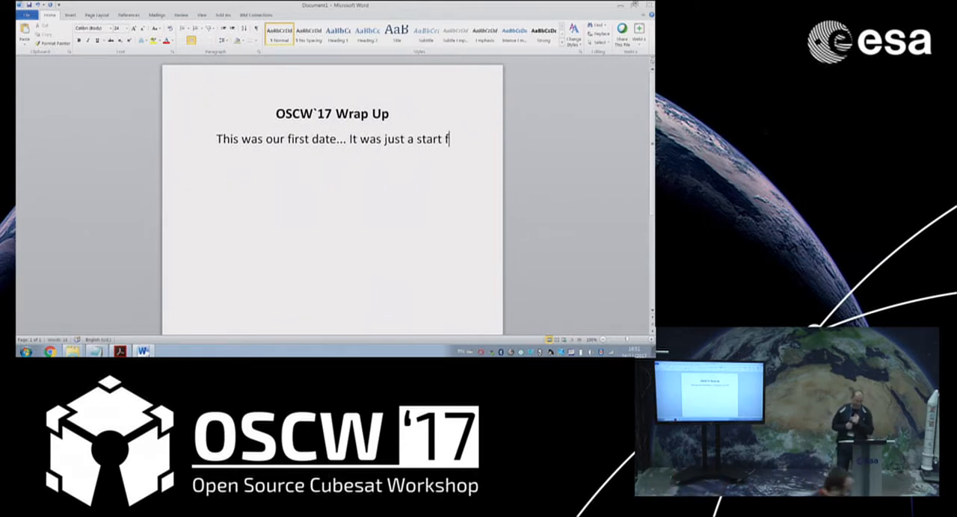
type("of a")
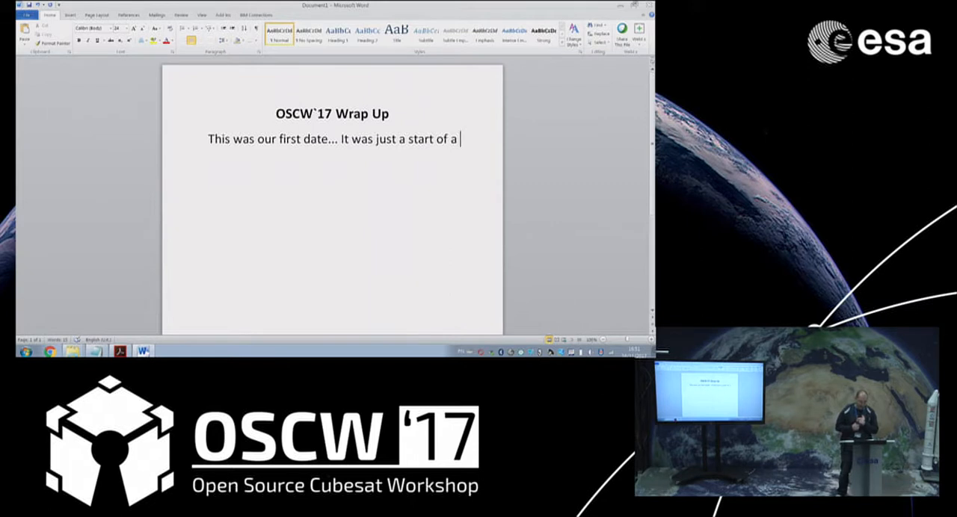
type("long te")
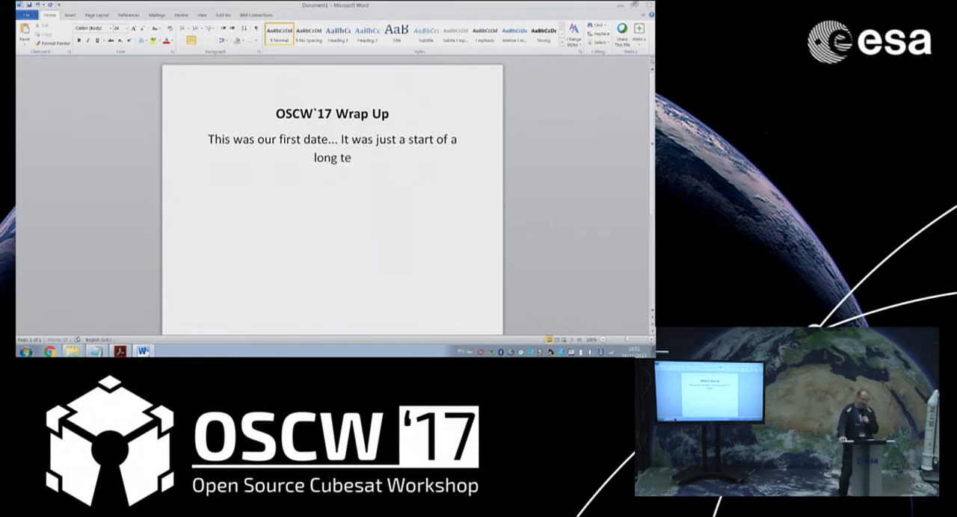
type("rm relationsh")
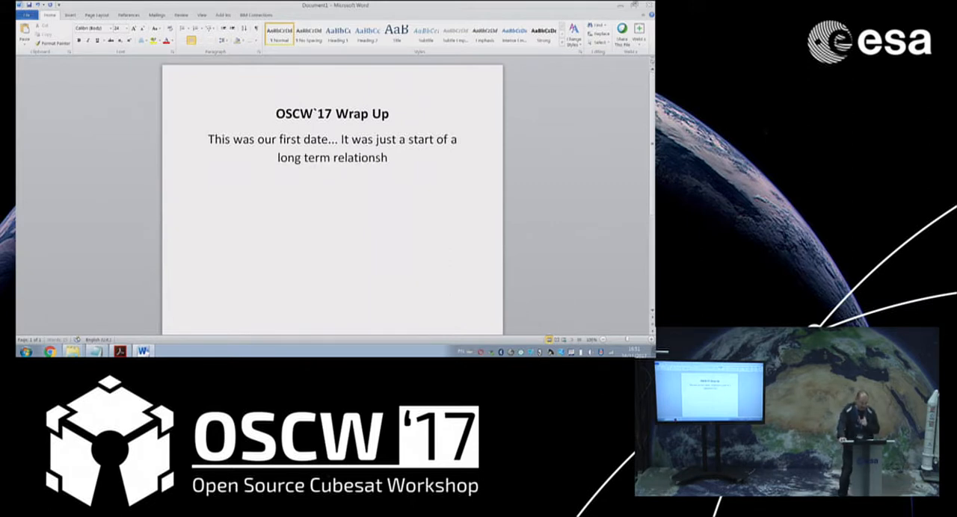
type("ip")
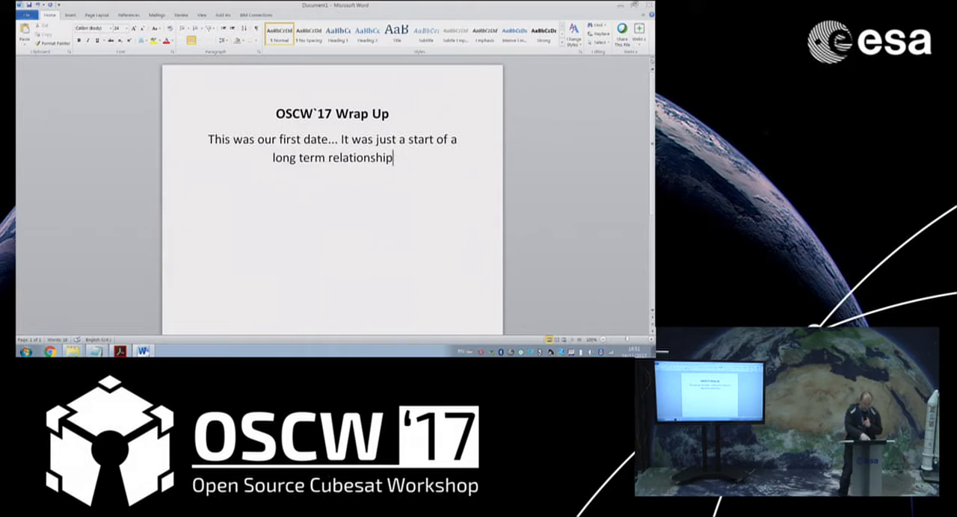
type(".")
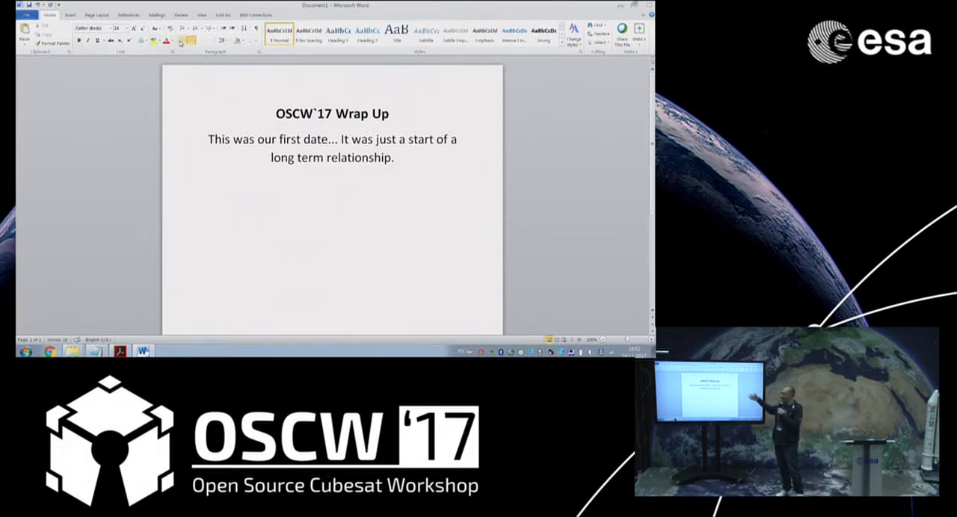
mouse_move(181, 39)
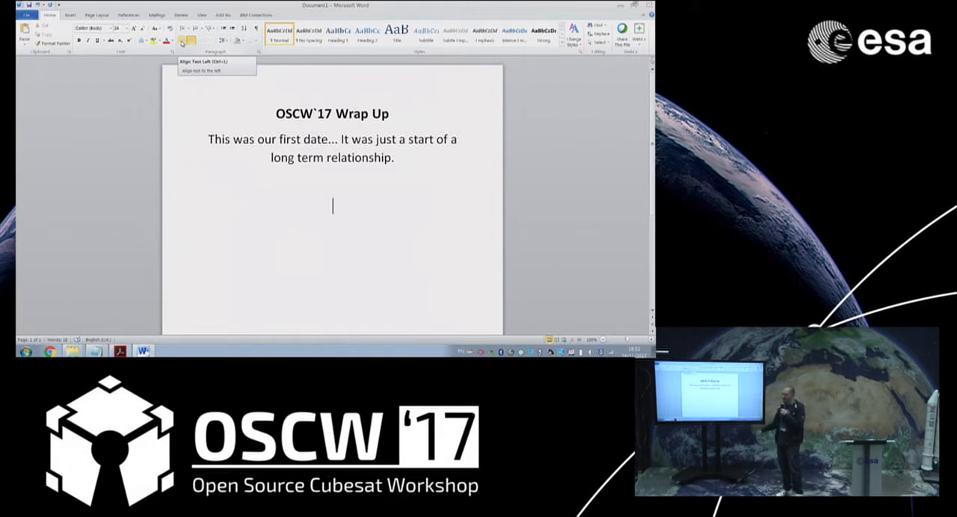
mouse_move(133, 245)
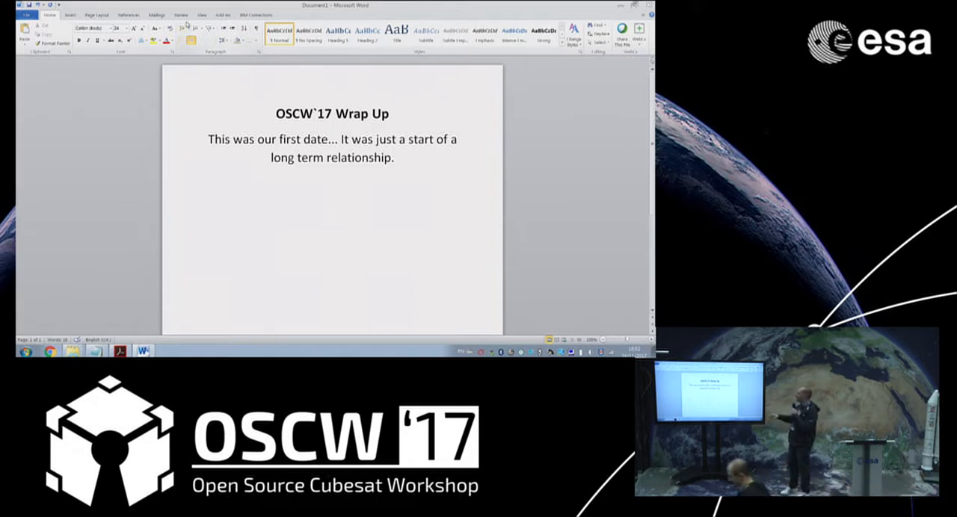
mouse_move(184, 30)
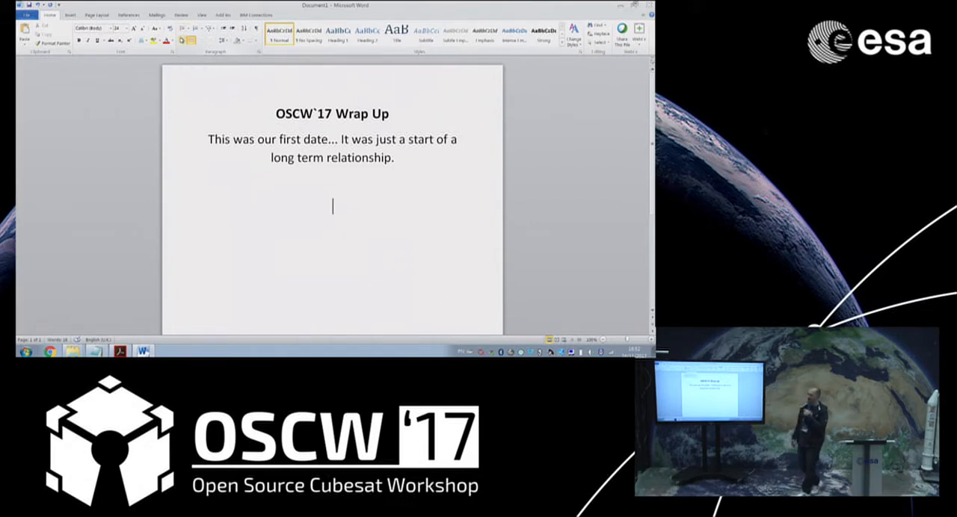
mouse_move(182, 39)
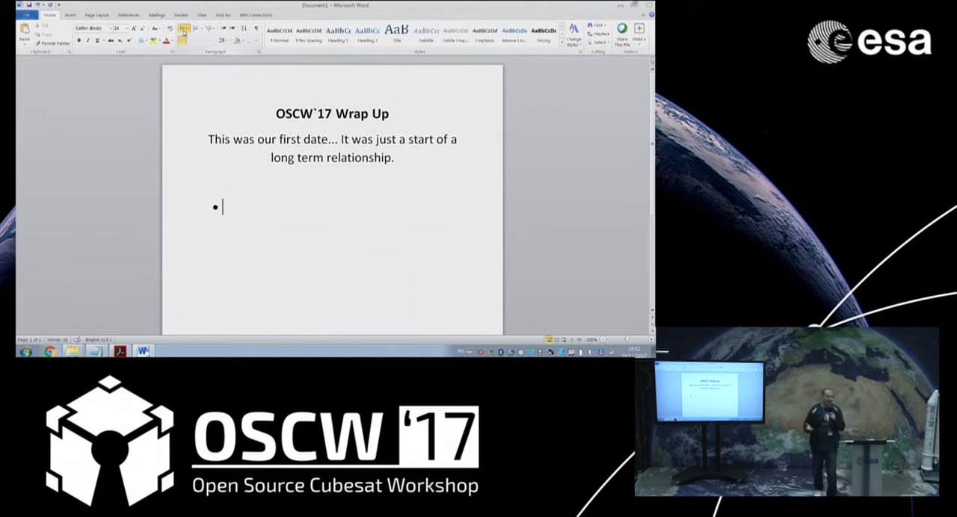
- Add the 'Stay in touch' bullet with sub-items 'Videos will be...' and 'Presentations too'
type("Stay in")
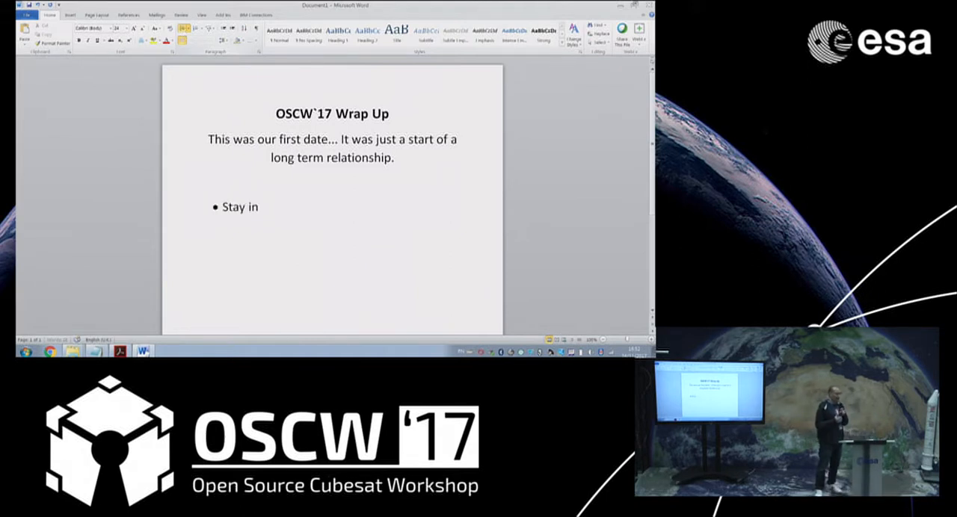
type("touch")
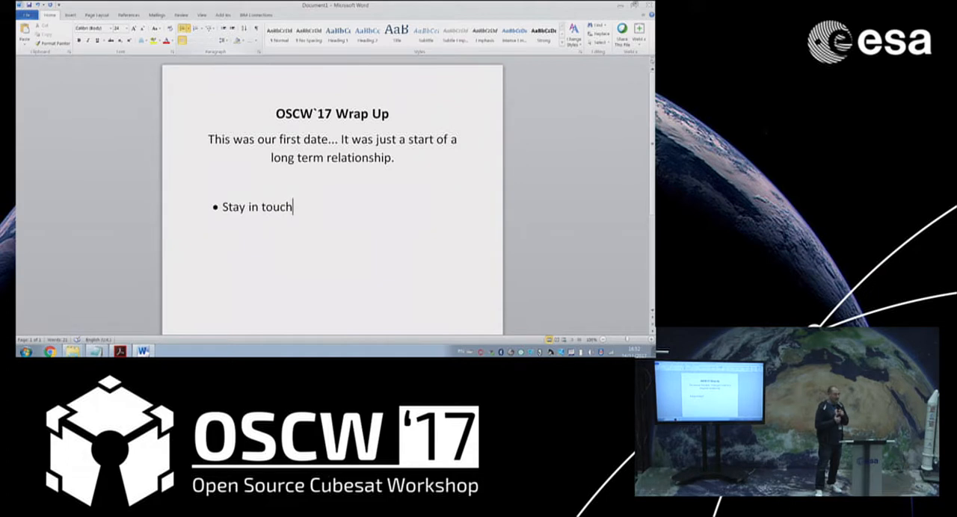
key("enter")
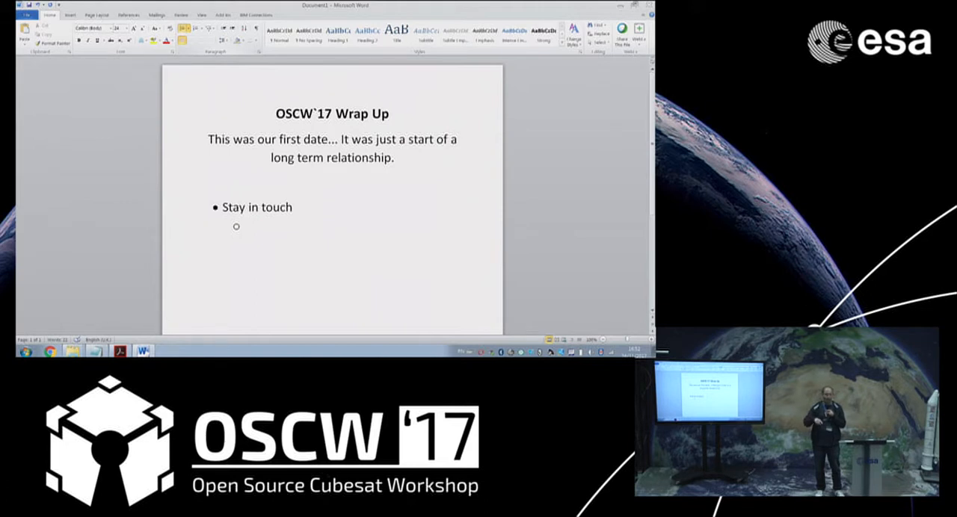
type("Videos will be published")
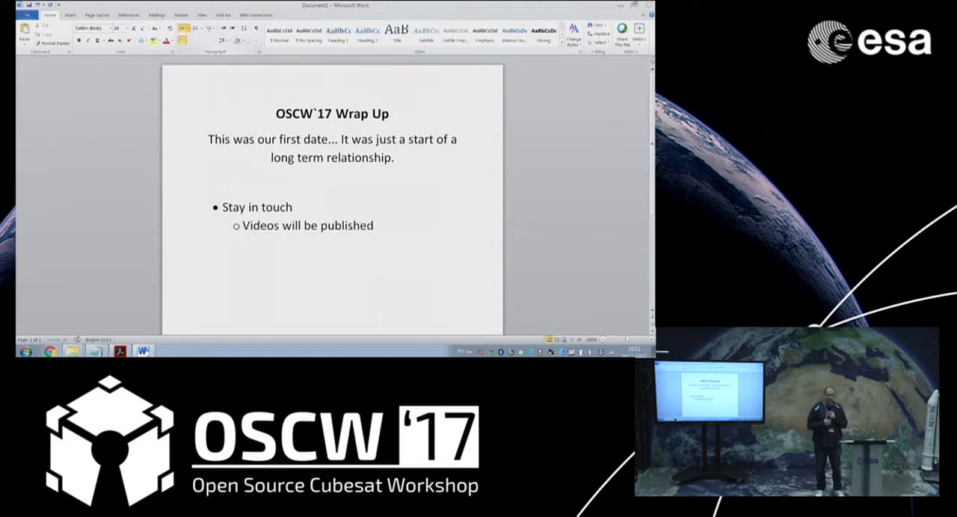
key("enter")
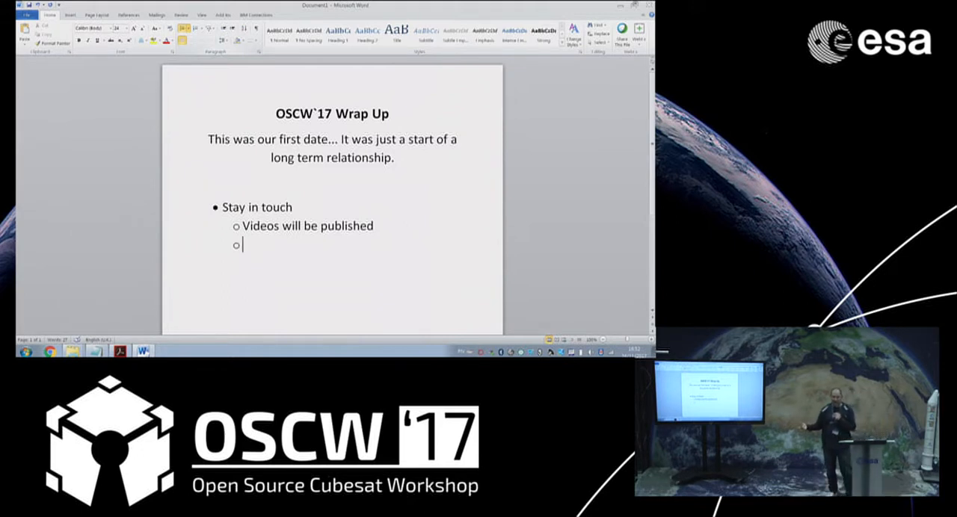
type("Presentations too")
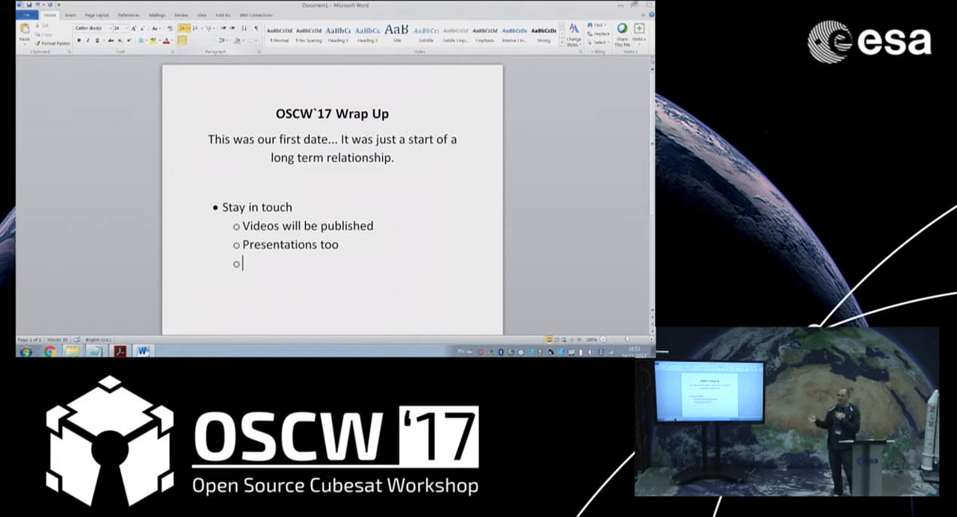
- Add the sub-item 'Participants list (w/ emails) will be sent'
type("Participants")
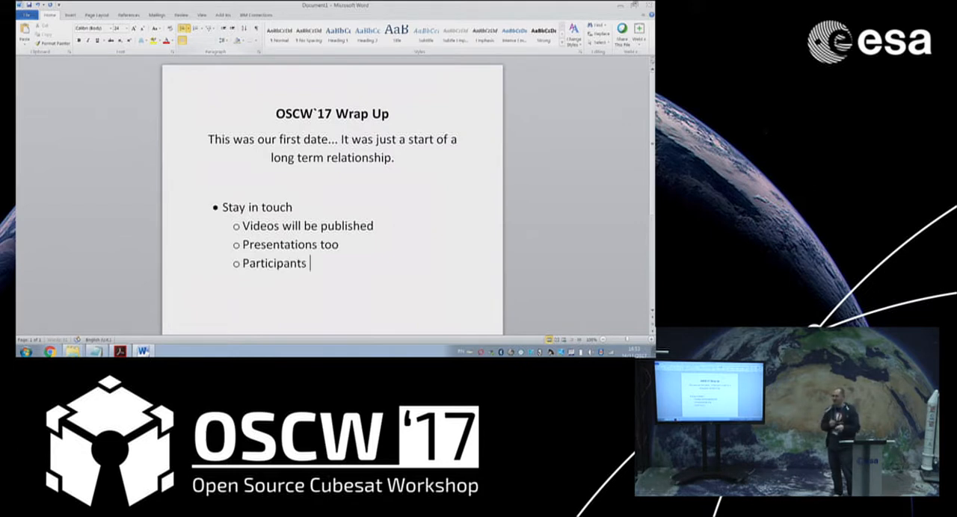
type("list")
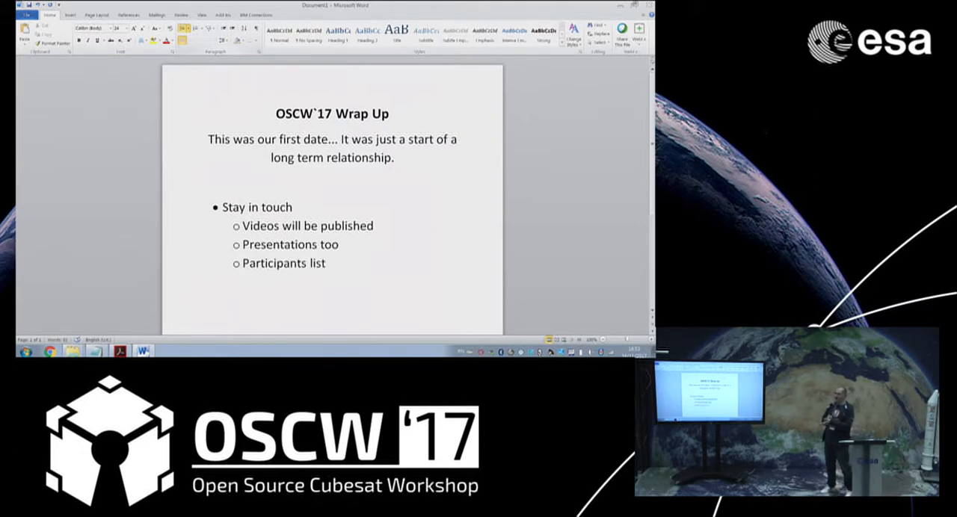
type("(w/ emails")
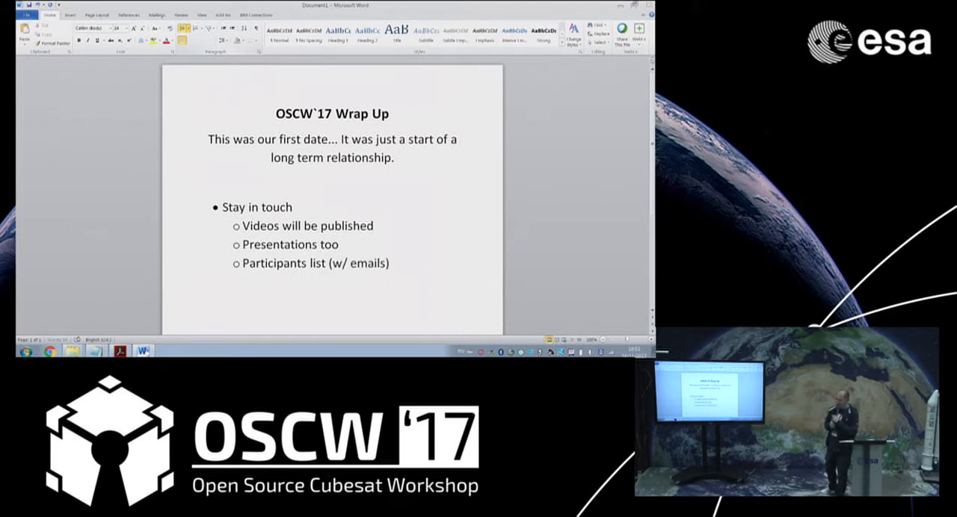
type("w")
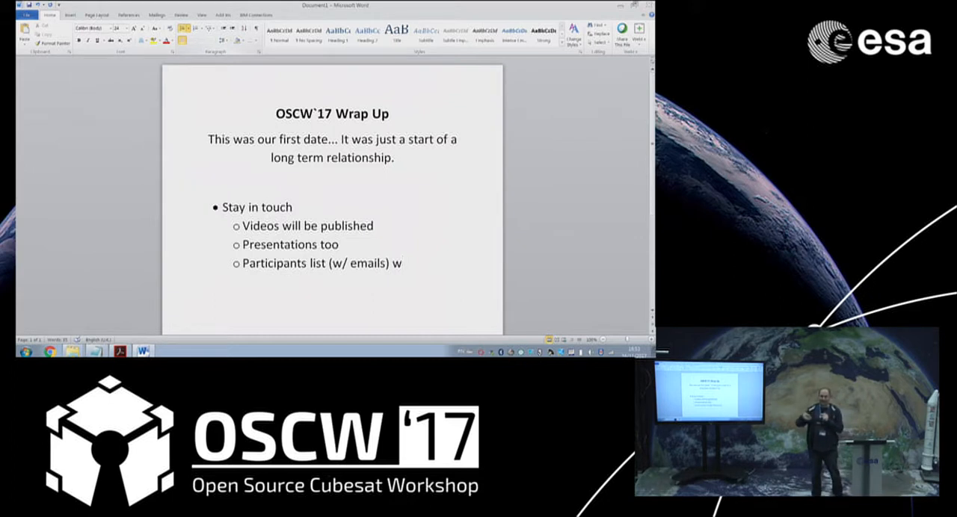
type("ill be")
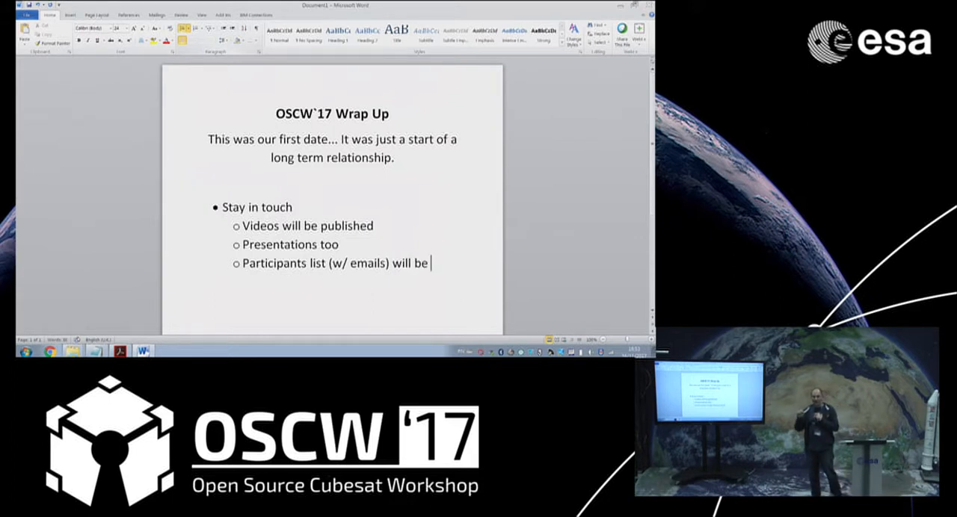
type("sent")
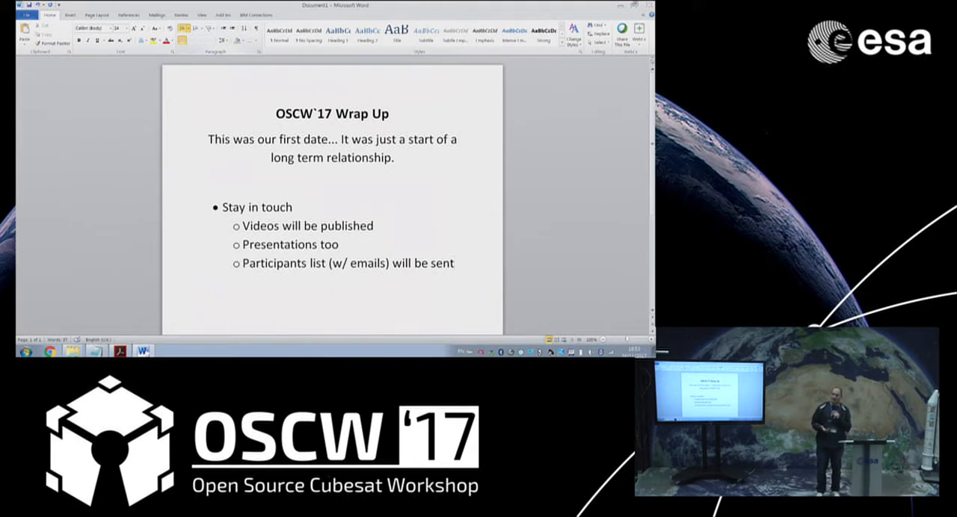
type("Opt")
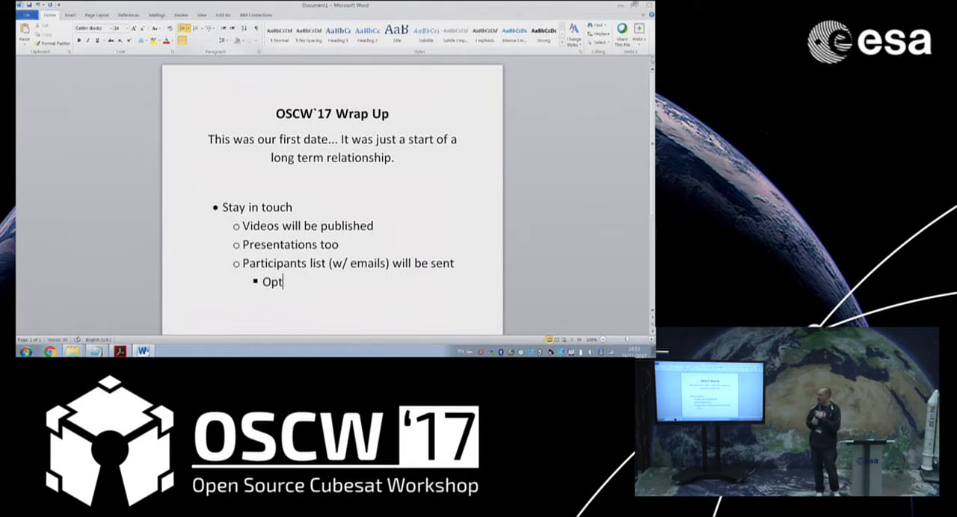
type("-out")
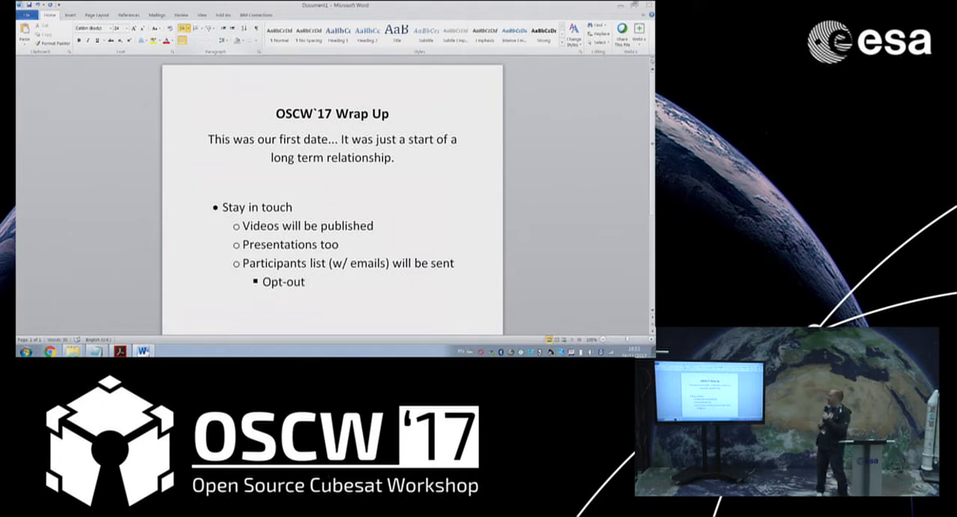
type("->")
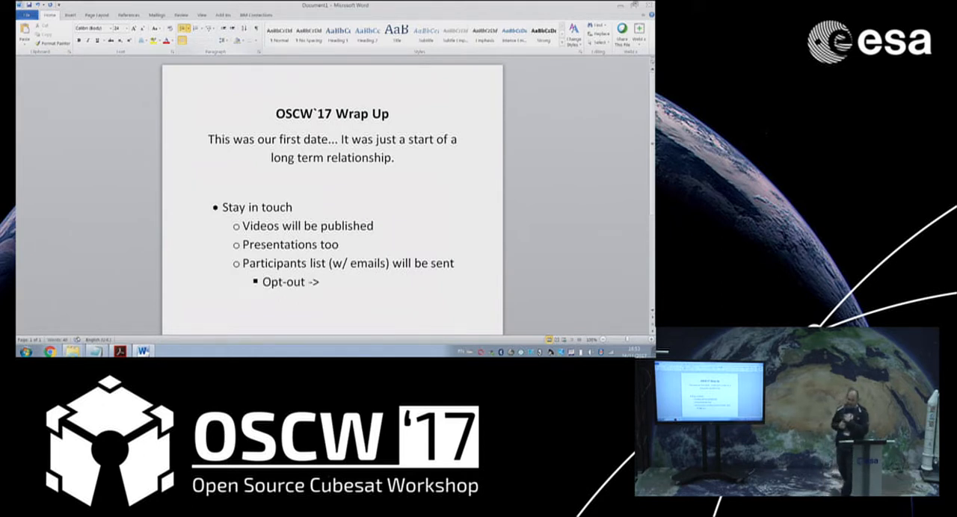
type("come find o")
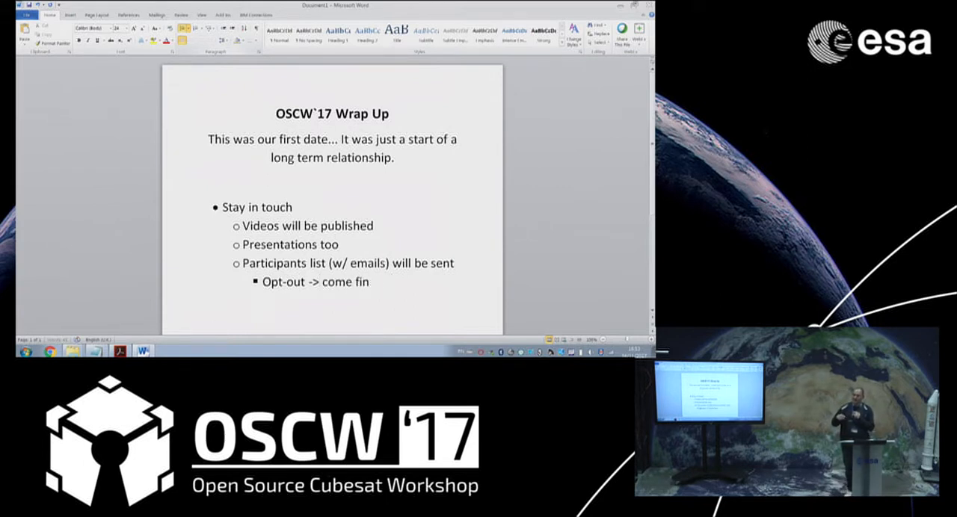
key("Backspace")
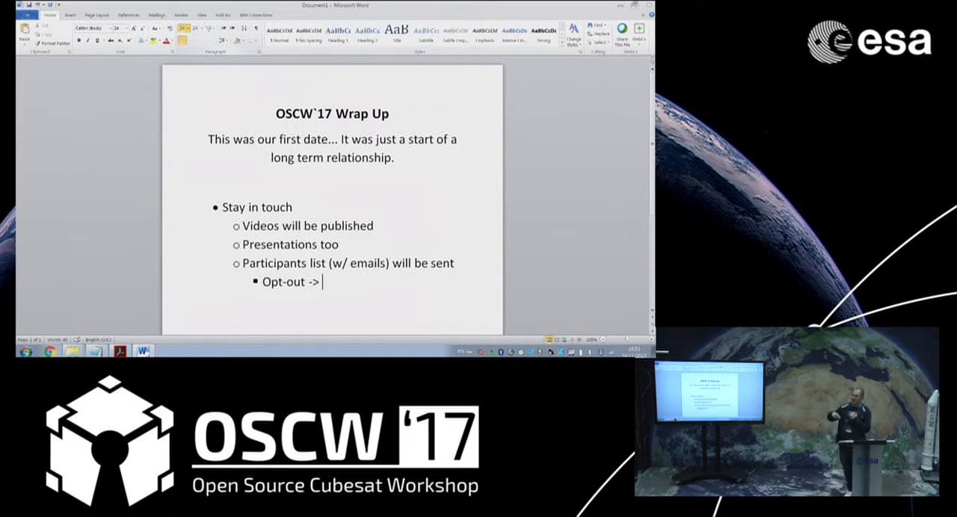
type("emails")
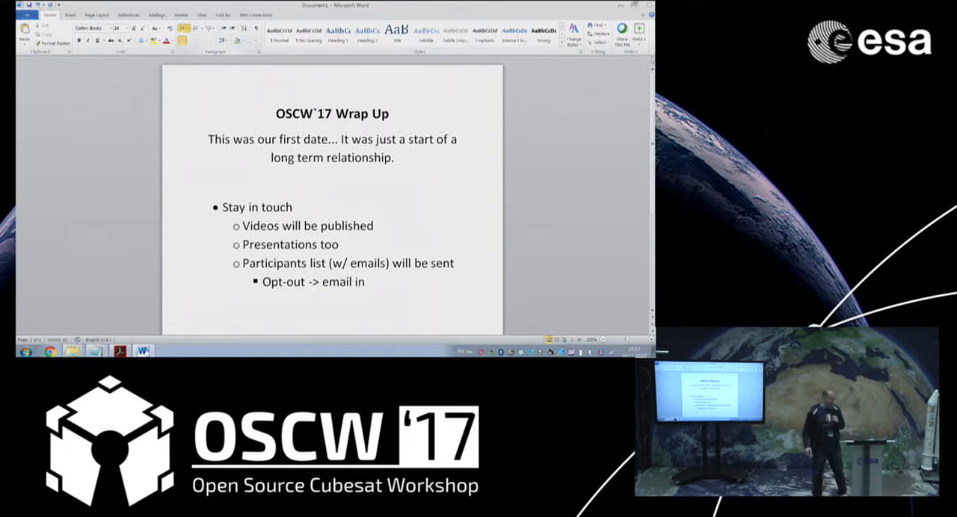
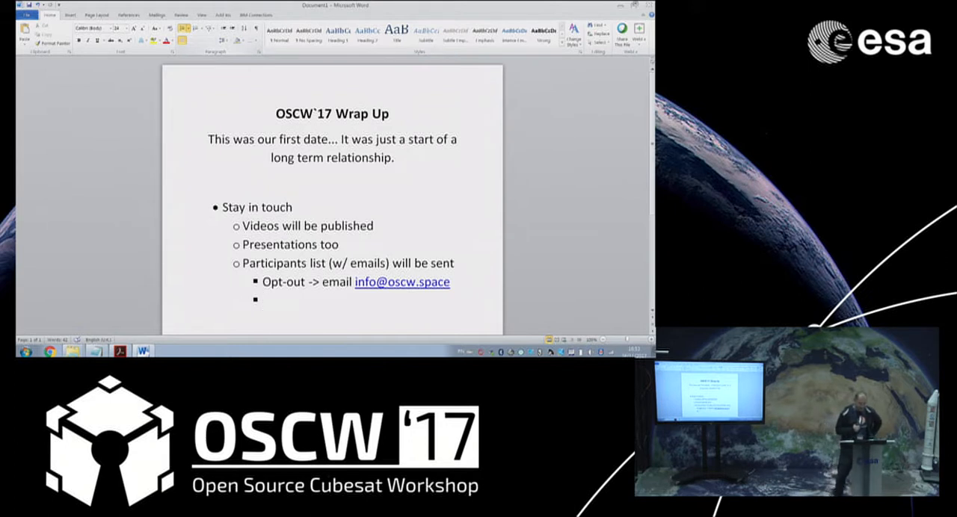
left_click(261, 302)
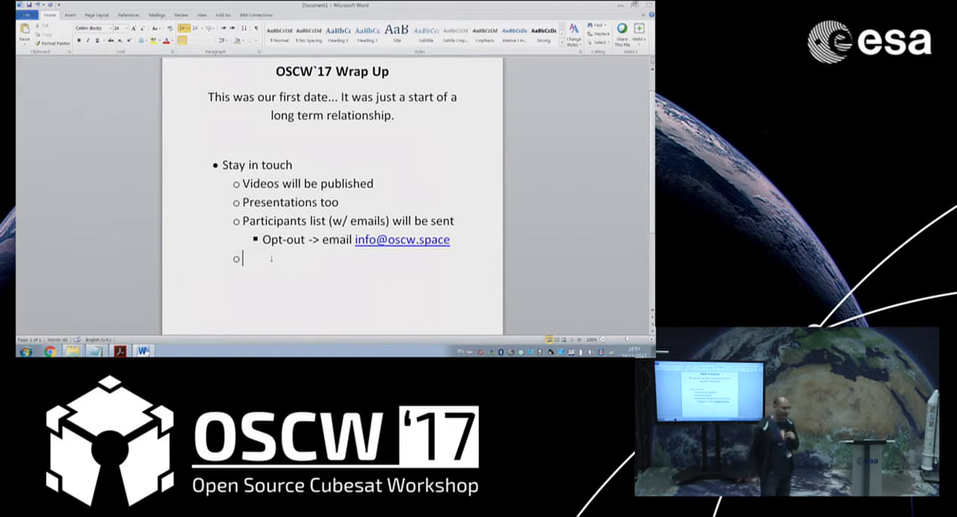
- Add the top-level bullet 'Next OSCW!' with a sub-point beginning 'We WILL have'
type("Ne")
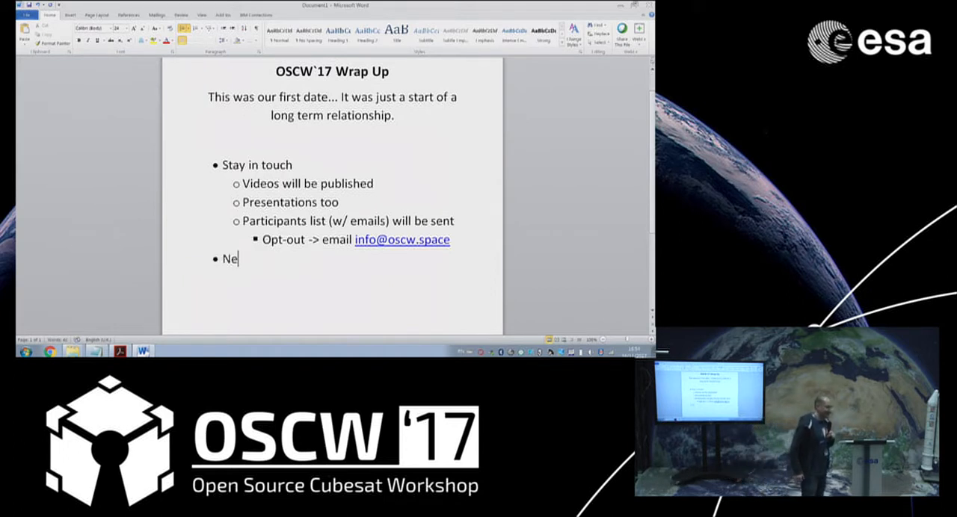
type("xt OSCW!")
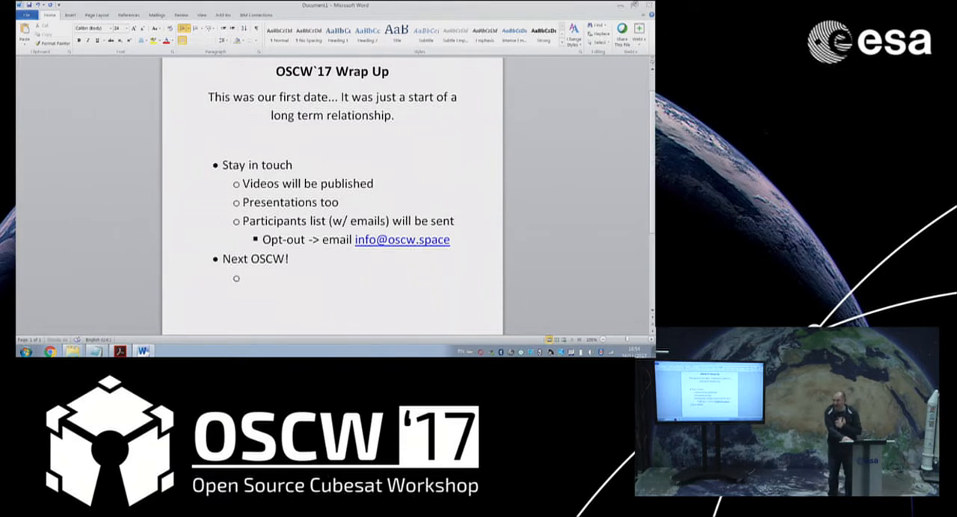
type("We WILL have")
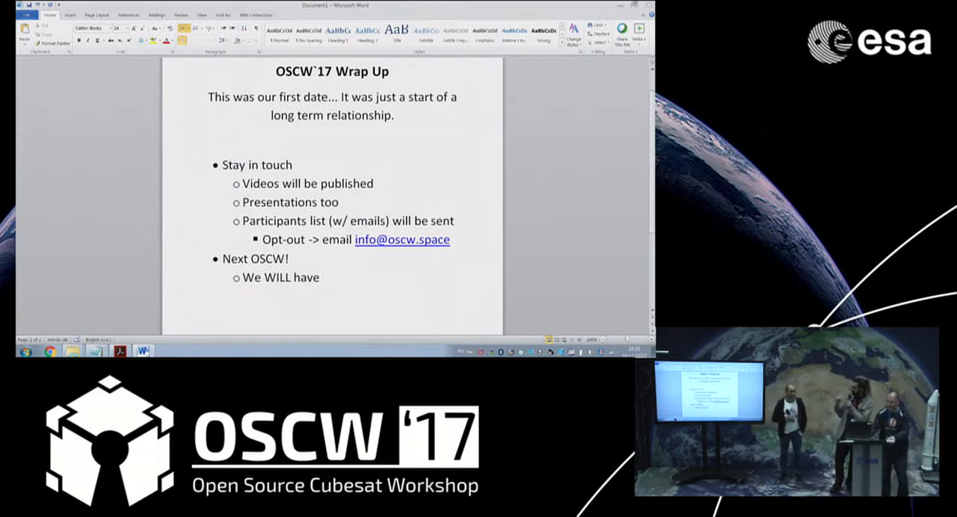
left_click(320, 278)
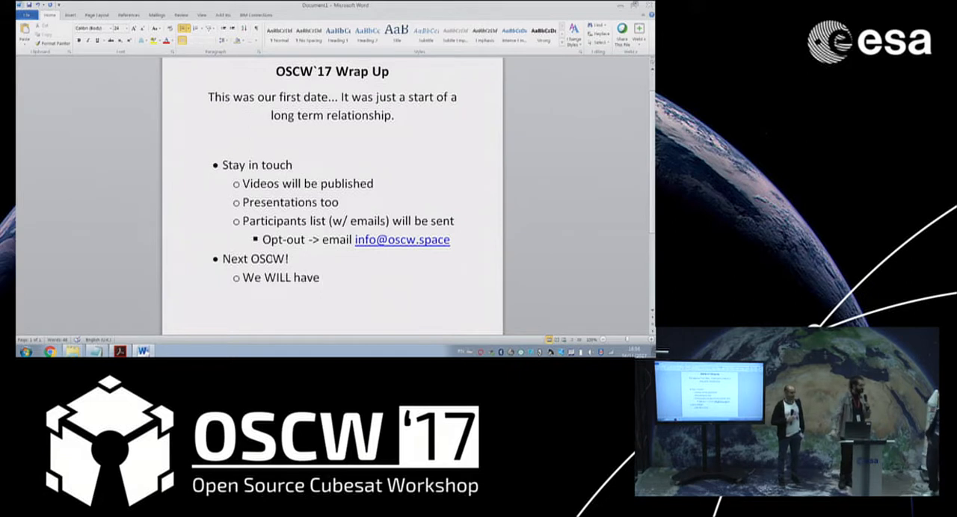
left_click(321, 279)
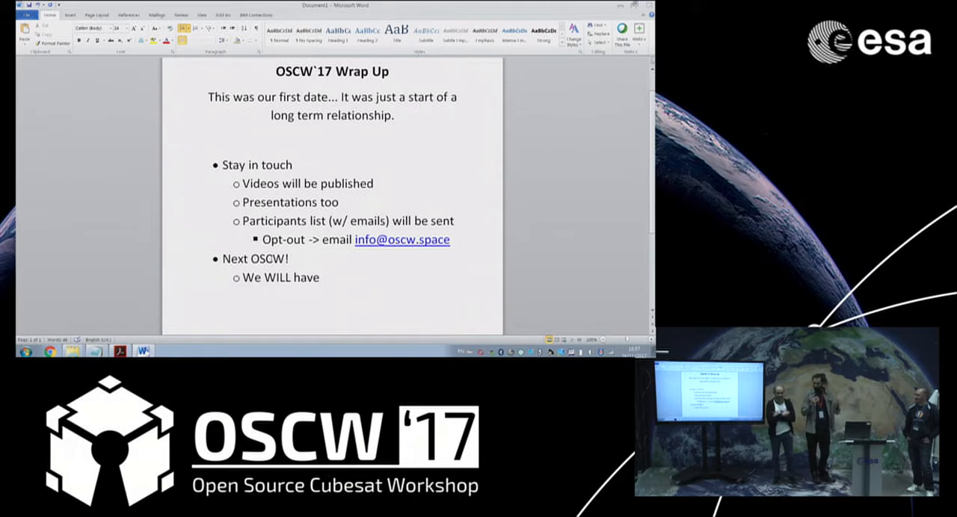
left_click(323, 278)
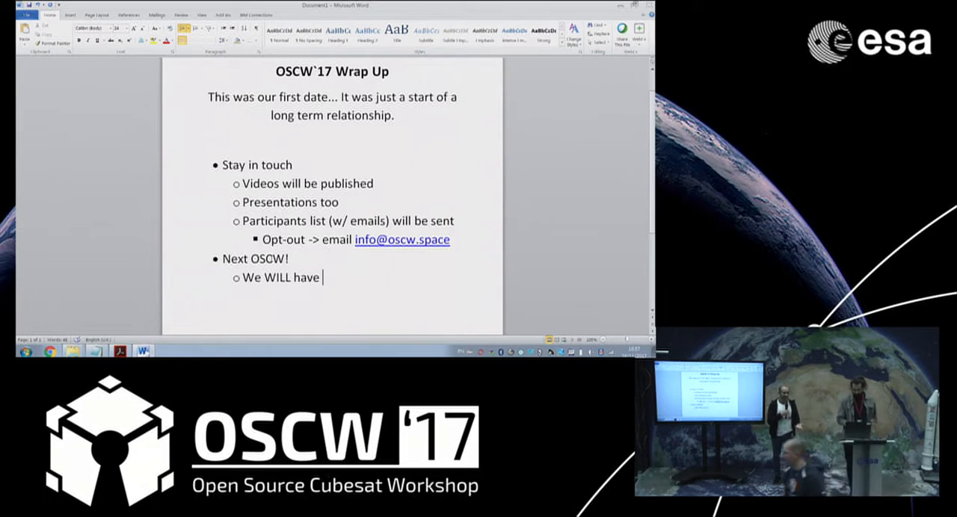
- Complete 'We WILL have a next one in 2018' and add 'Still location and date TBD'
type("a")
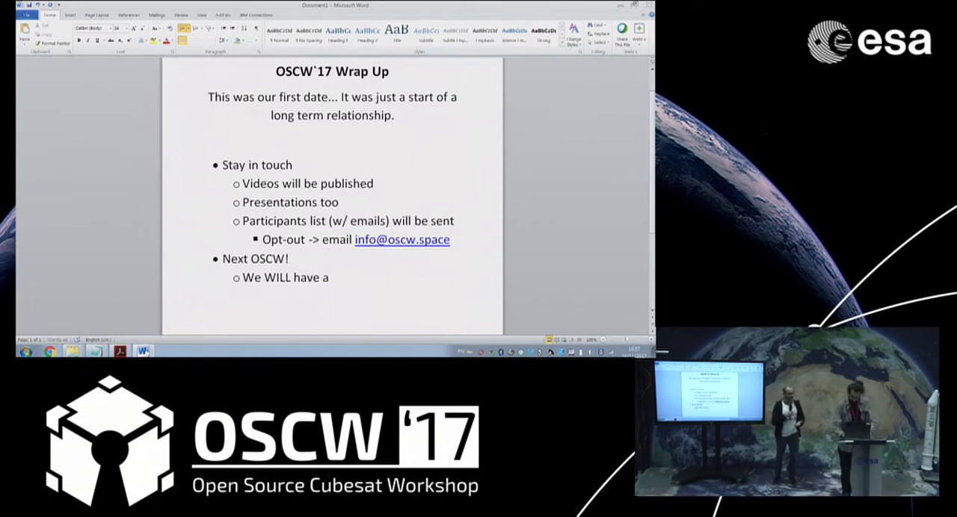
type("next one")
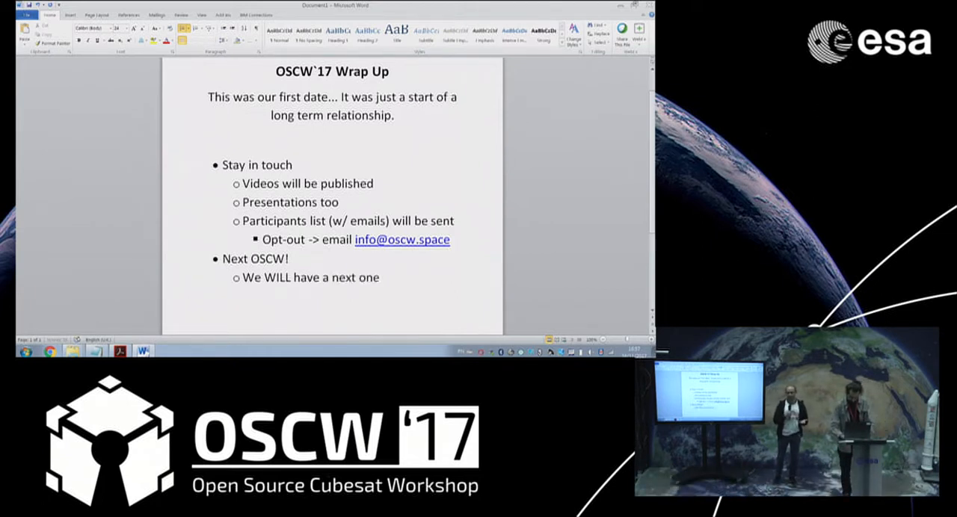
type("n 2018")
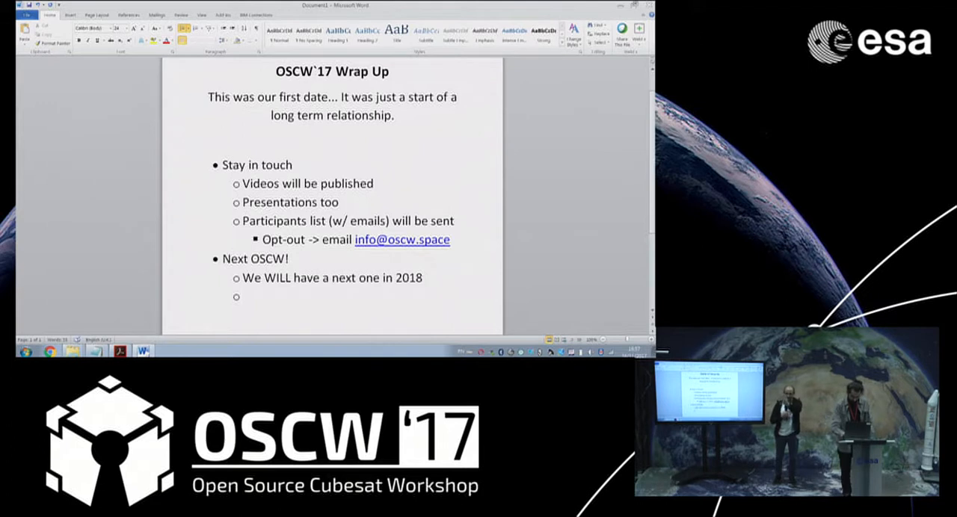
type("Still T")
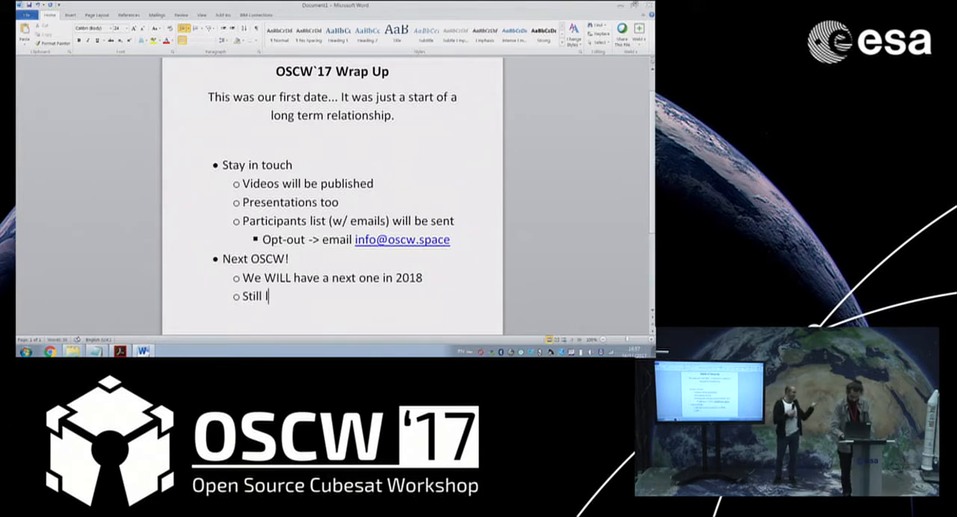
type("ocation and date")
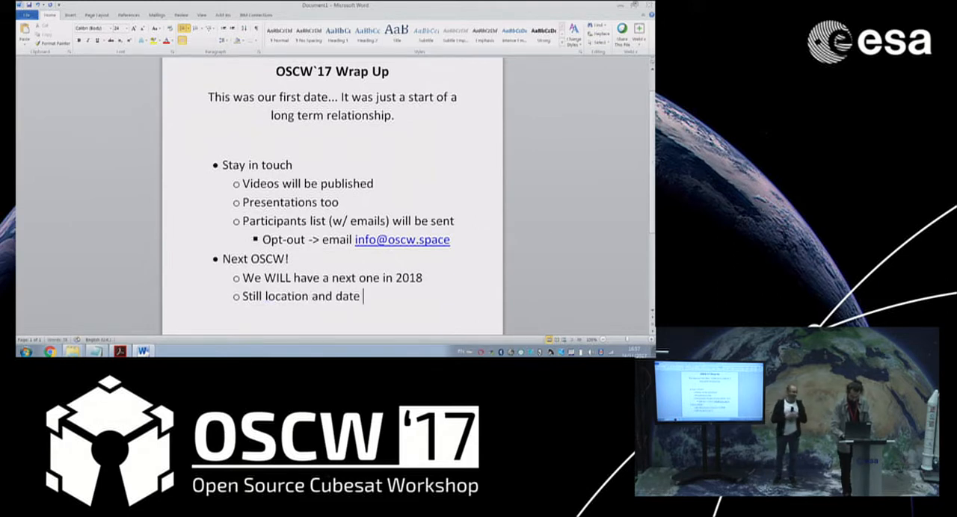
type("TBD")
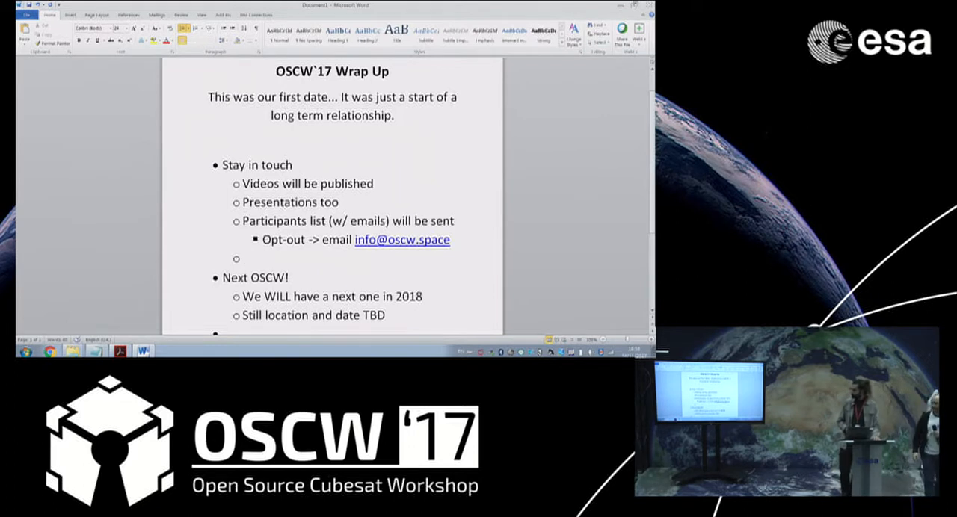
- Place the cursor in the list and scroll down to an empty bullet below the TBD line
left_click(242, 258)
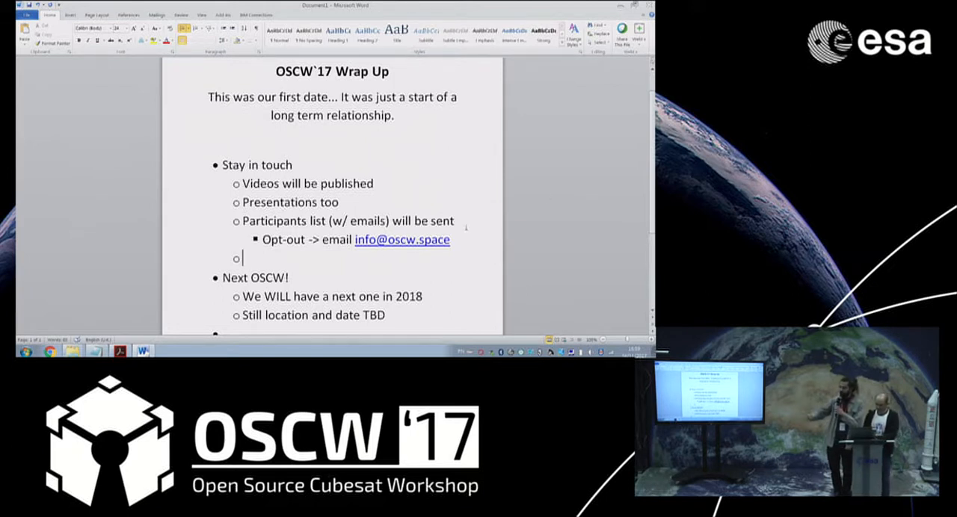
scroll("down", 3)
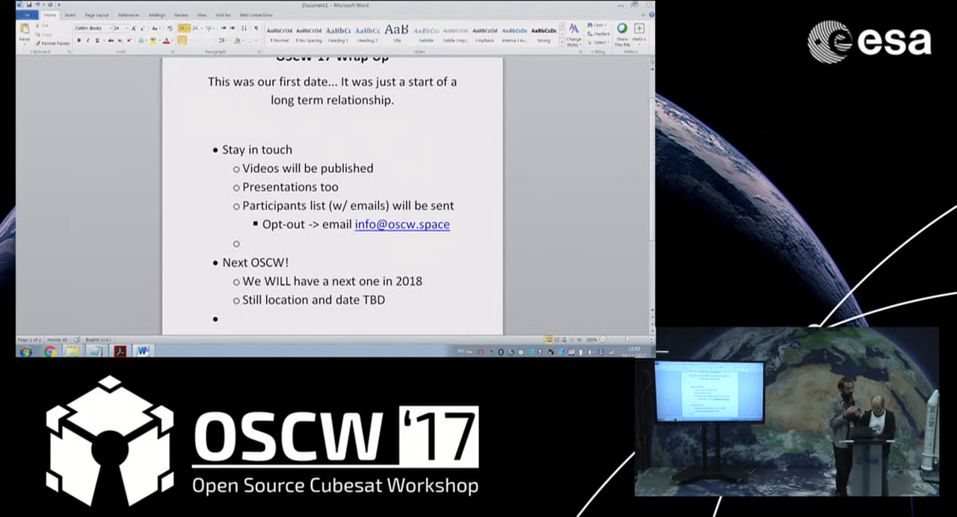
- Add the 'Sharing information' sub-item under Stay in touch, with stray gibberish typed after it
type("Sah")
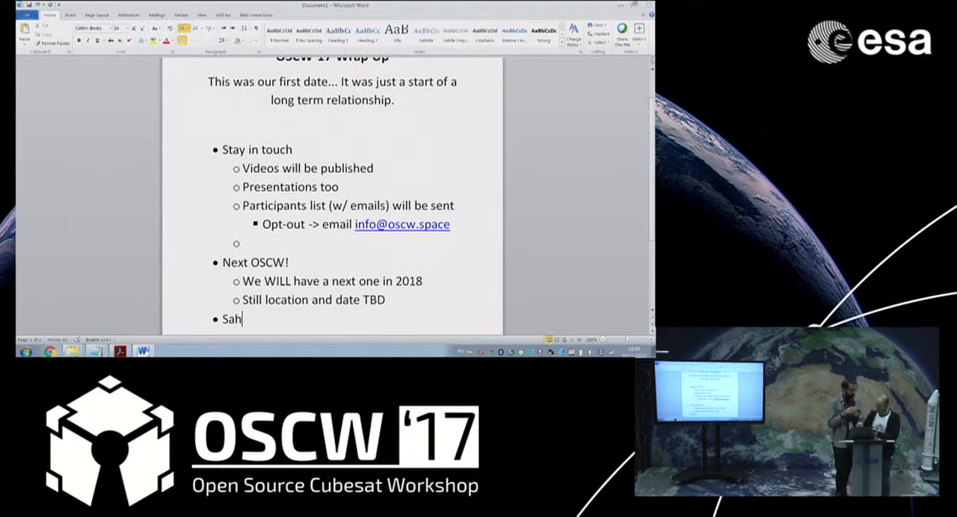
key("Backspace")
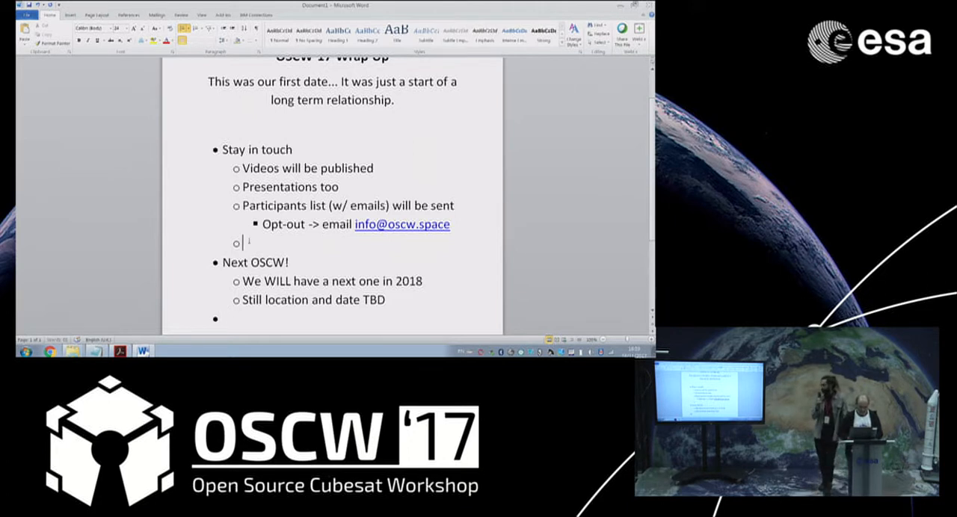
type("Shari")
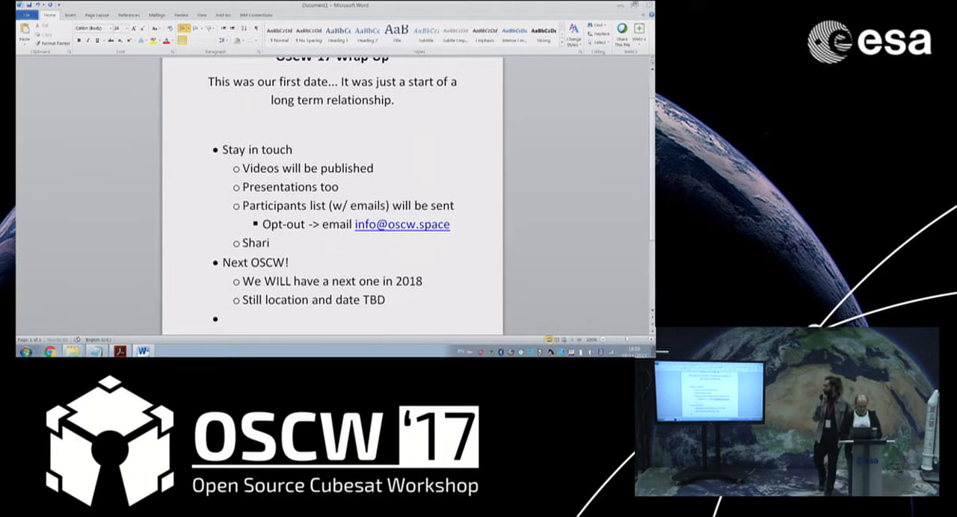
type("ng information")
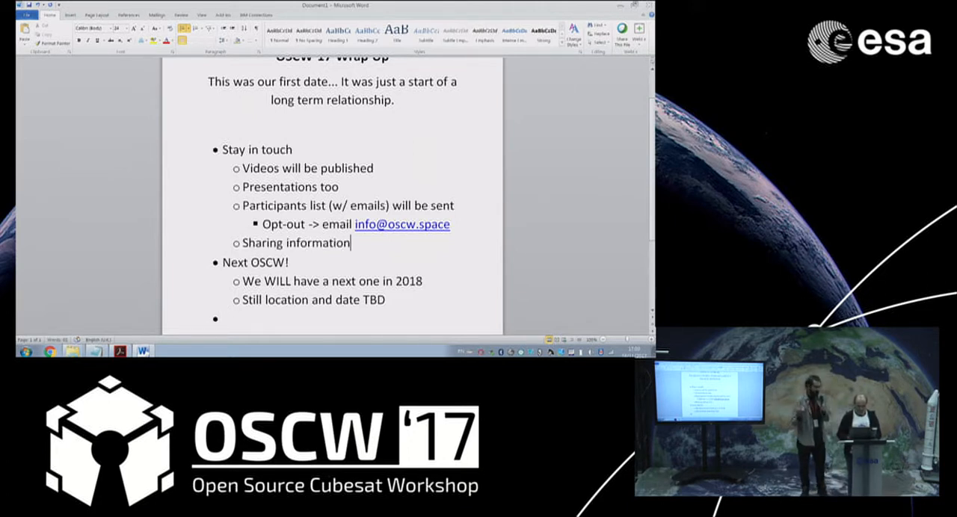
type("hd")
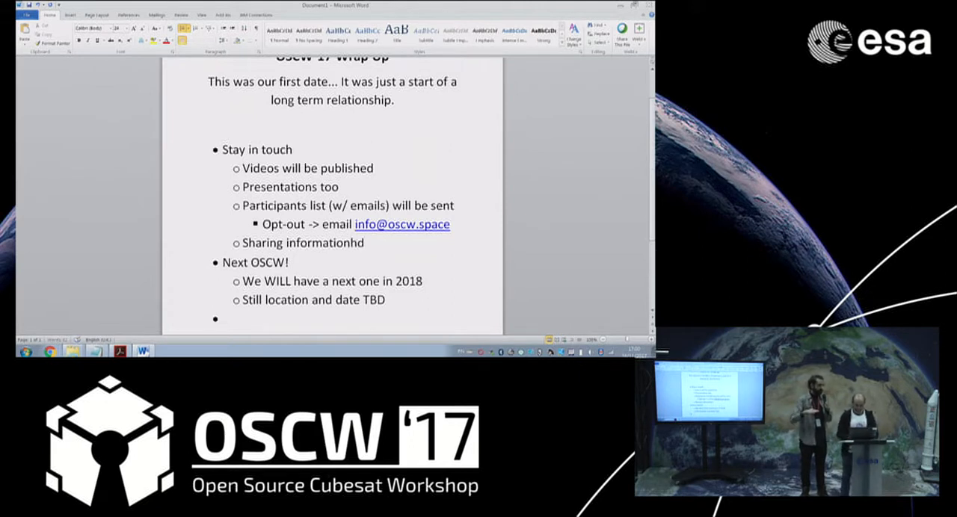
type("hdewoiuhdew WUND")
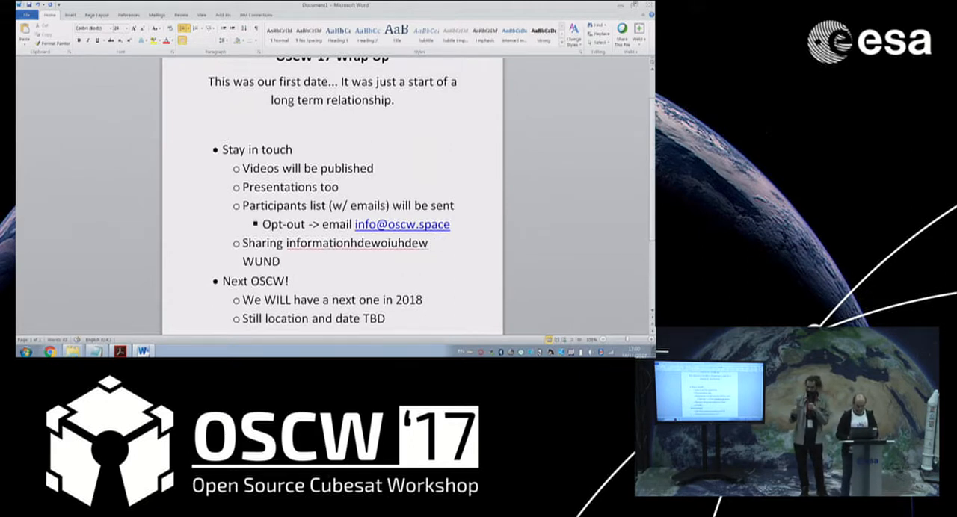
type("DOWS WO")
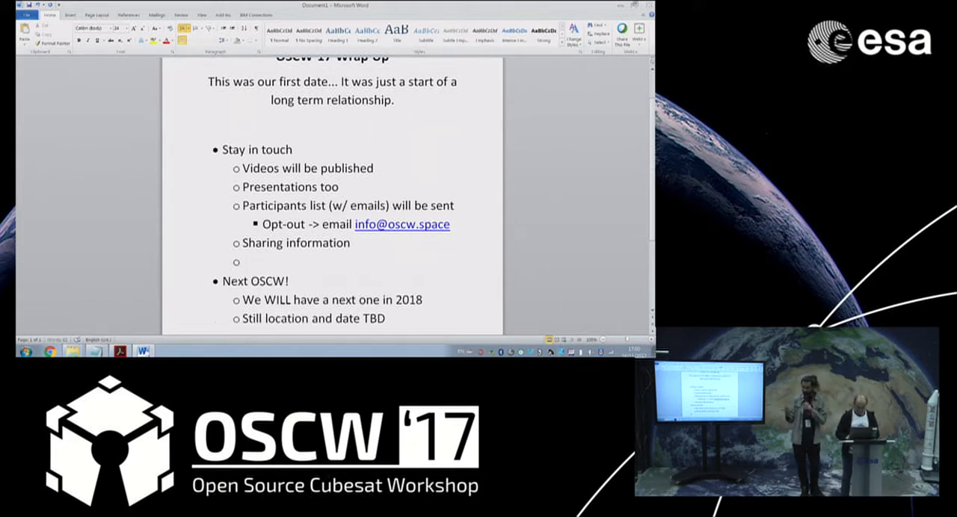
- Add the nested item 'Riot.im/app (You'll be in the matrix)' and start a deeper bullet below it
type("r")
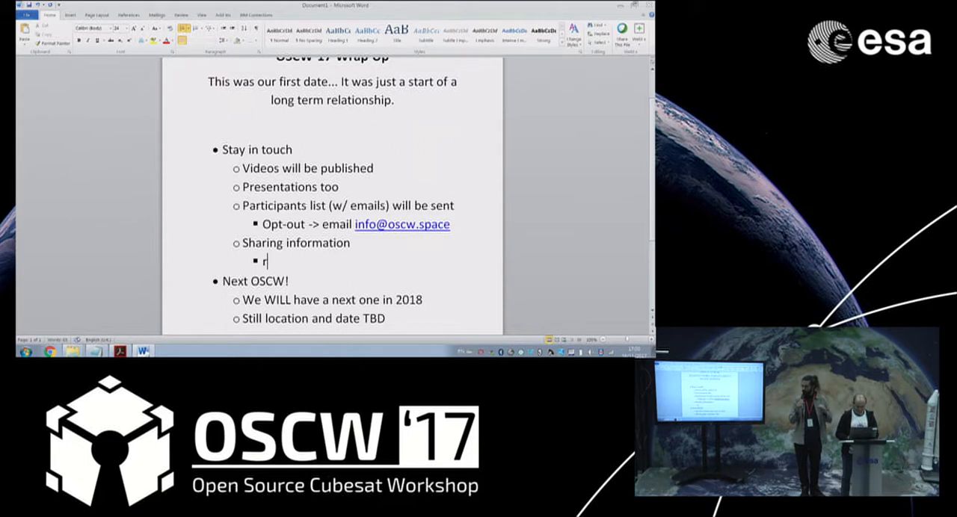
type("iot.im/a")
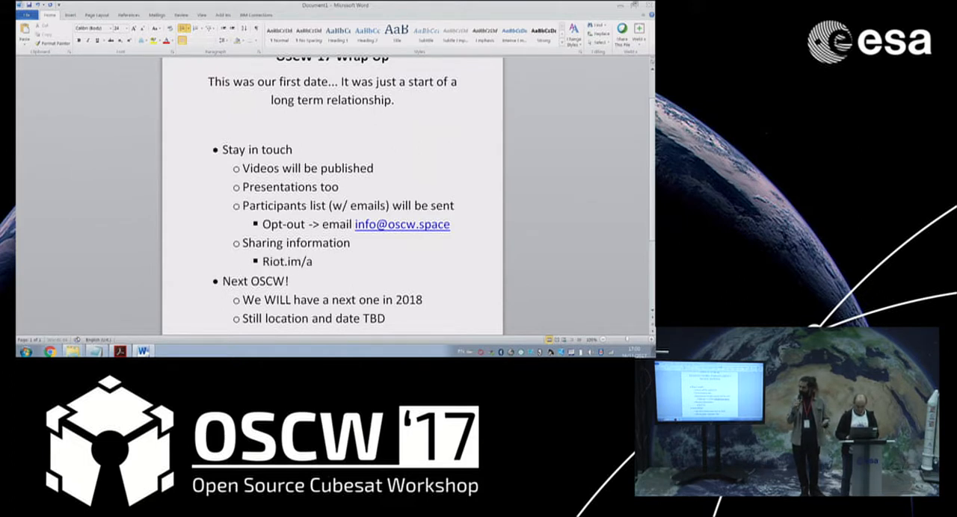
type("pp")
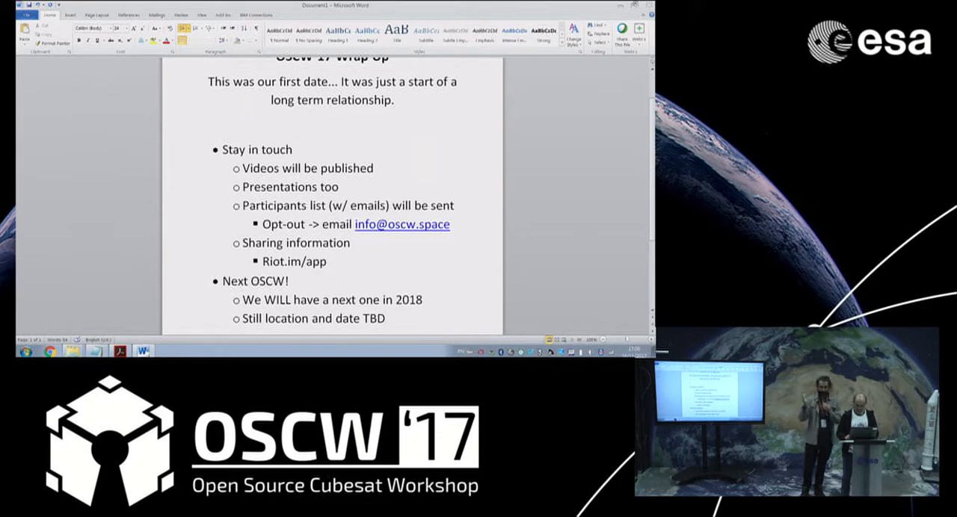
type("(")
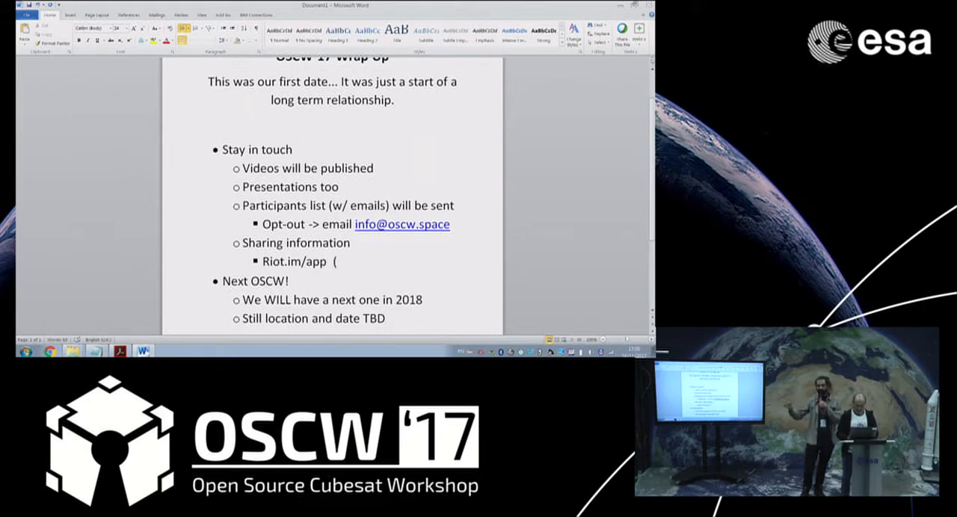
type("Ma")
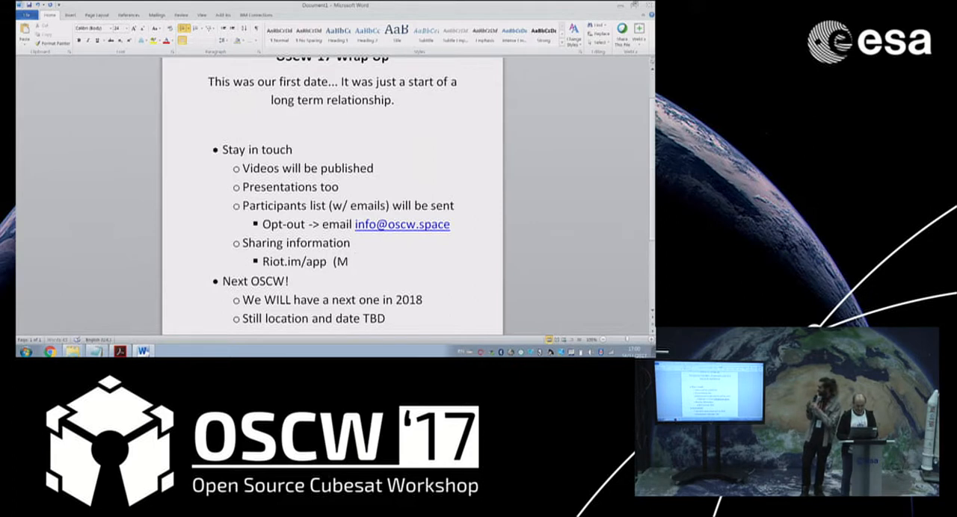
type("You")
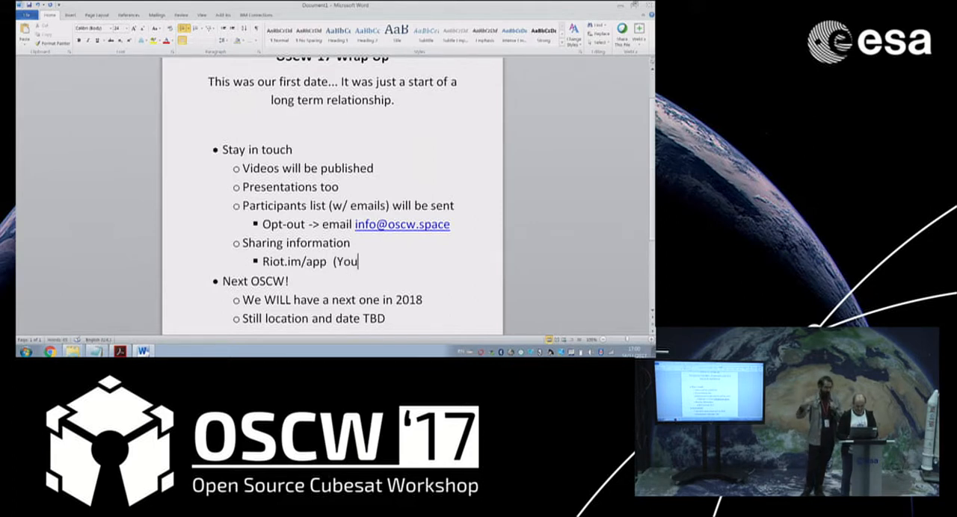
type("'ll be in")
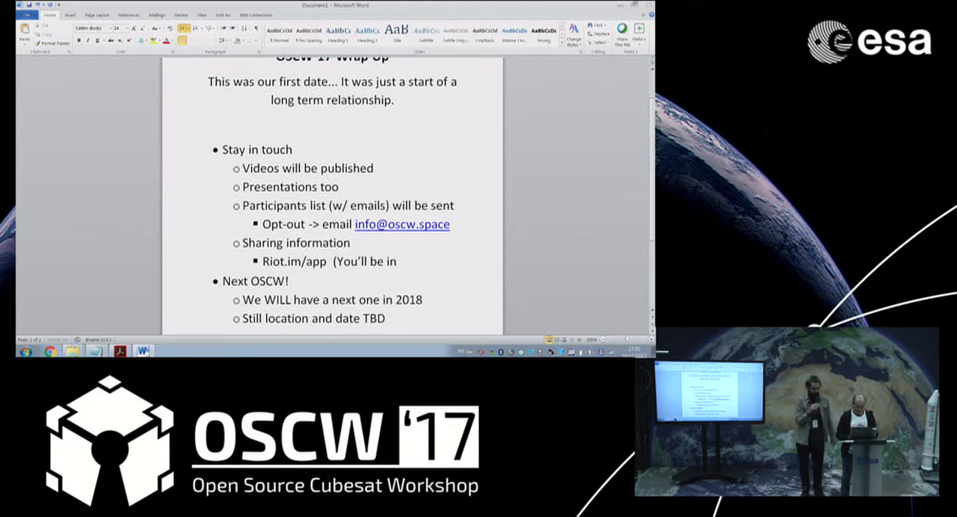
type("the matrix")
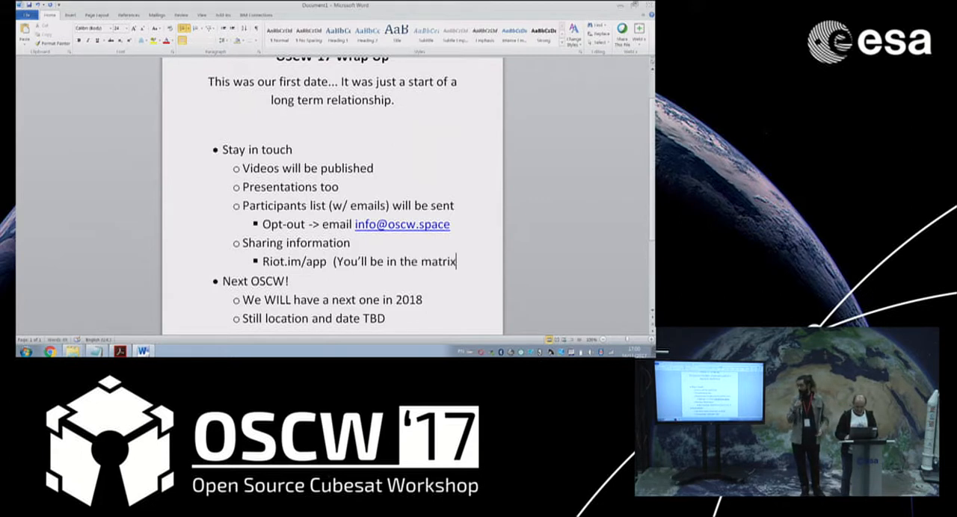
key("enter")
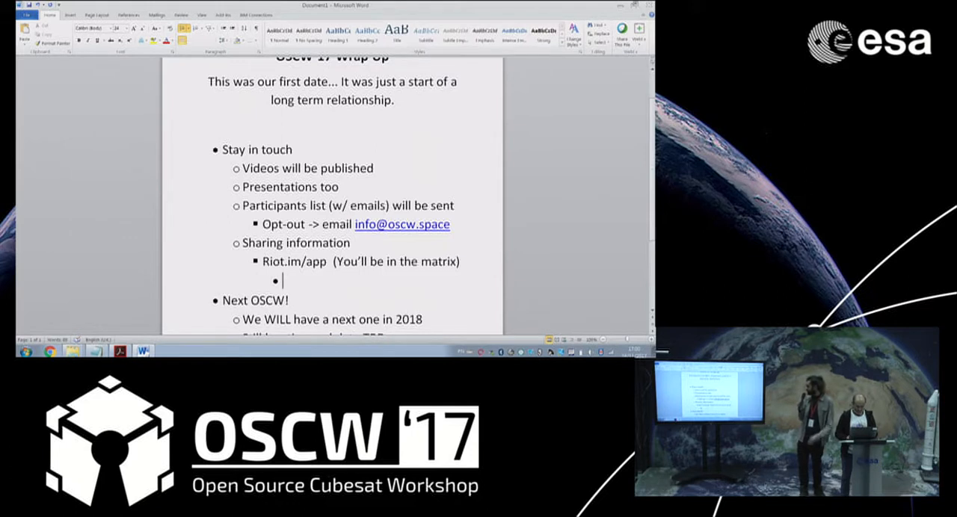
- List the hashtags '#oscw' and '#librespace' under the Riot.im/app entry
type("#")
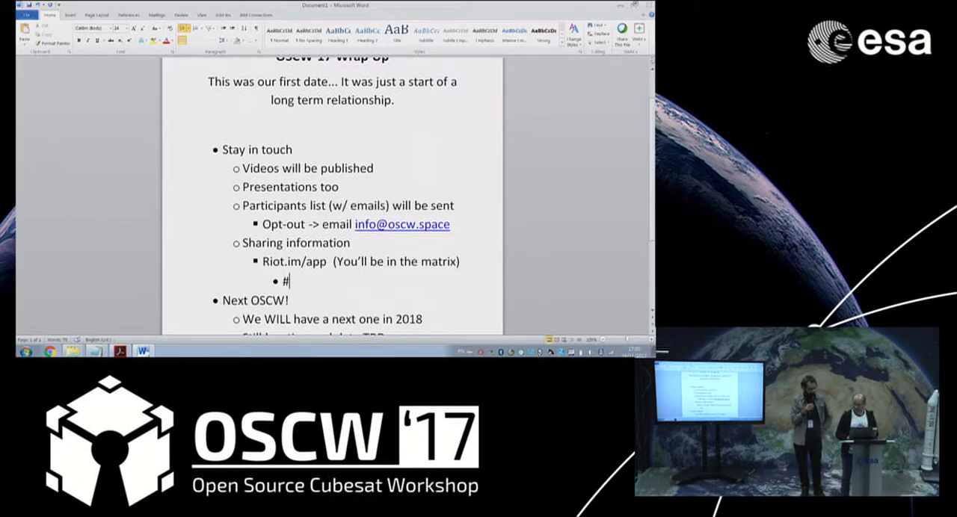
type("osc")
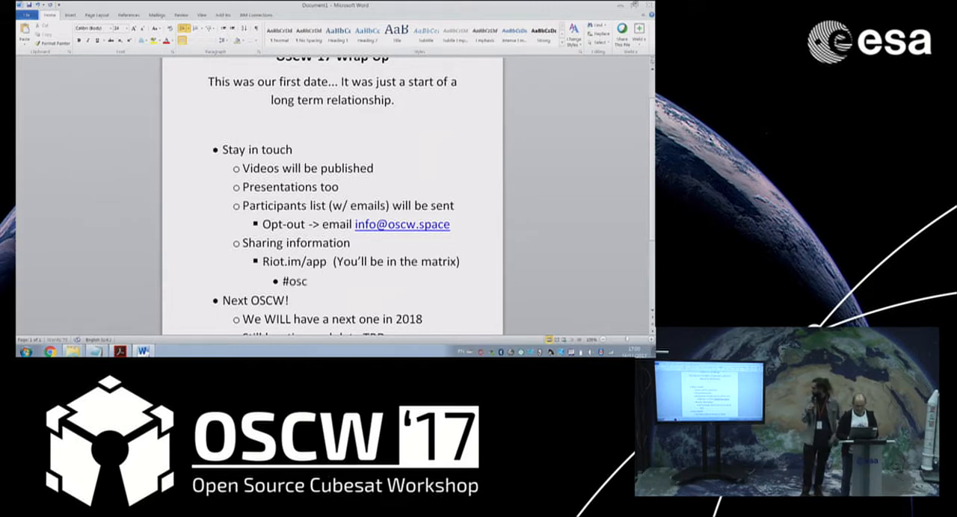
type("w")
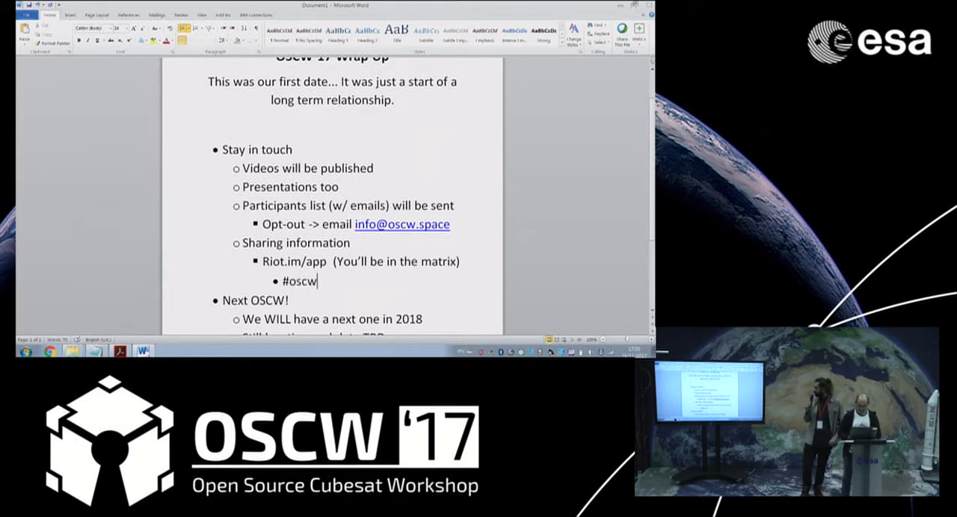
type("a")
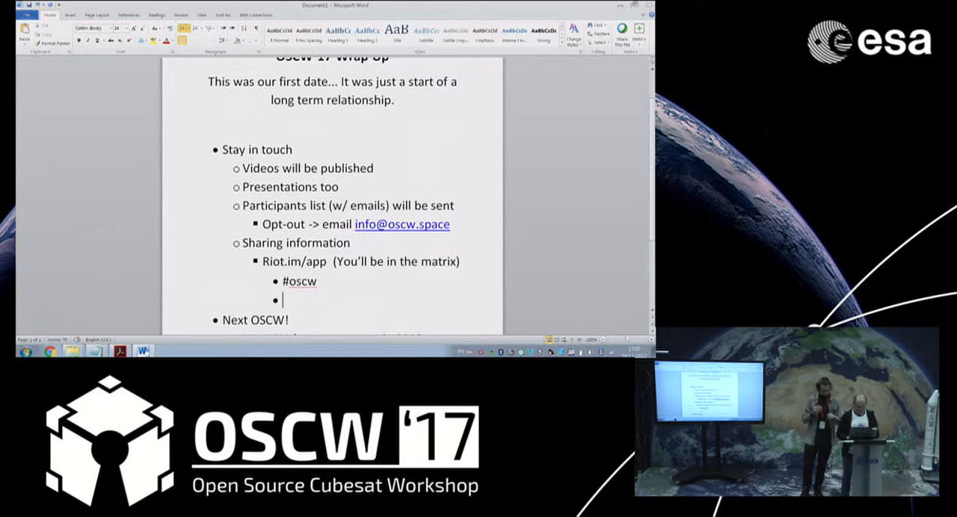
type("#librespace")
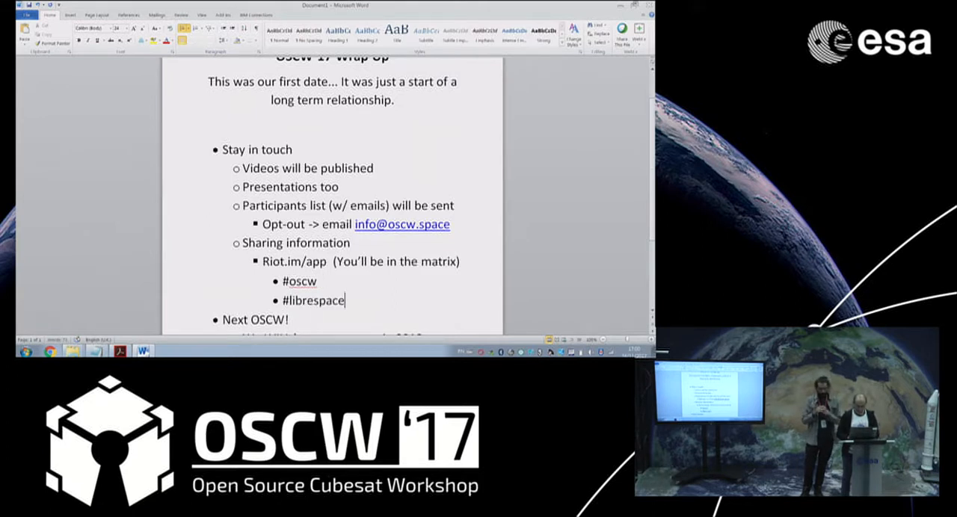
- Delete the stray ':wq' line and the extra letter after #librespace
type("fnd")
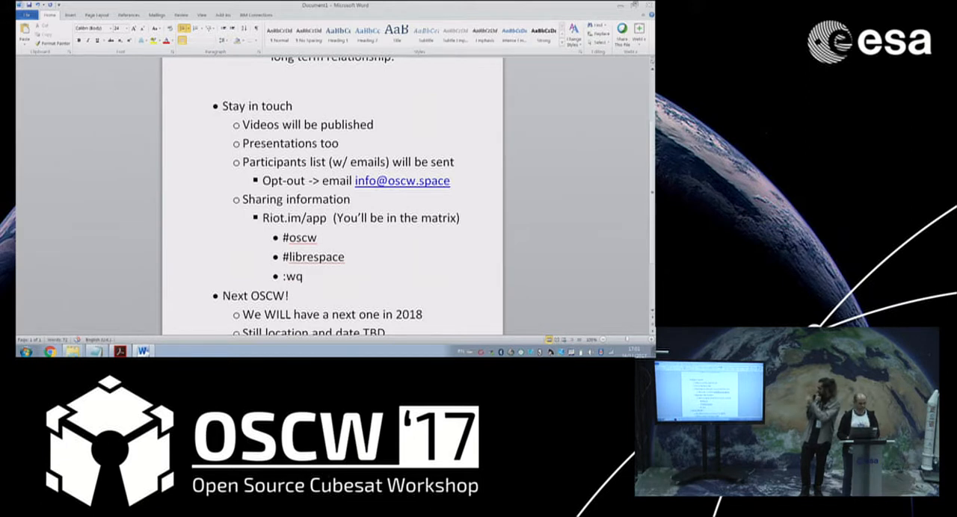
key("backspace")
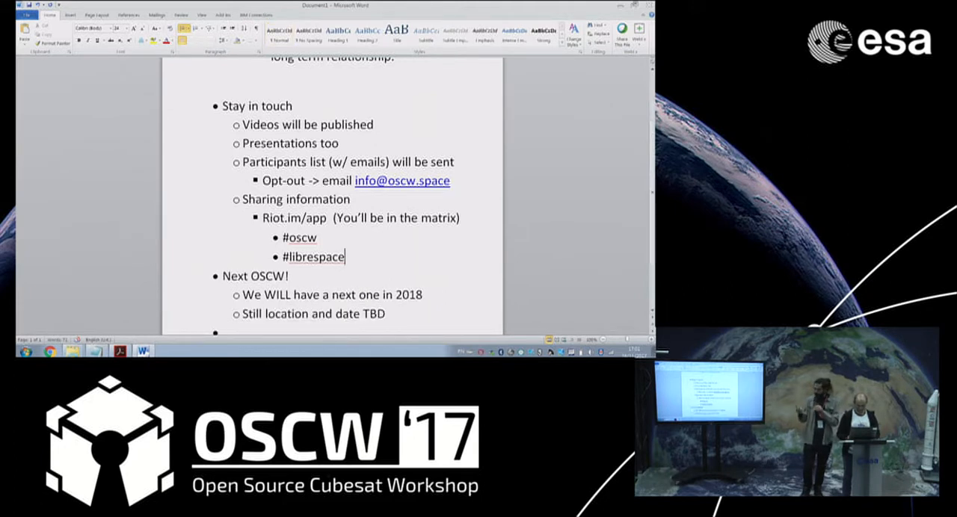
type("o")
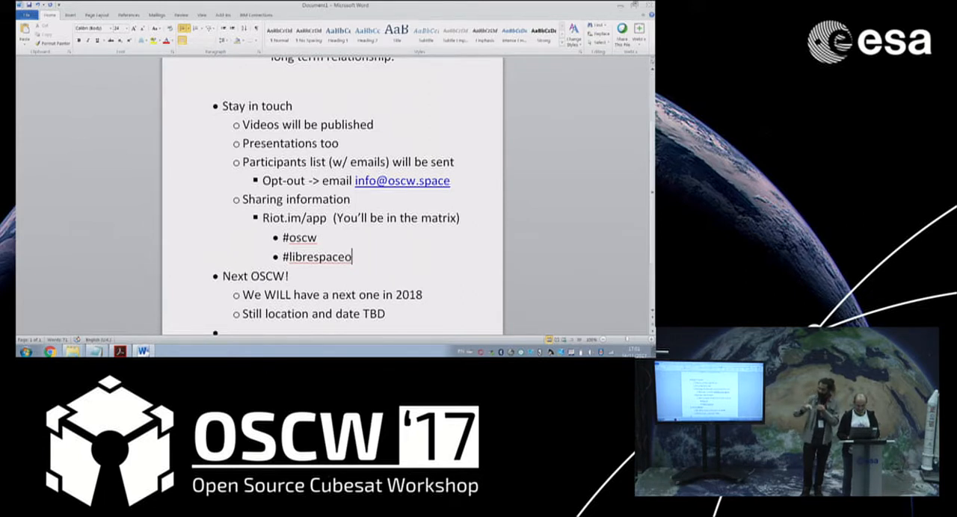
key("enter")
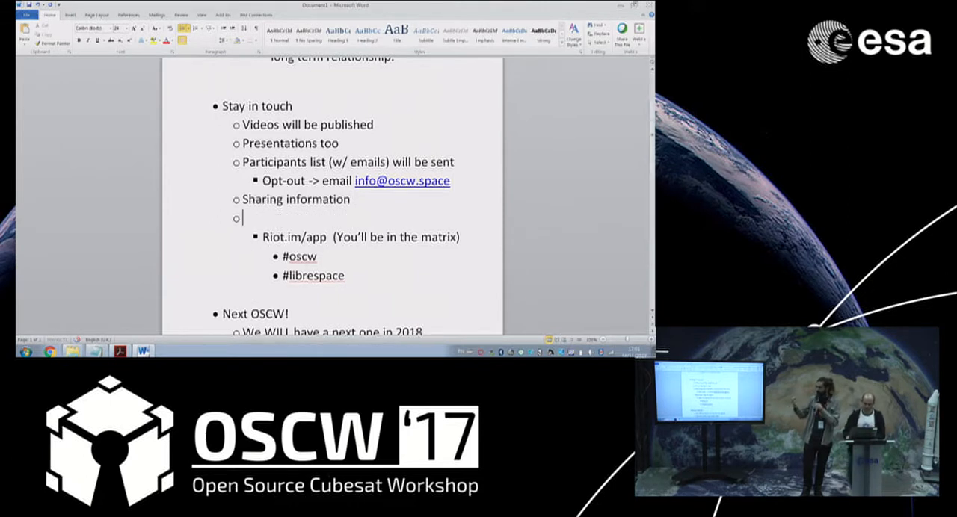
- Add the sub-item "A place to share links, tools, etc.." above the Riot.im/app entry
type("Li")
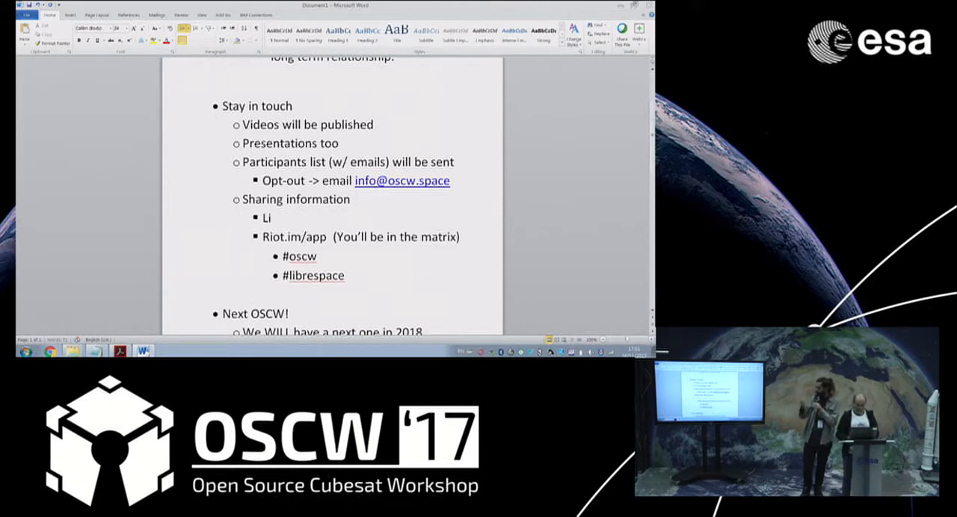
type("A place to share links")
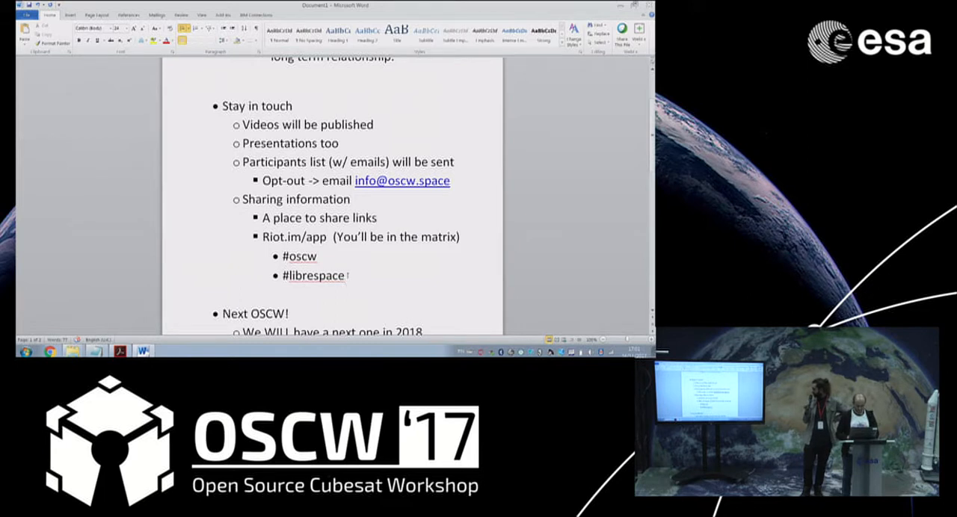
type(", tools, et")
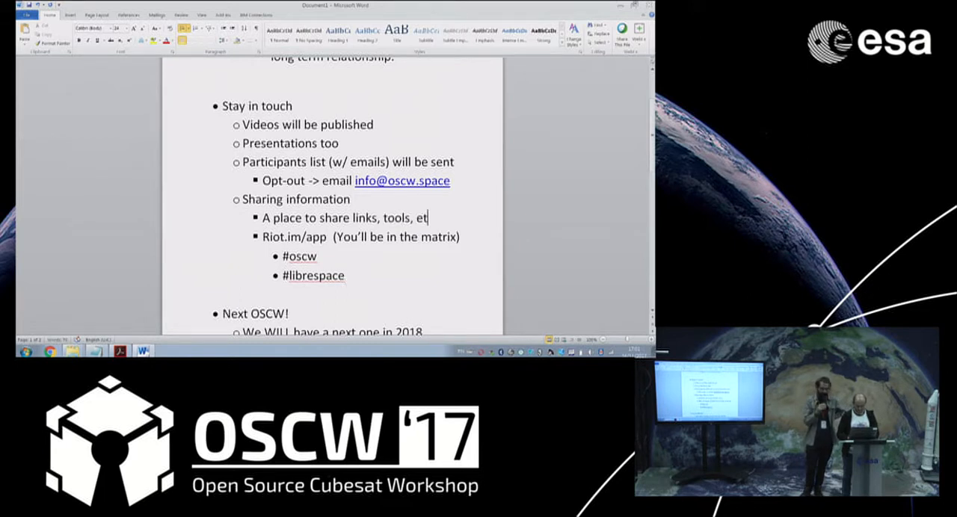
type("c..")
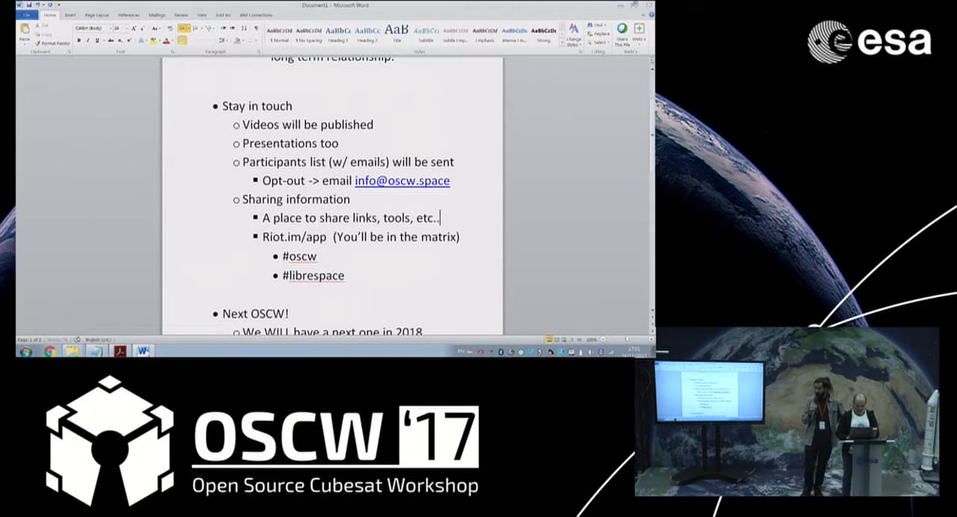
key("enter")
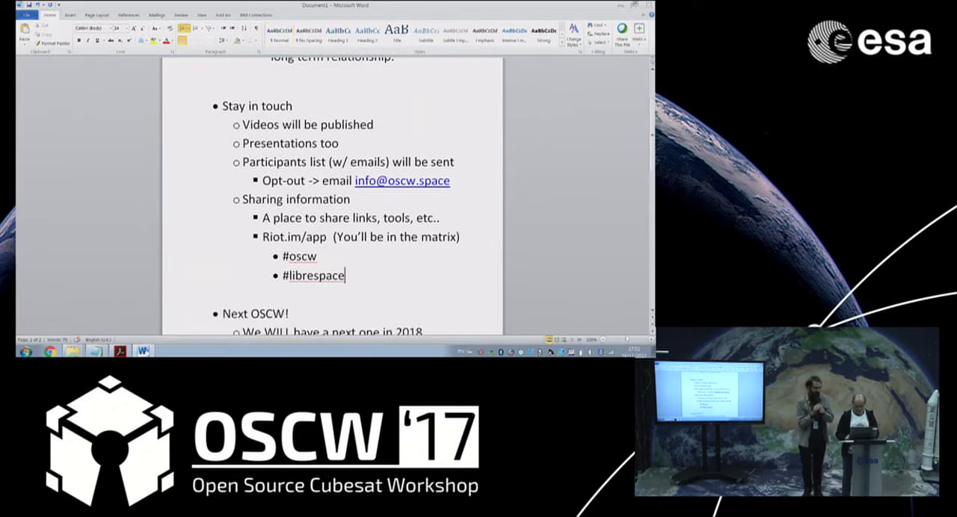
- Start an empty bullet under #librespace, then test-type "HIT WHY THE HECK" in a scratch Notepad
key("enter")
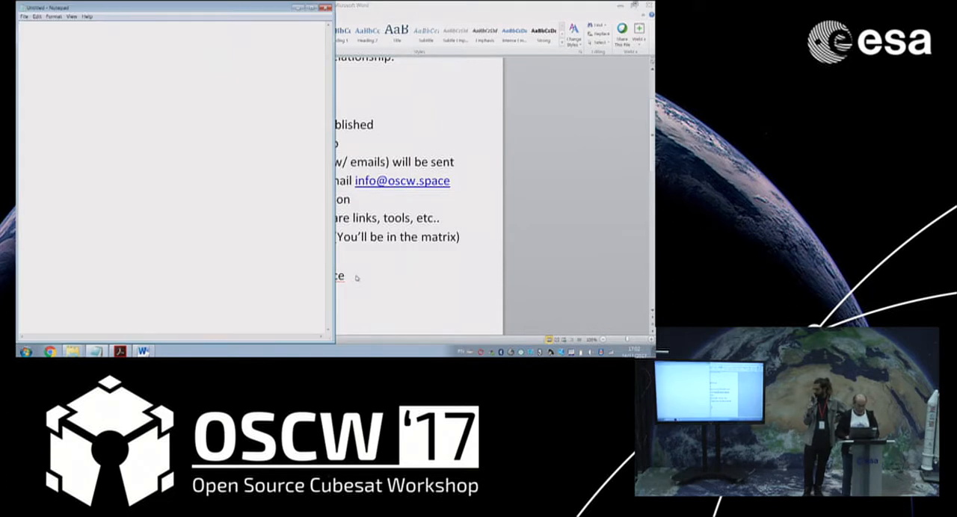
mouse_move(248, 129)
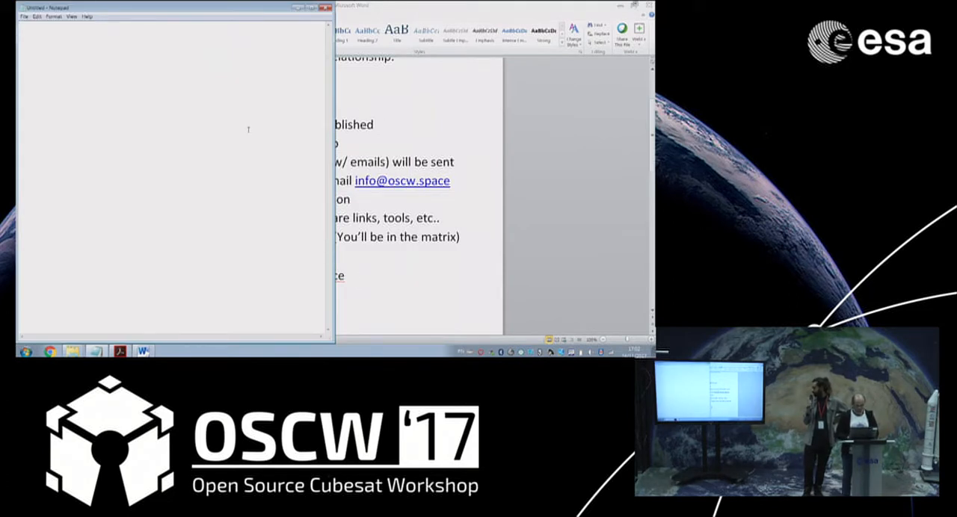
type("HIT | AT | EAR |")
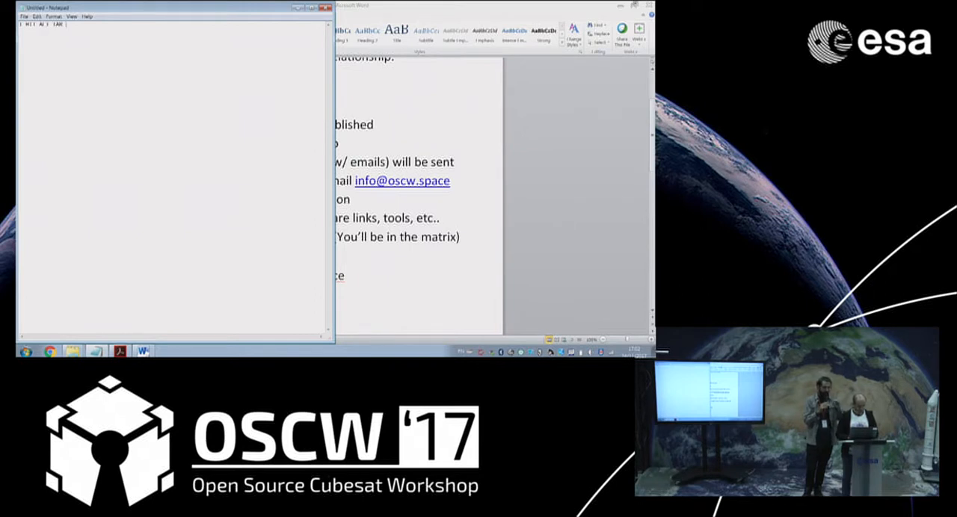
type("WHY THE HECK")
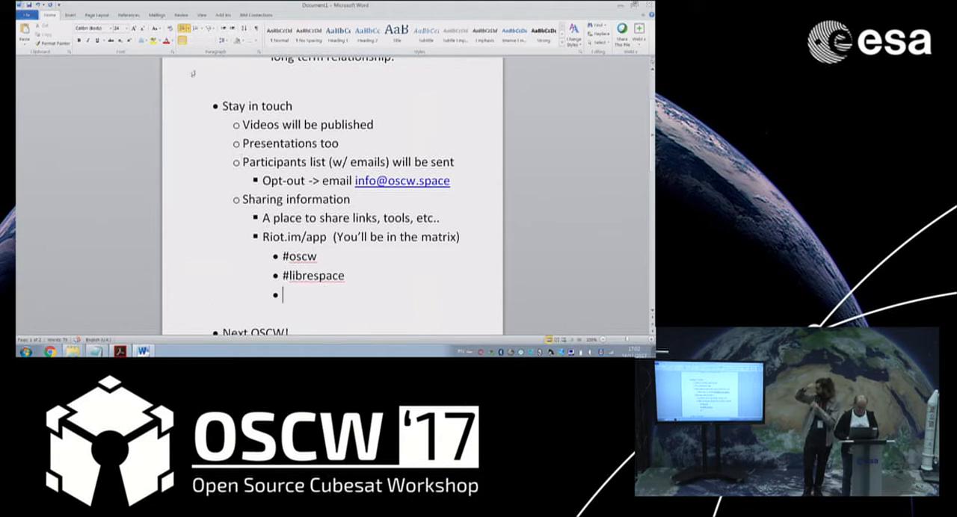
mouse_move(224, 39)
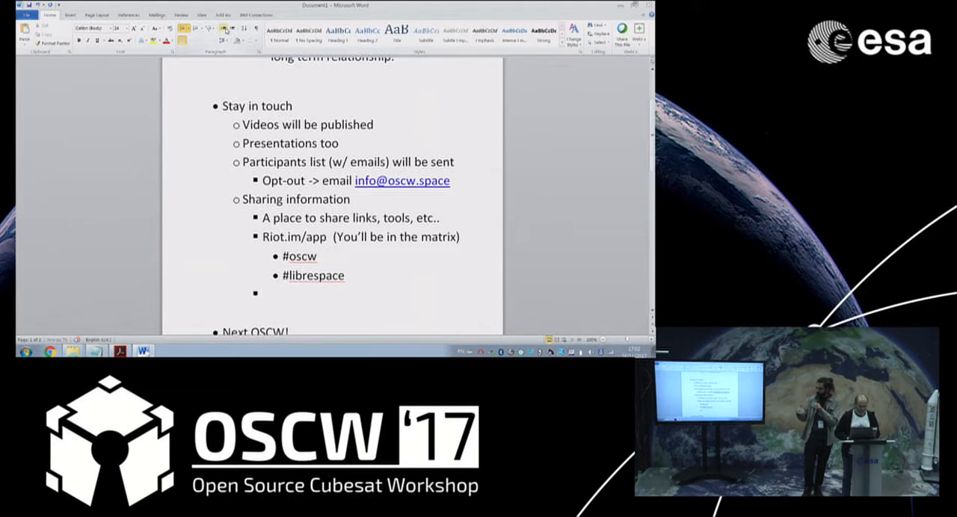
- Add the item "Discourse (The Cool Discussion non-Forum)" under Sharing information
type("Discourse")
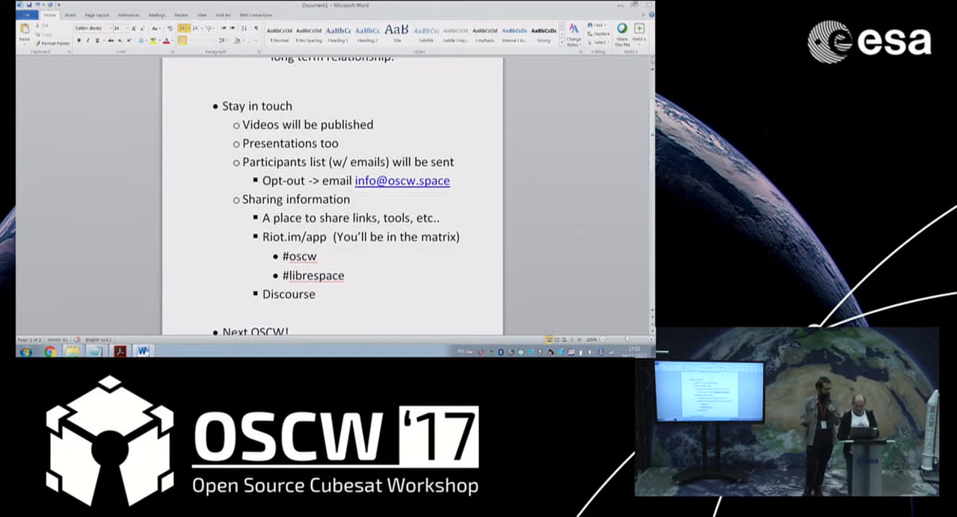
type("(")
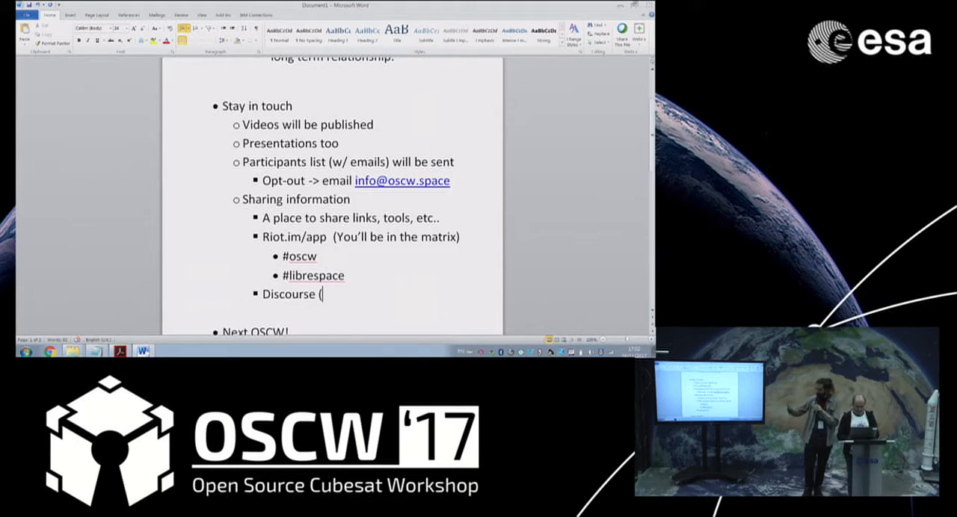
type("The Cool")
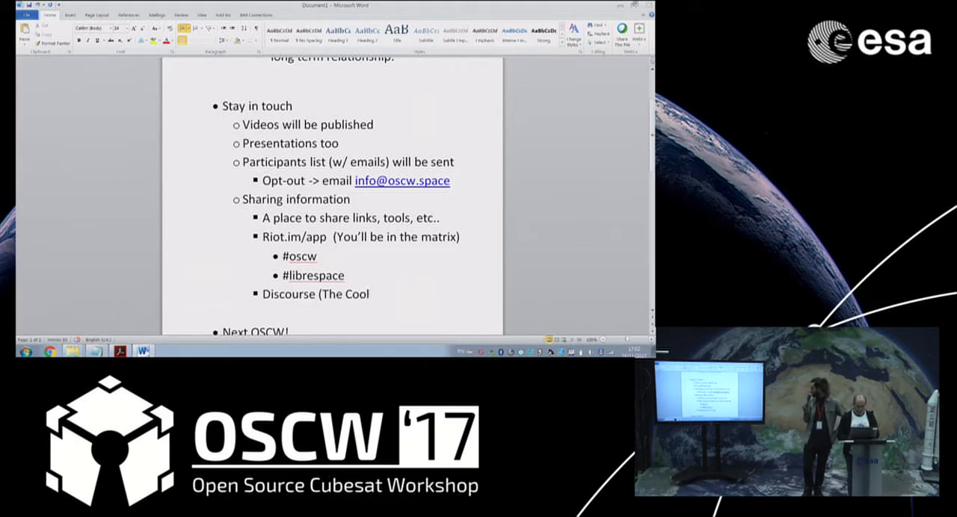
type("Dis")
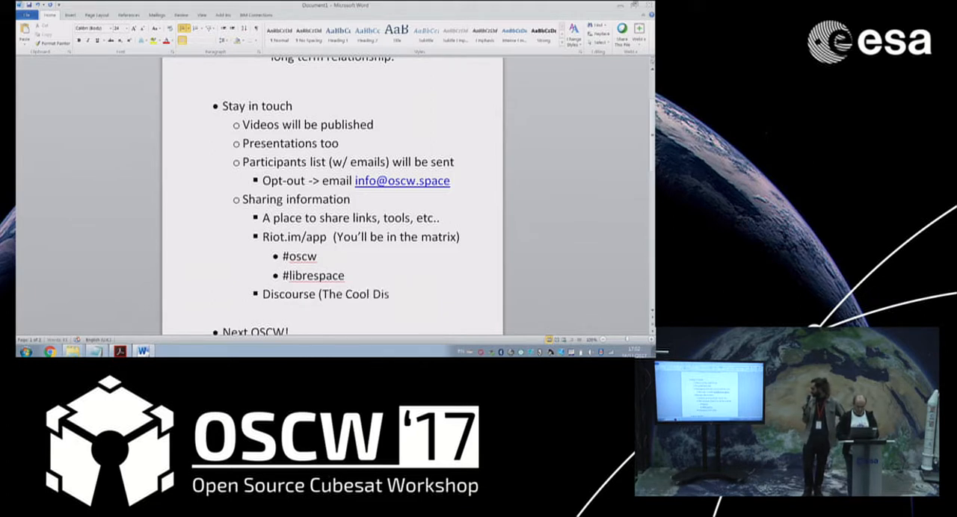
type("cussion")
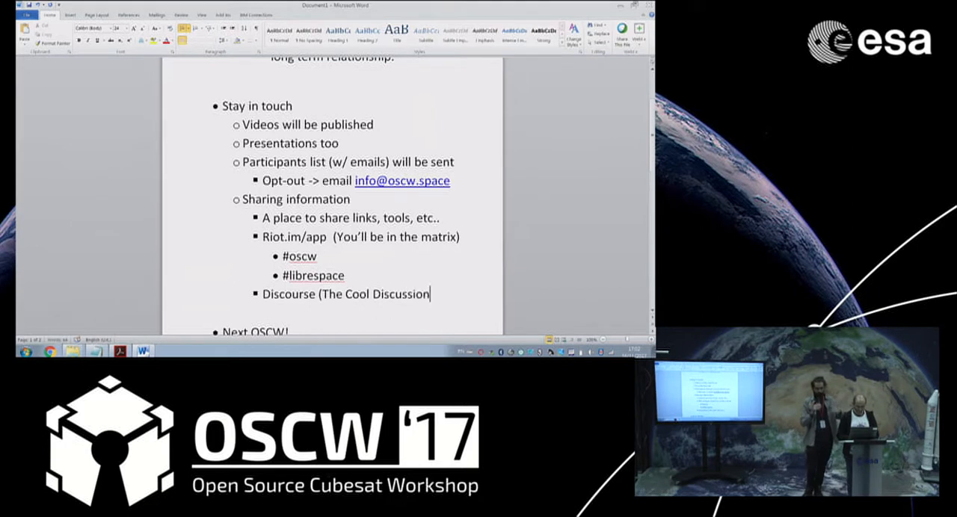
type("non-Forum")
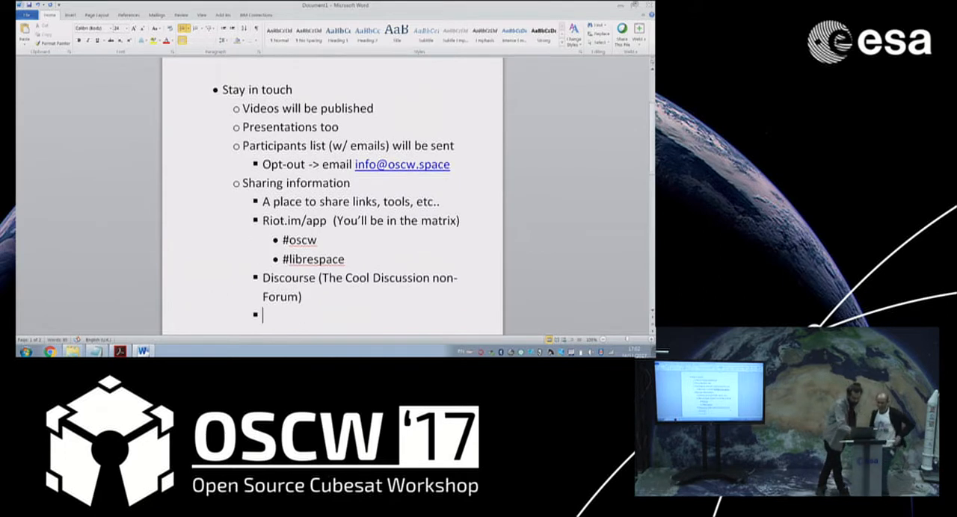
type("https://")
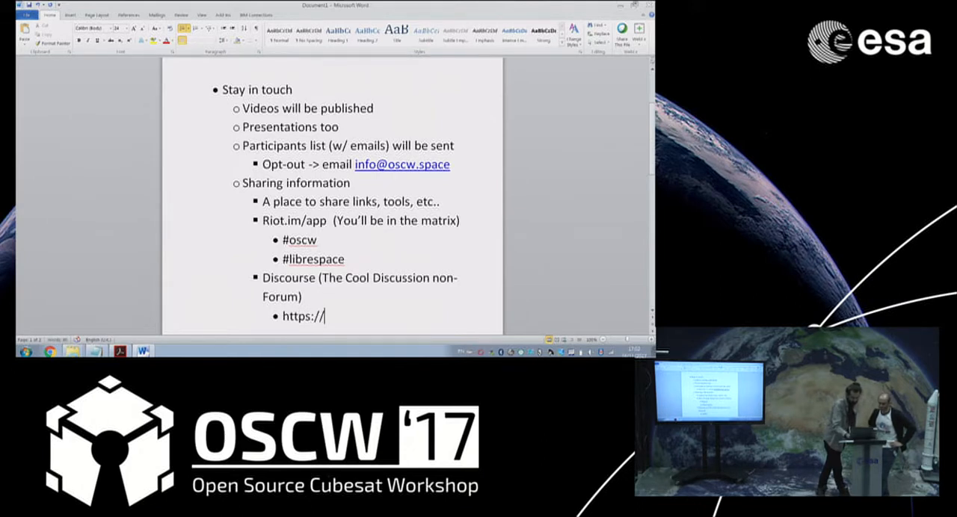
type("l")
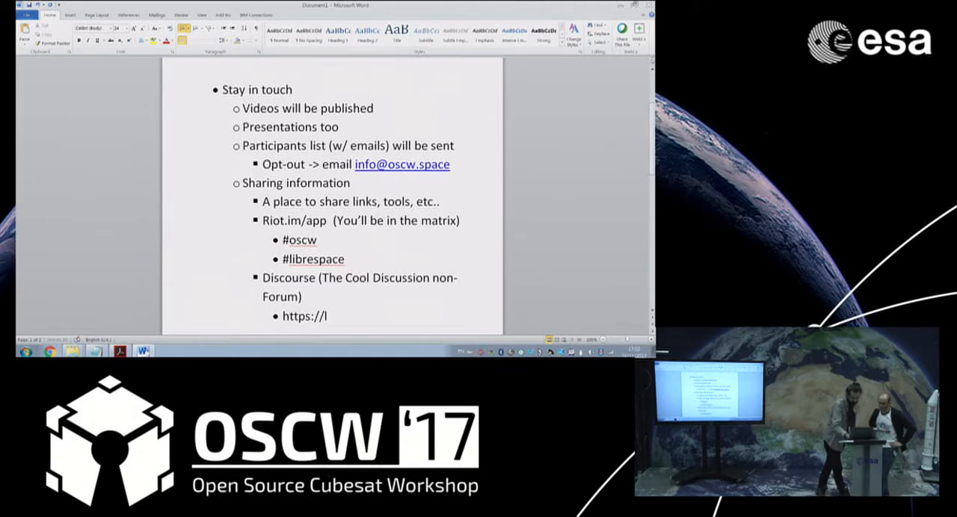
type("commi")
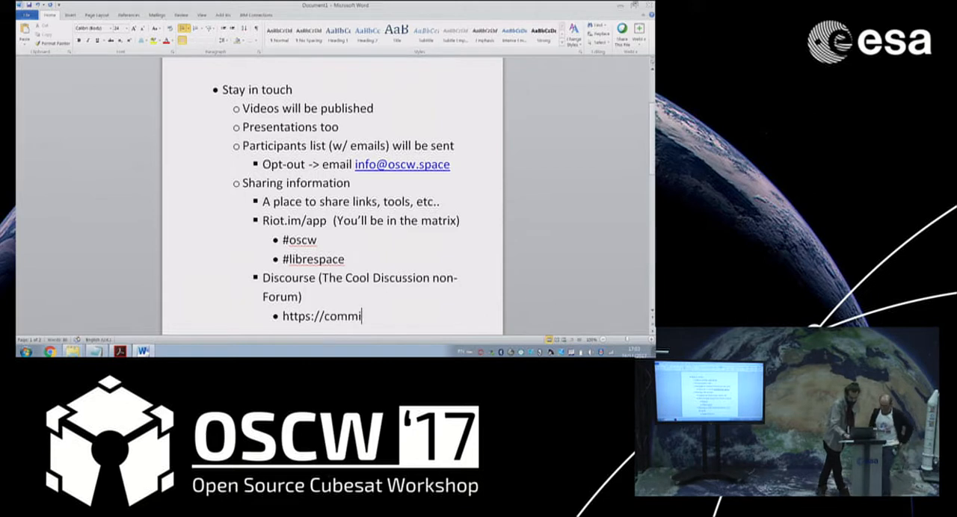
type("unity.l")
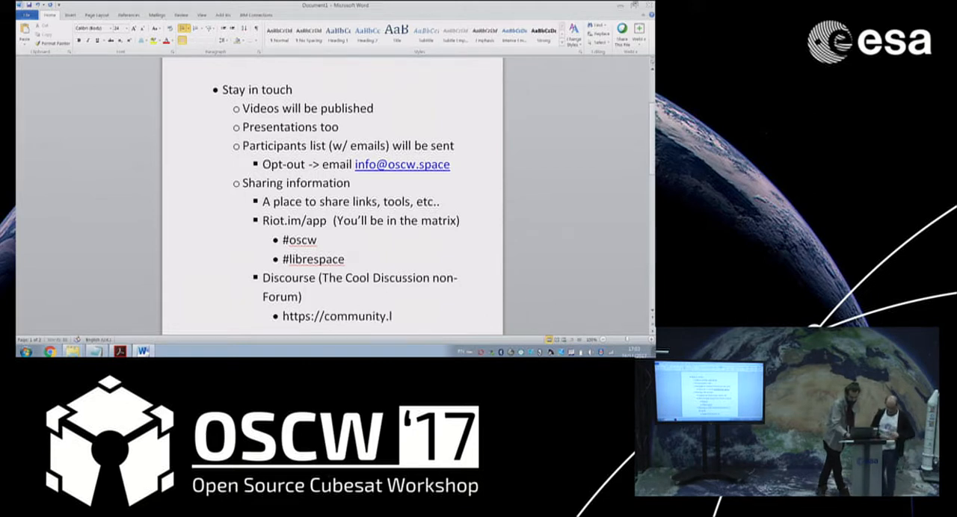
type("ibre.space")
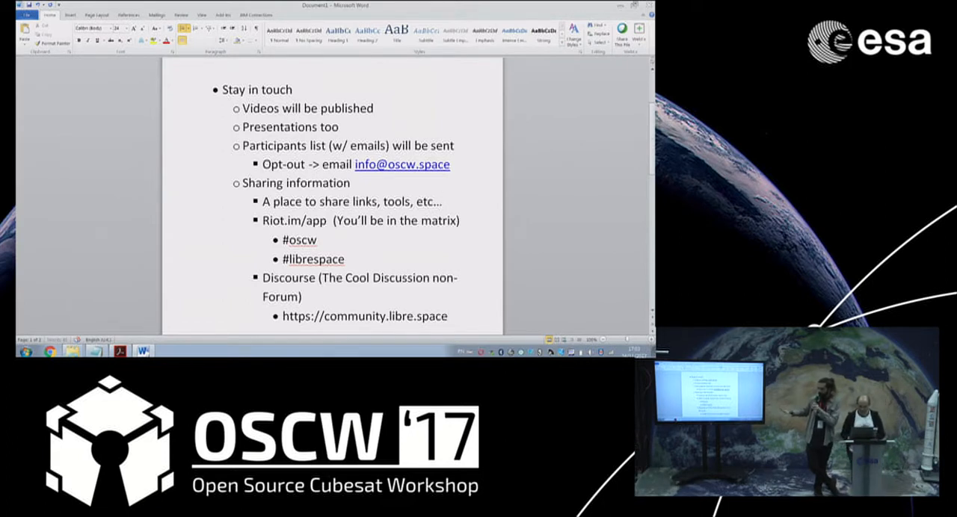
- Add a Gitlab sub-bullet under the links item, drafting a librespacefoundation/oscw path
scroll("down", 3)
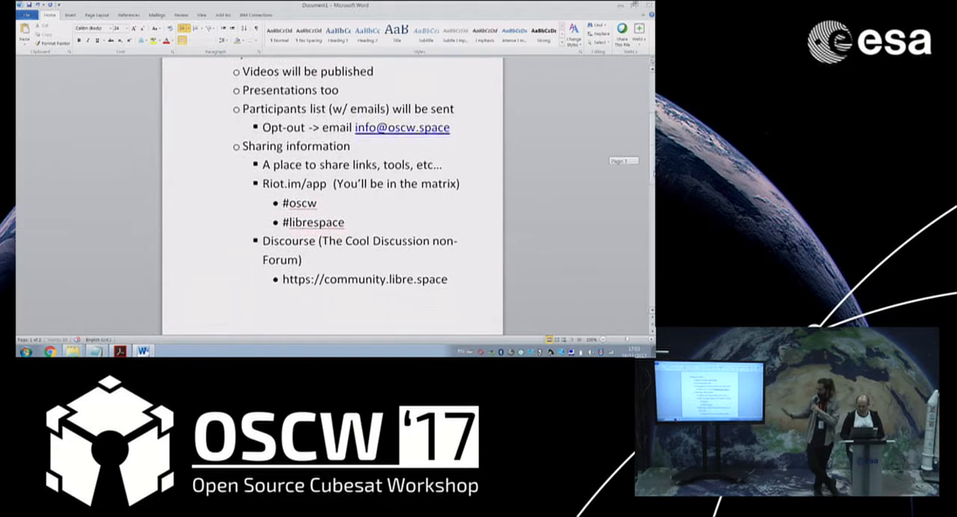
scroll("down", 3)
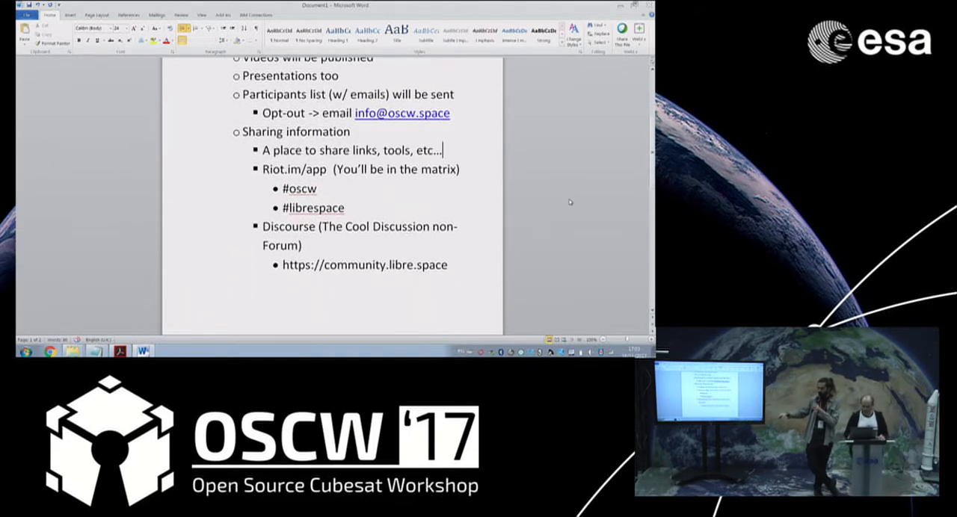
key("enter")
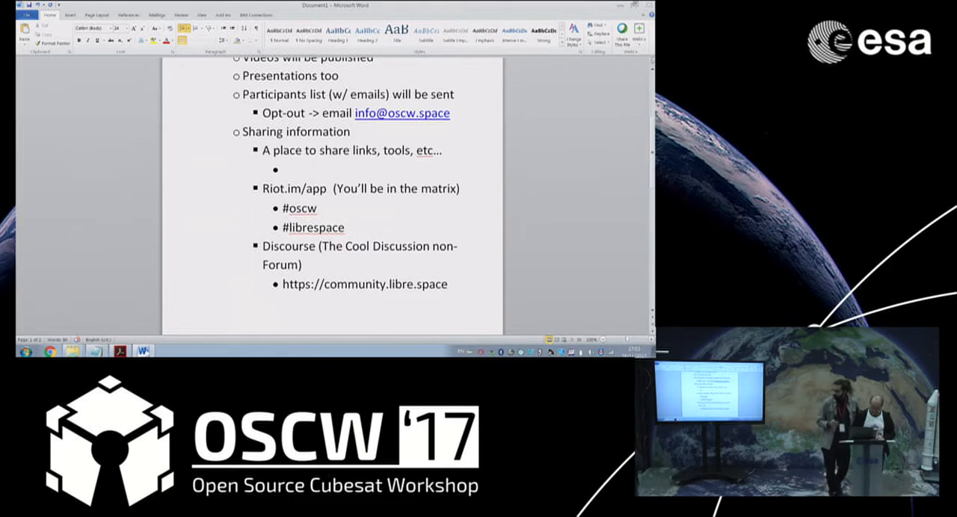
type("gi")
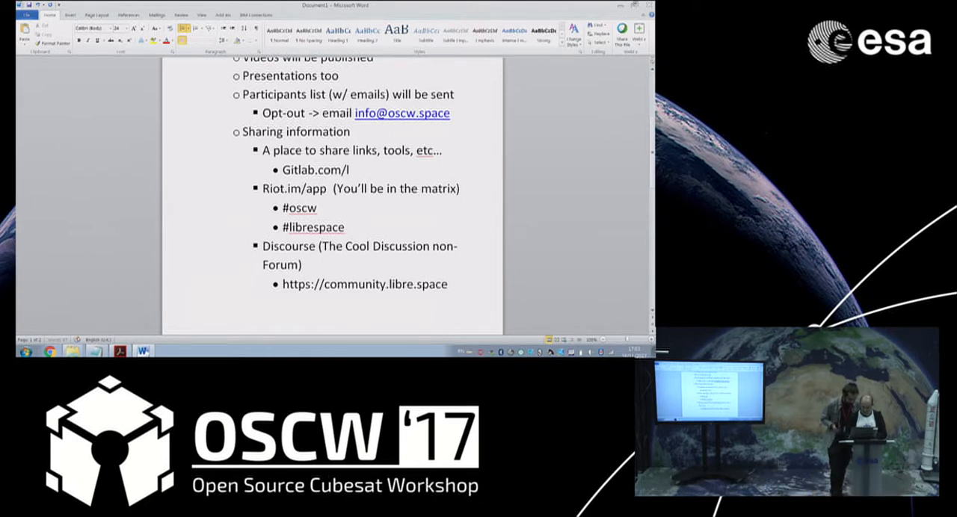
type("ibrespace")
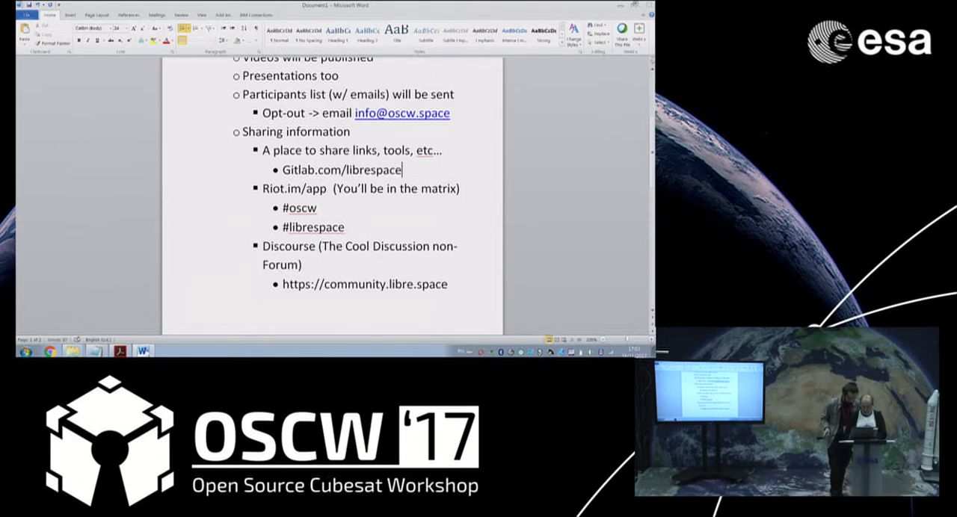
type("foundation")
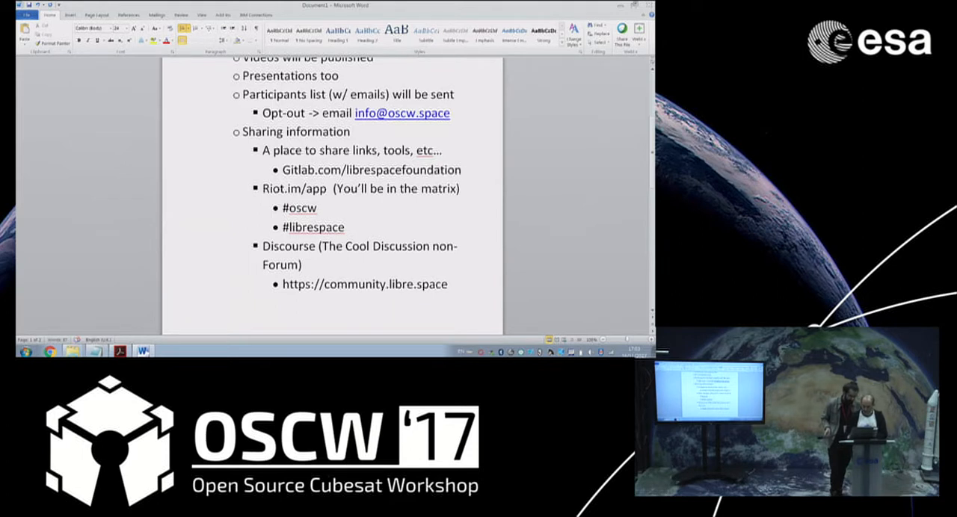
type("/oscw")
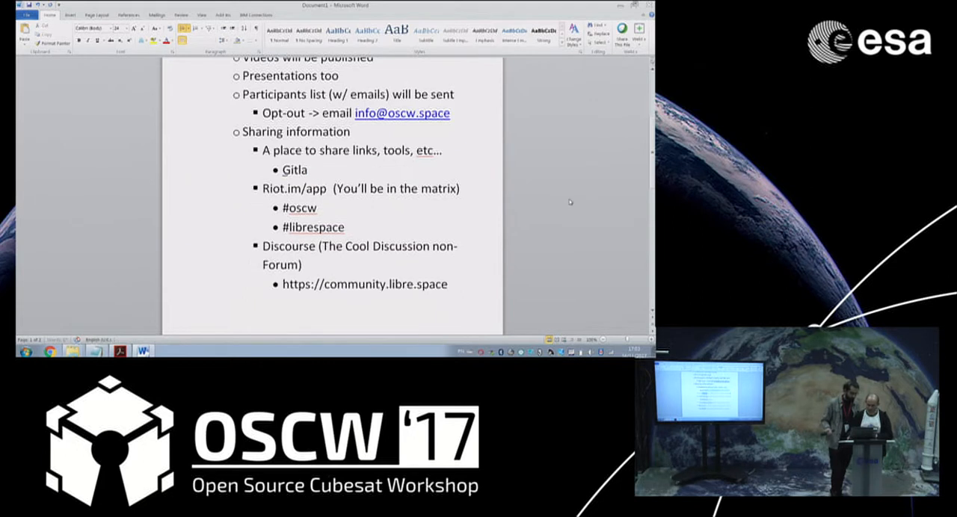
- Finish the sub-bullet as "Gitlab.com/--TBD--"
type("b")
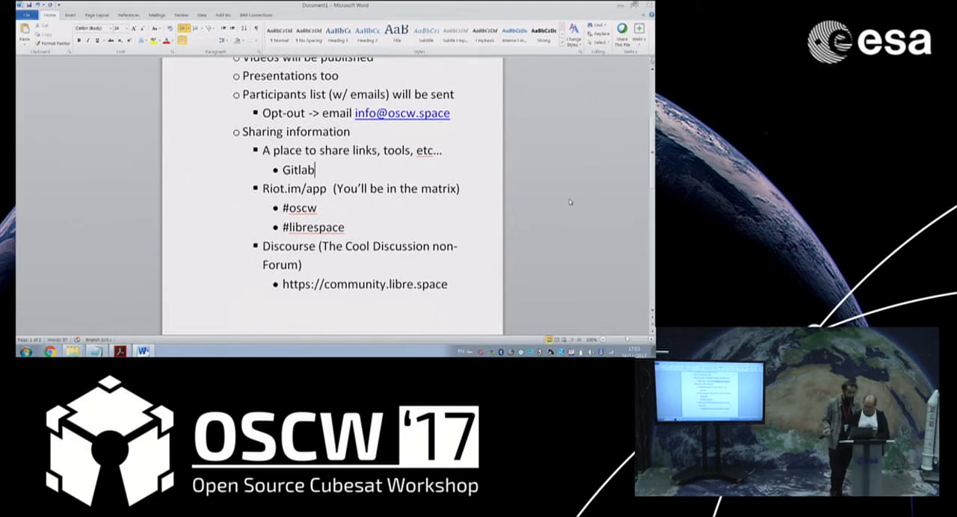
type(".com")
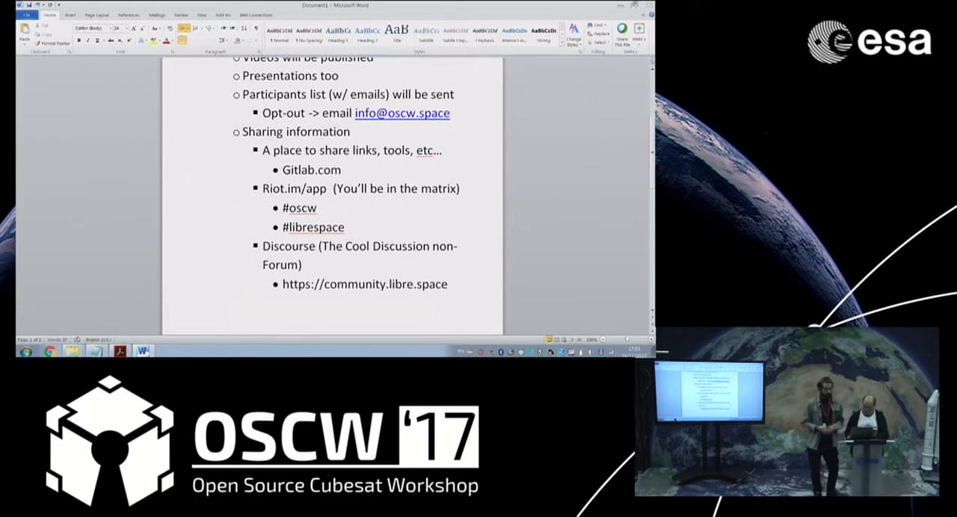
type("/--TBD")
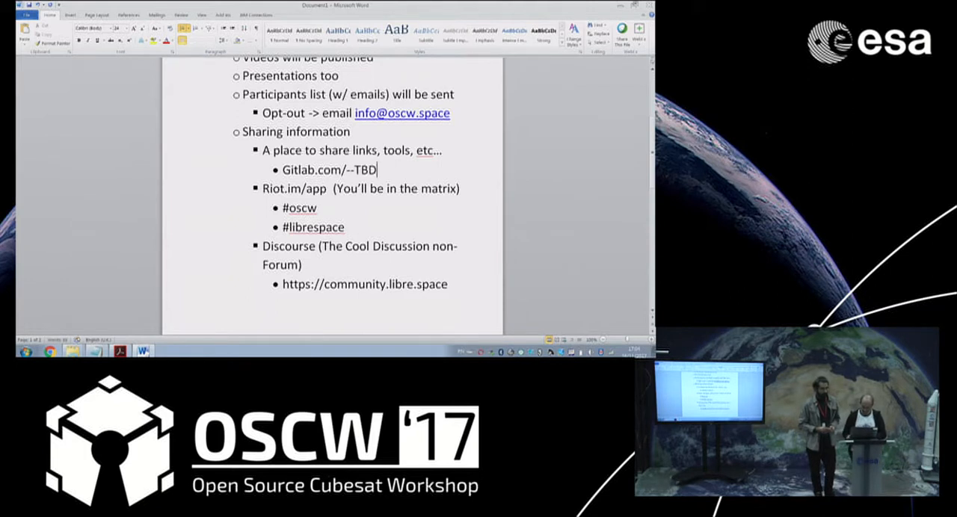
type("--")
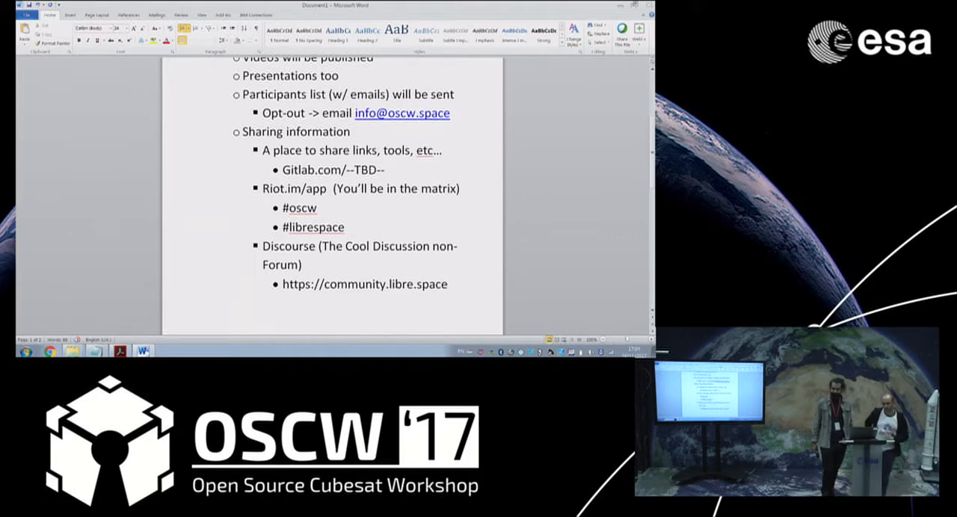
left_click(386, 169)
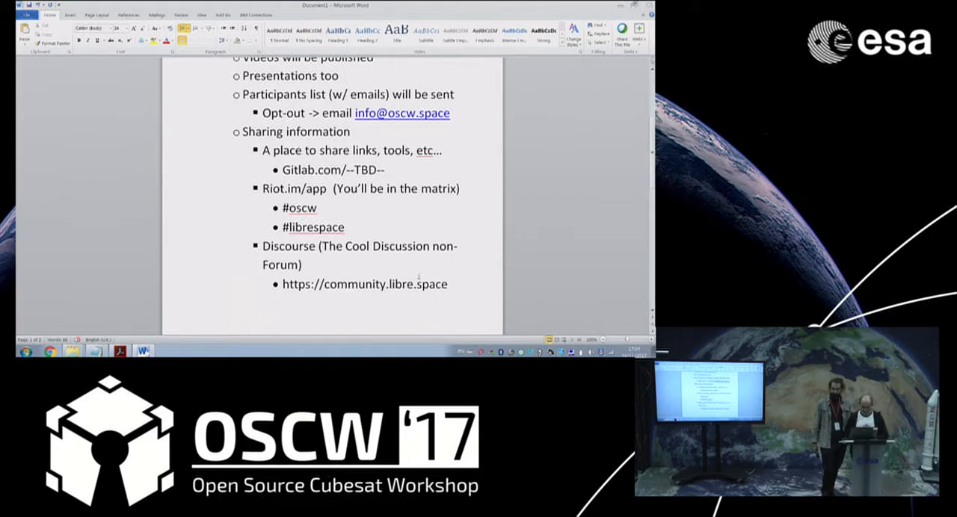
- Add a top-level "Remarks/Super comments" bullet with the remark "Open Space instead of Open Source"
scroll("down", 3)
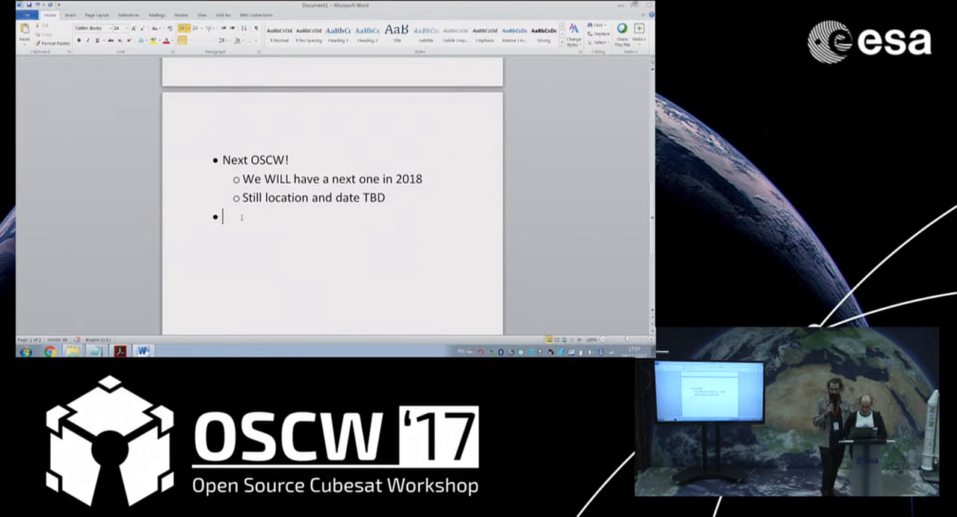
type("Remarks/Super comments")
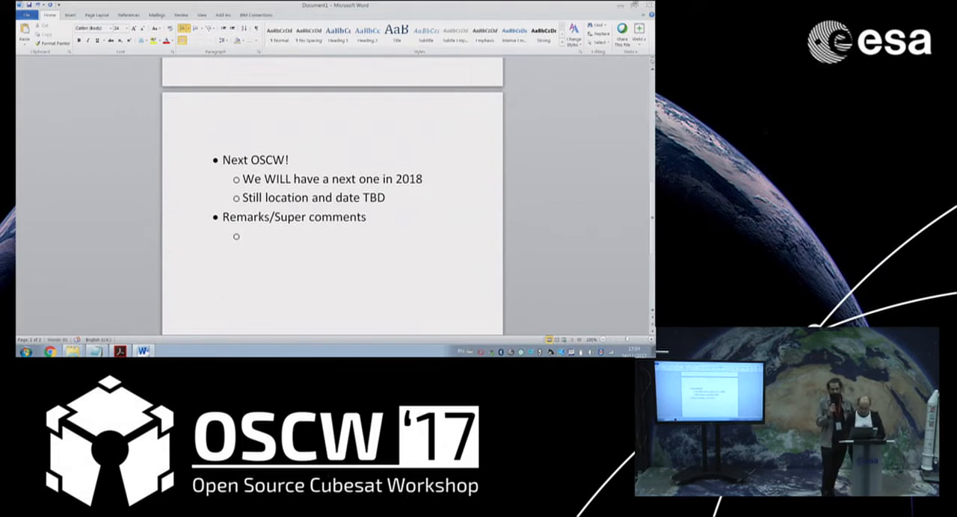
type("Open Space instead of")
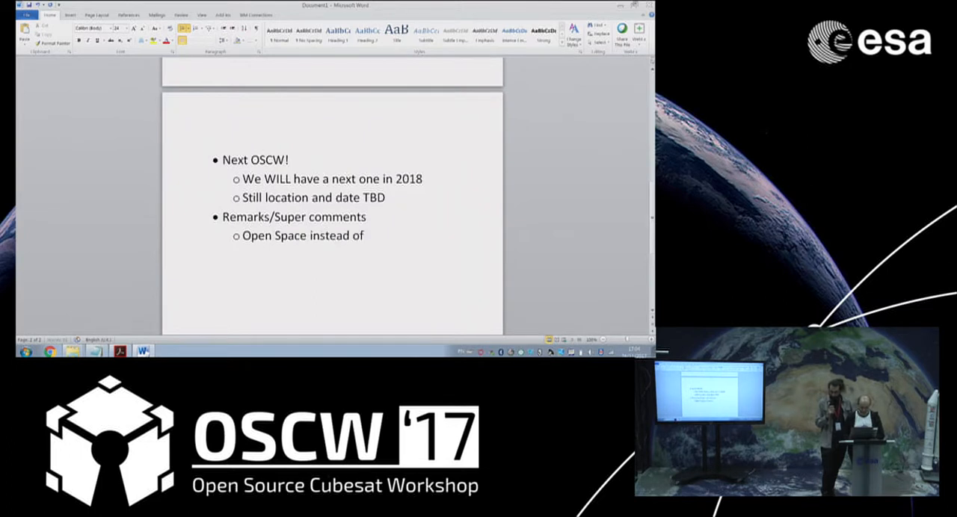
type("Open Source")
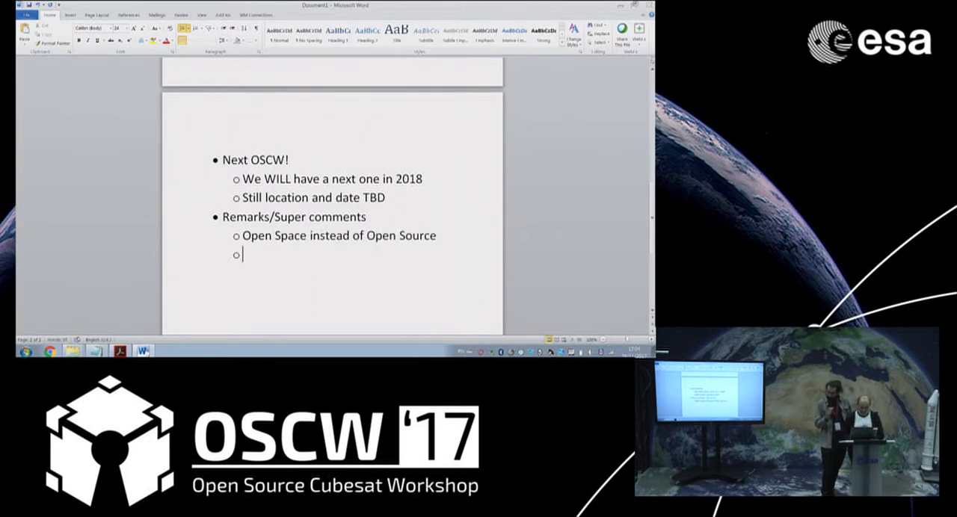
- Add the remark 'Is that really only "Cubesat"' with a corrected closing quote
type("Is that really only C")
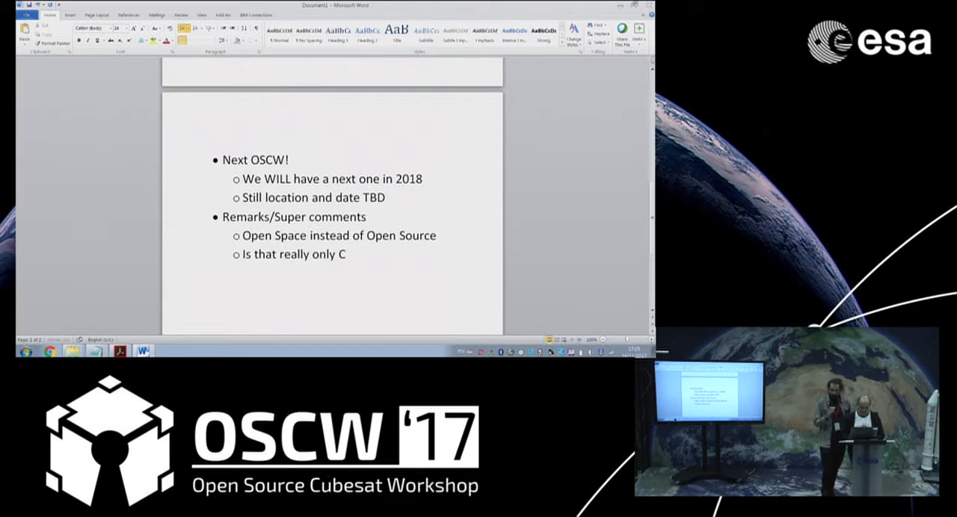
type("\"C")
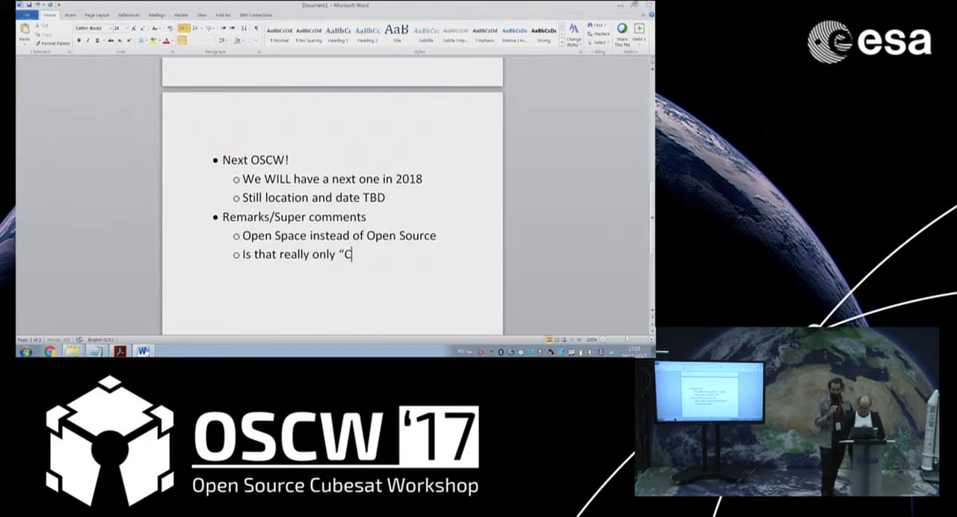
type("ubesat”")
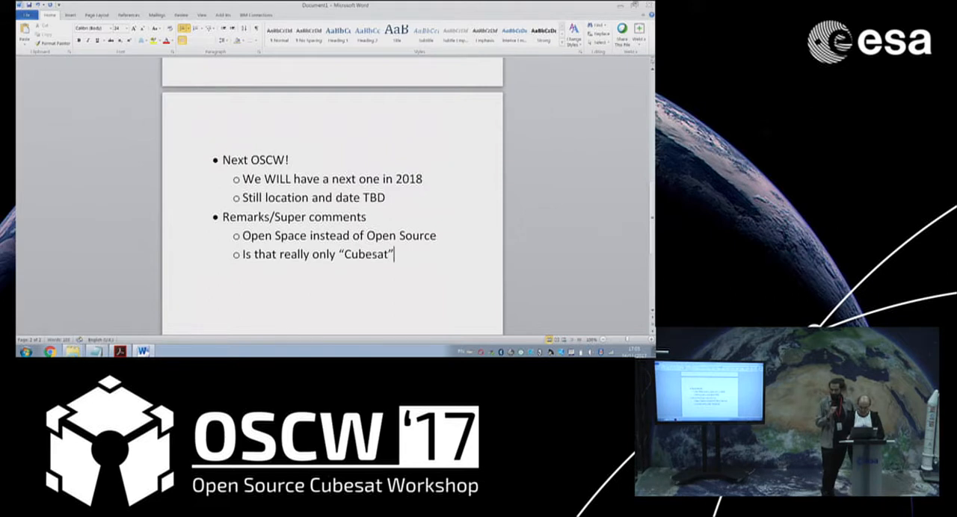
key("backspace")
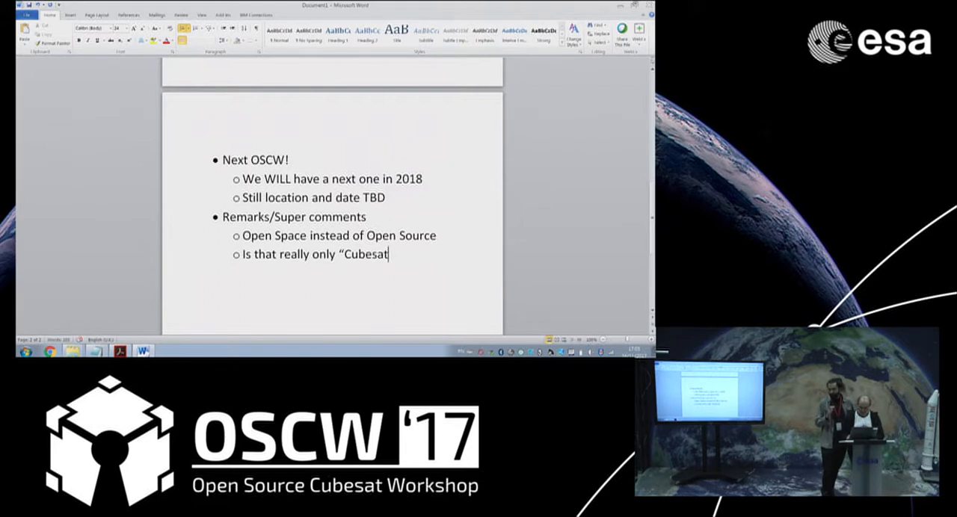
type("\"")
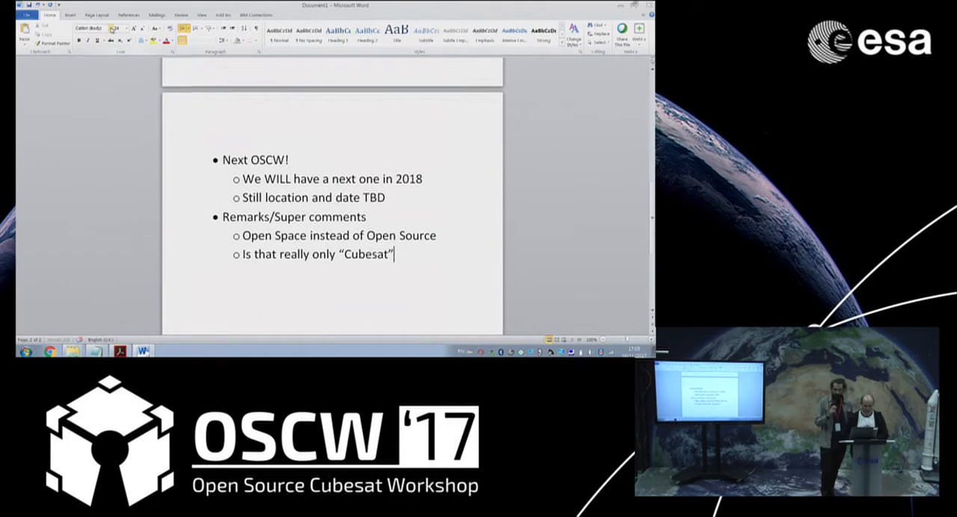
- Dismiss the missing-font warning and start a new sub-bullet after the Cubesat remark
left_click(111, 29)
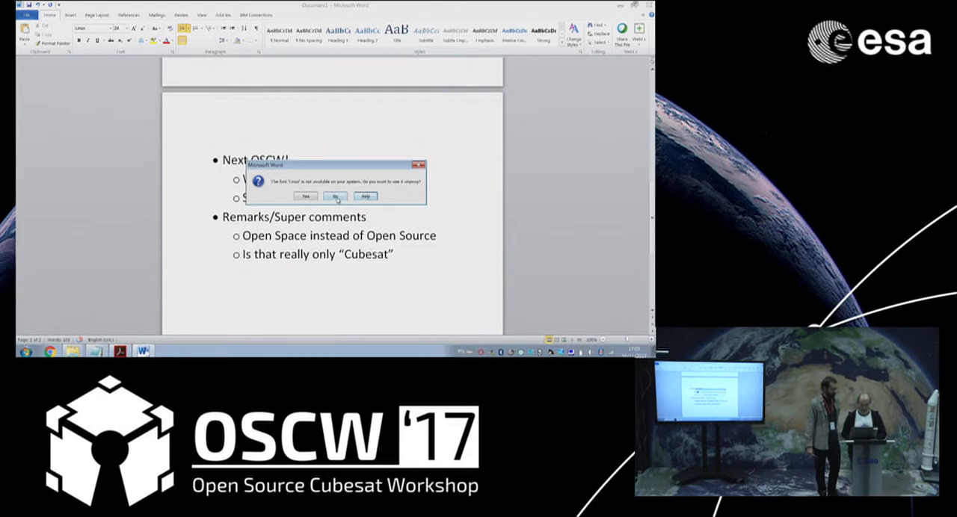
left_click(335, 196)
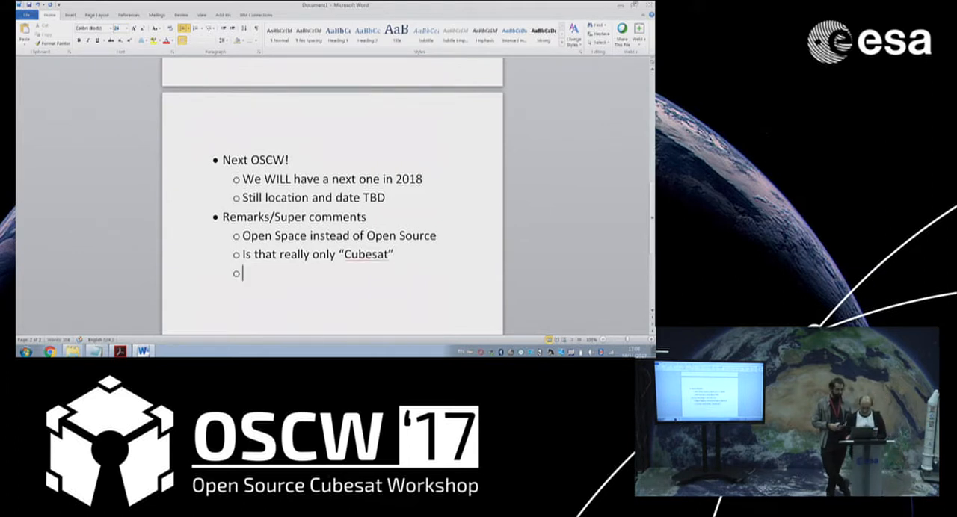
- Add the remark that more talks about ideas were nice but 2nd workgroups did not really happen
type("Even more talks / t")
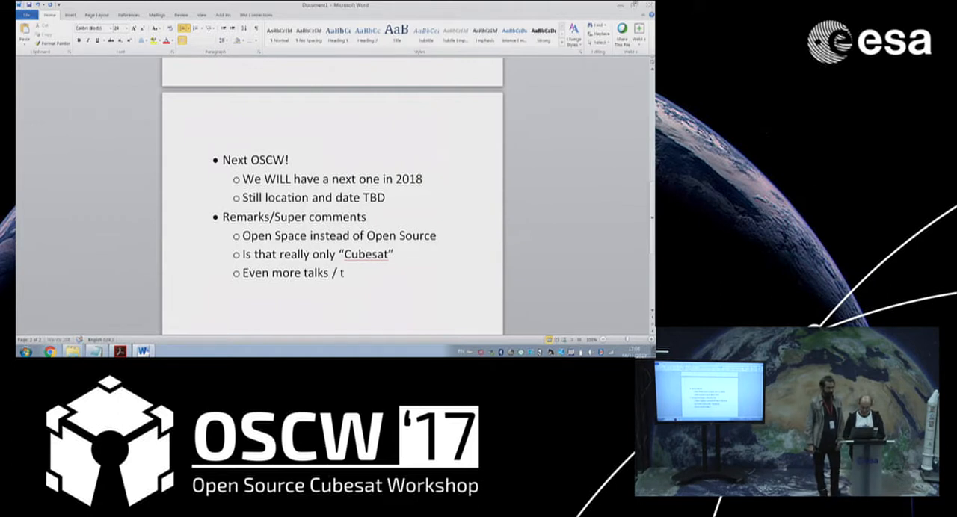
type("alking about ideas were")
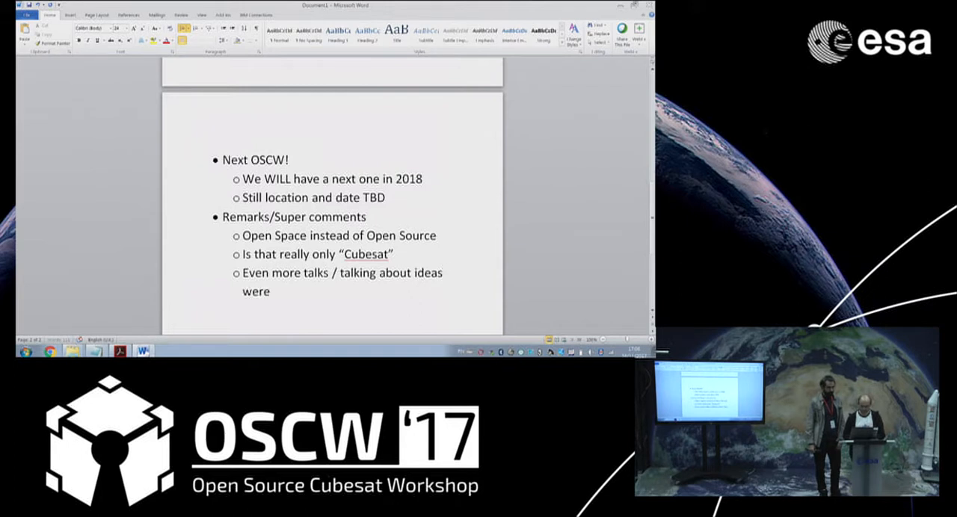
type("nice but 2nd workgroups")
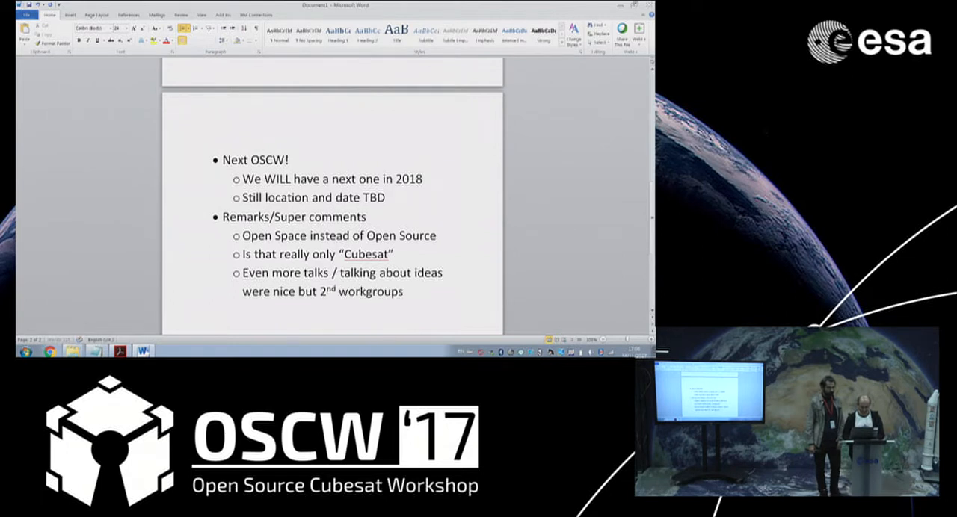
type("did not really happen")
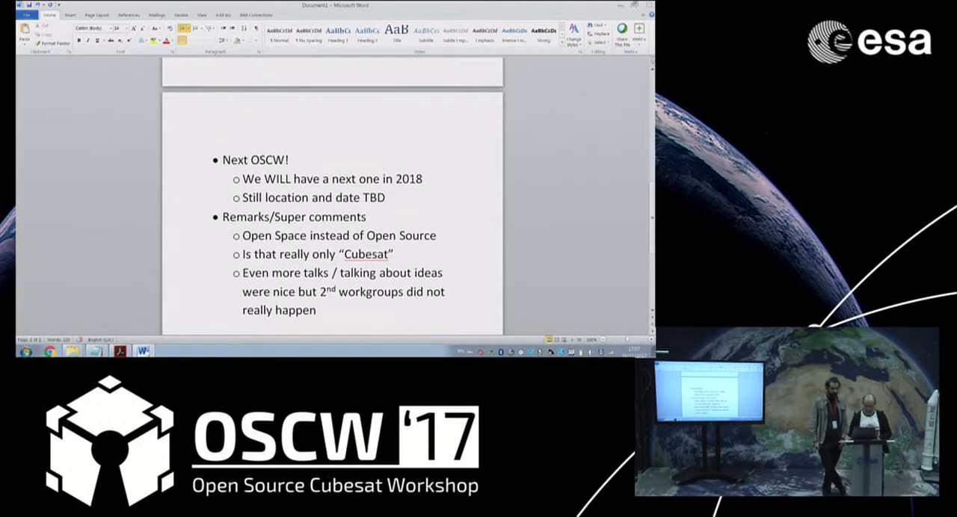
- Place the cursor after 'Open' in the first remark to insert 'Source'
left_click(316, 311)
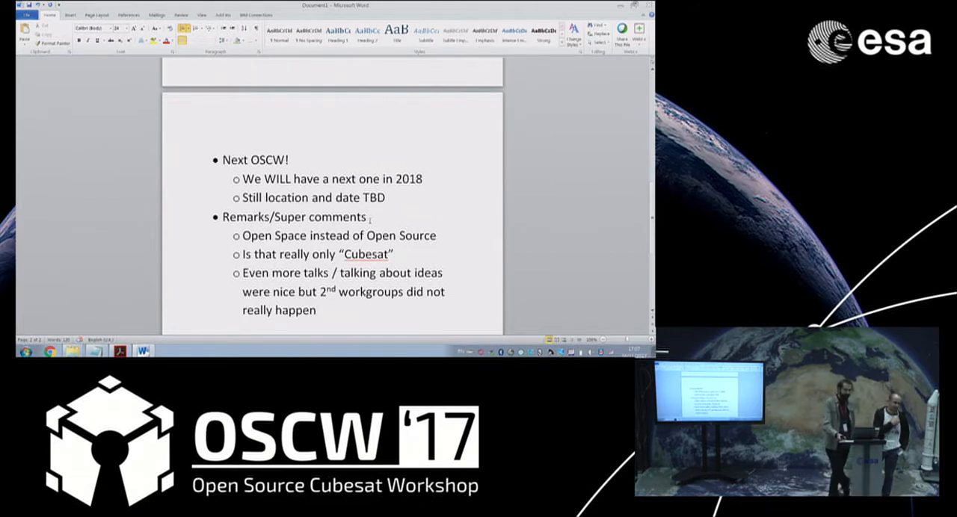
left_click(316, 311)
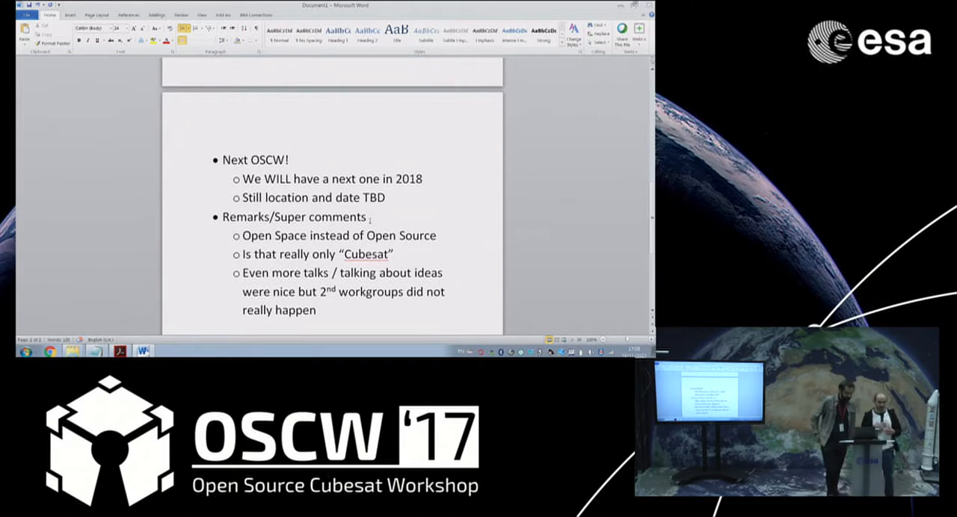
left_click(314, 311)
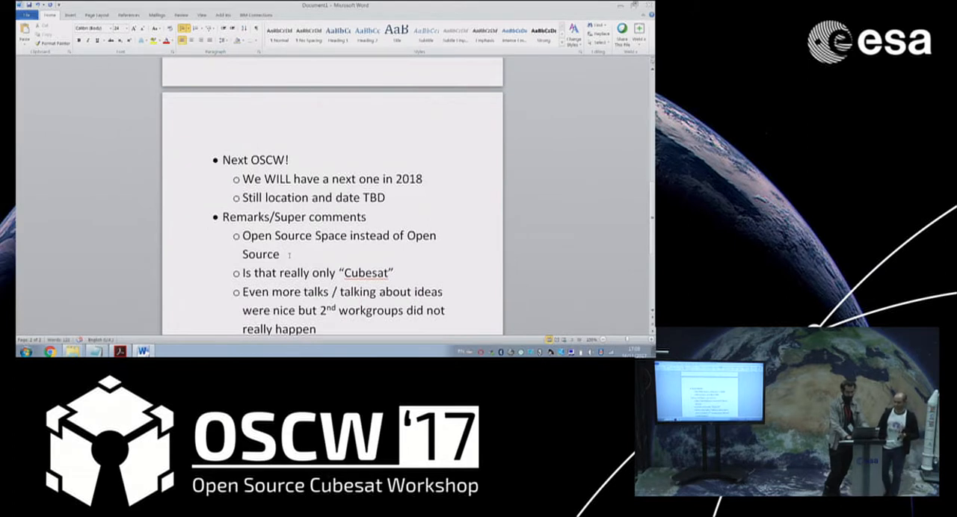
- End the first remark with 'Cubesat' and return to the end of the workgroups remark
type("Cubesat")
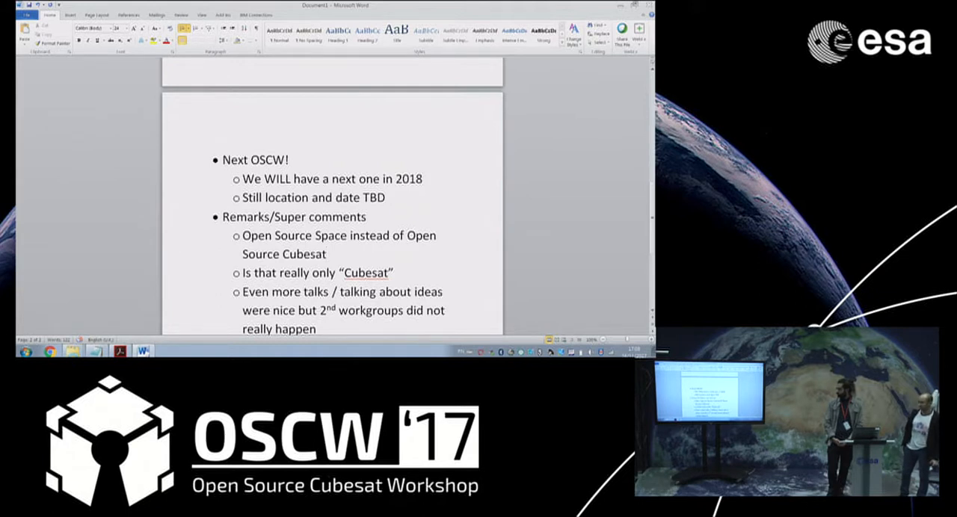
left_click(326, 255)
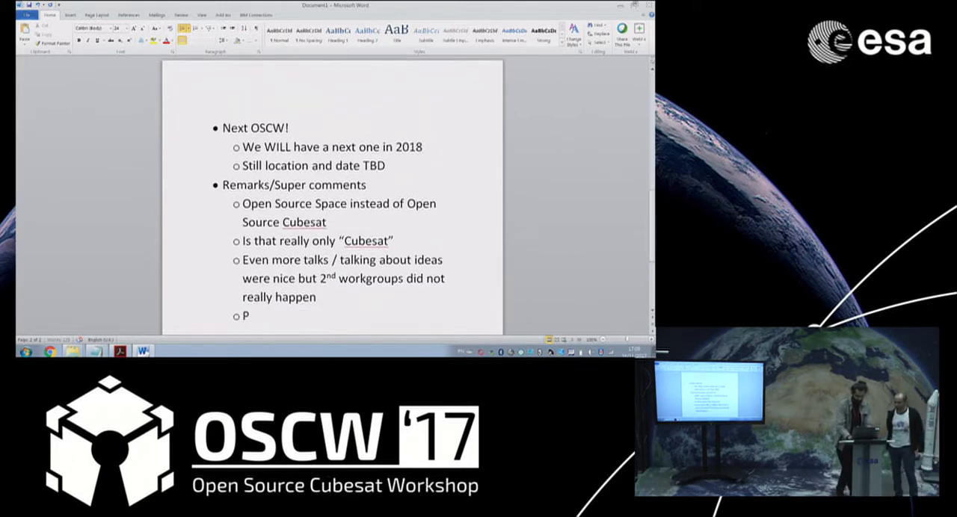
- Add the remark "Pitches early in the schedule" followed by a new sub-bullet
type("itches")
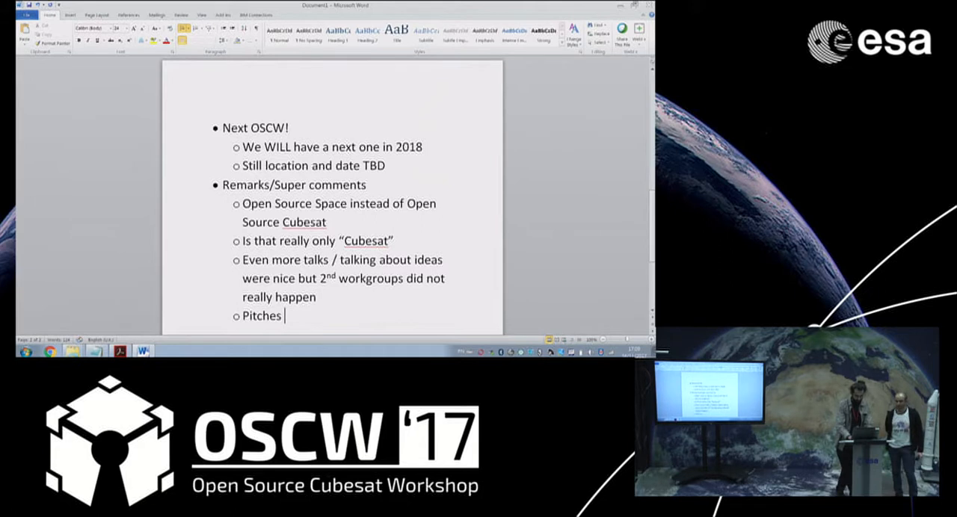
type("early in the schedule")
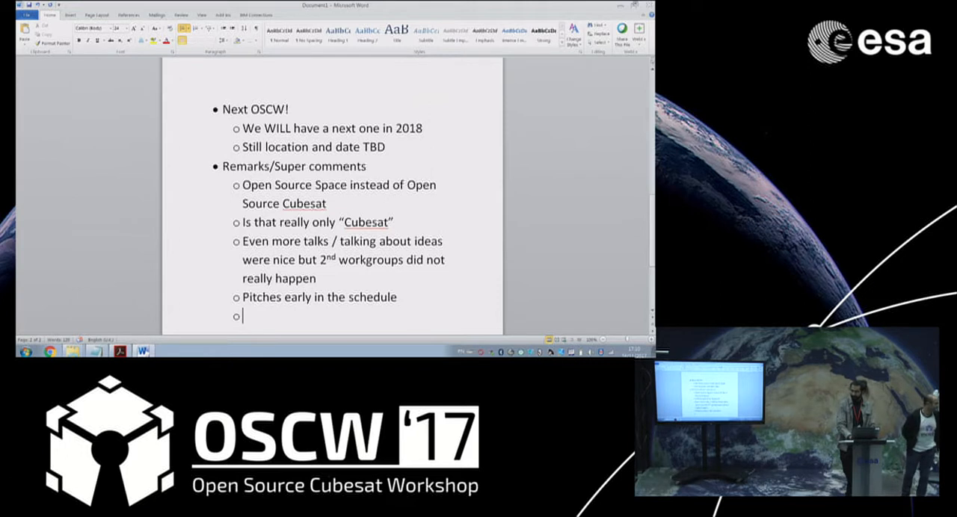
type("More hacker")
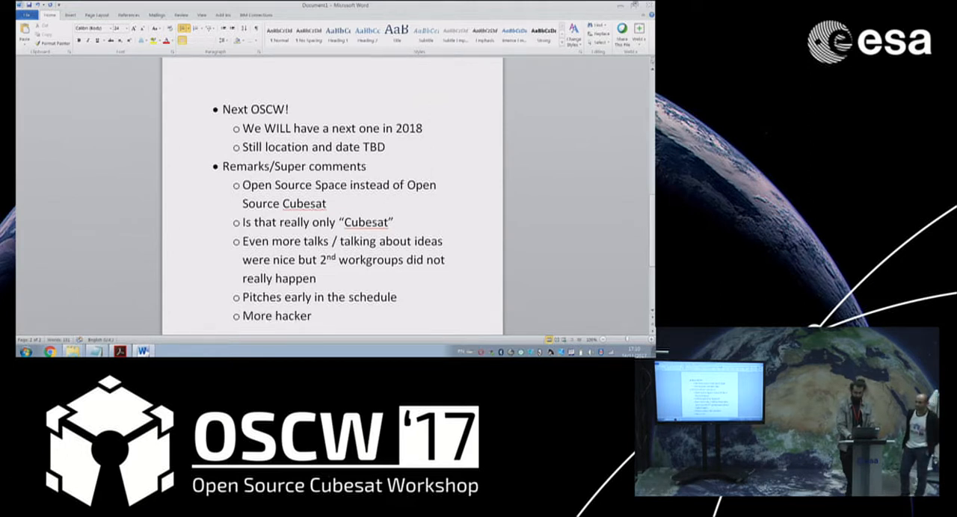
type("/maker community")
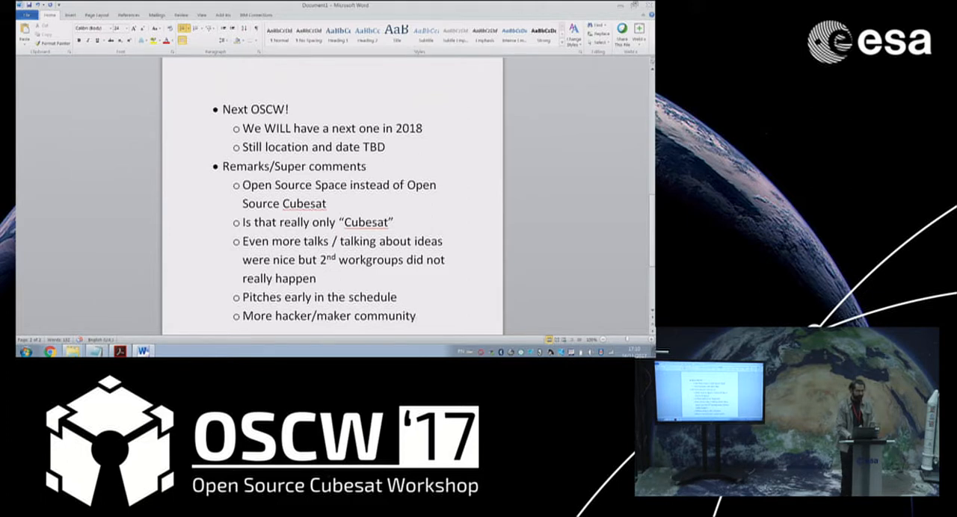
left_click(419, 316)
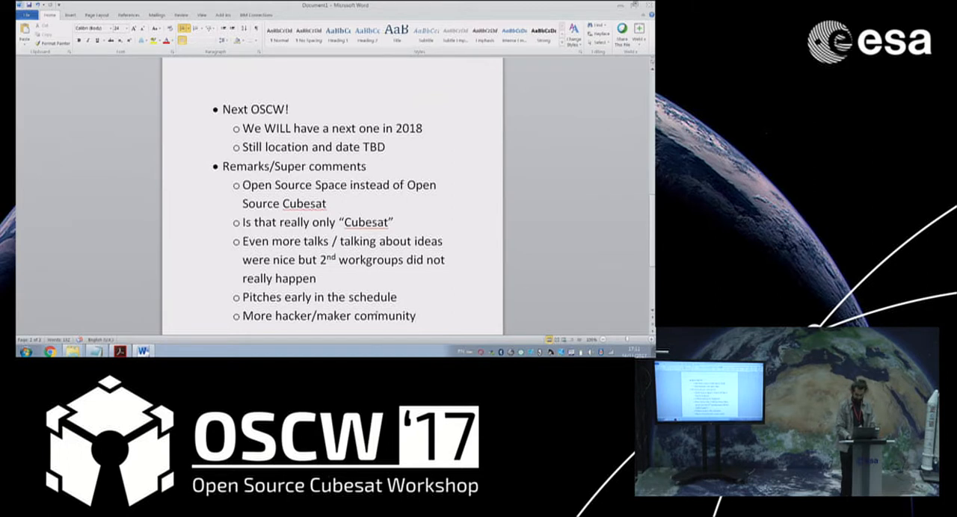
- Add "More on science/payloads", change the first remark to 'vs.', and start a new bullet
type("More on scuence/payloads")
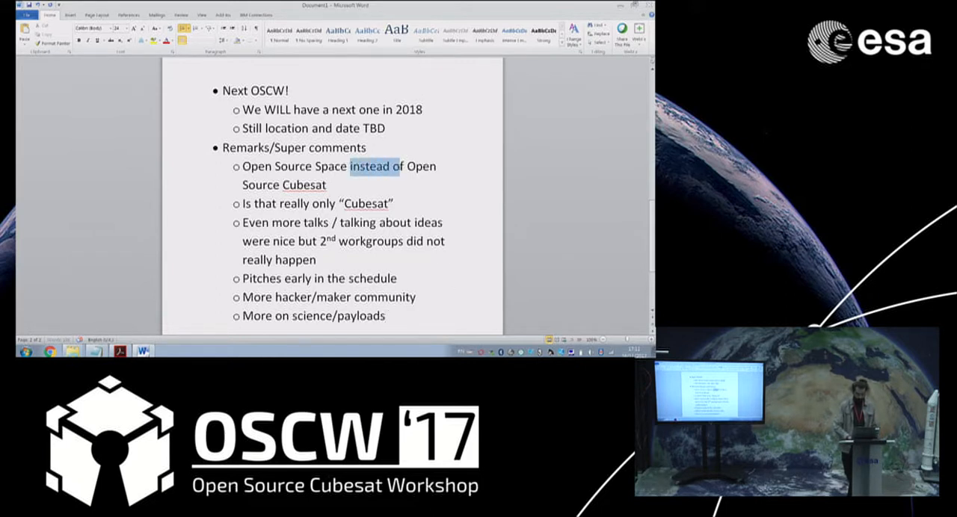
type("vs.")
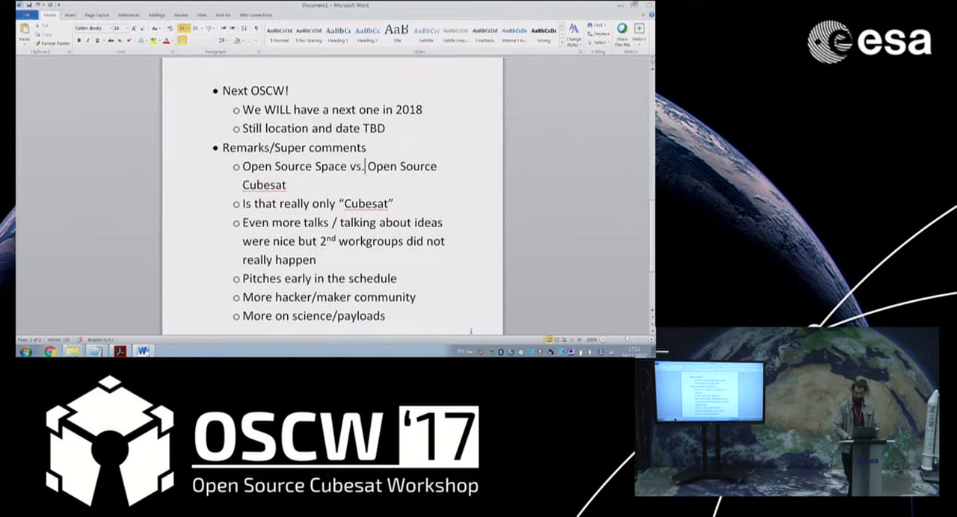
key("enter")
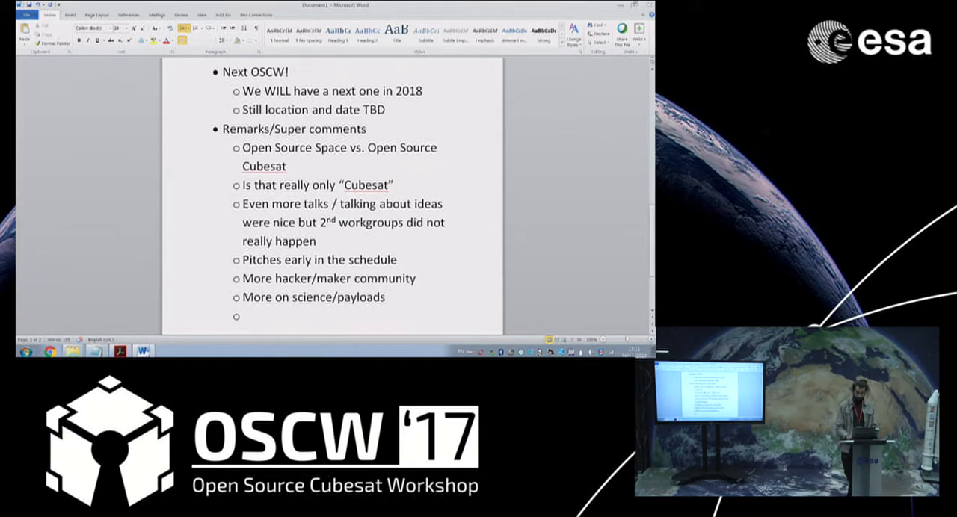
- Add the remark "More hardware related talks/themes" as the last sub-bullet below "More on science/payloads"
type("More hardw")
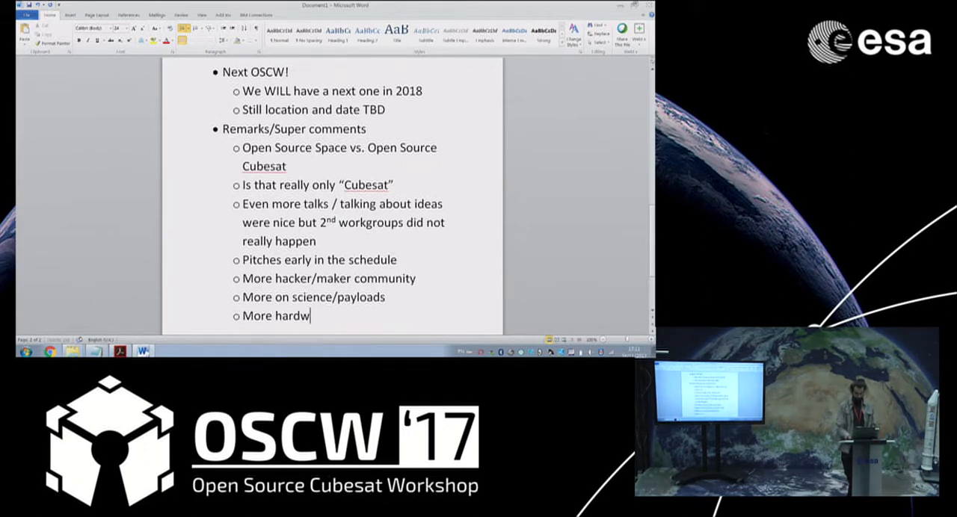
type("are")
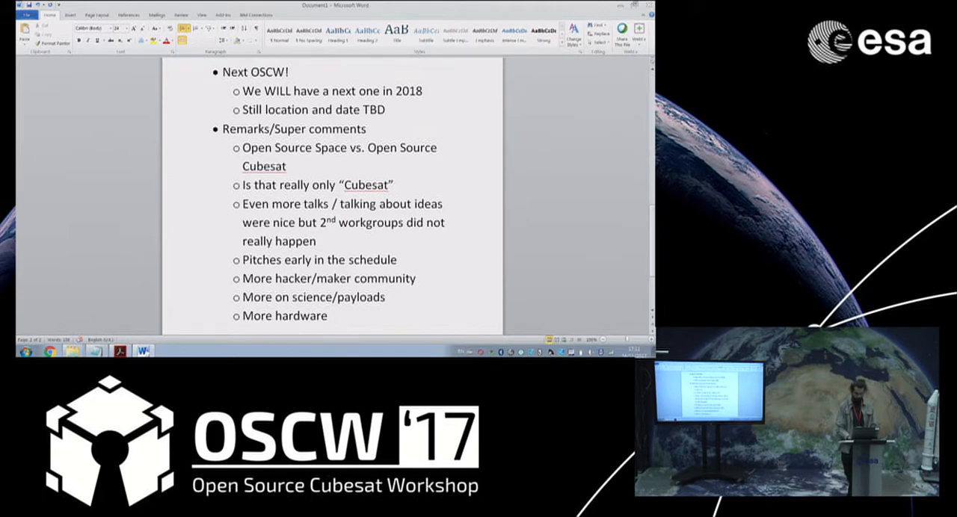
type("related")
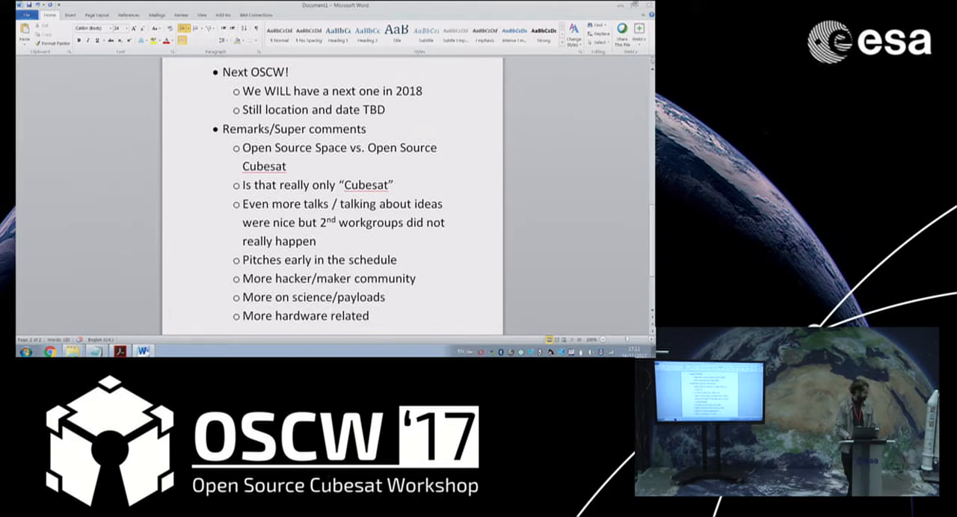
left_click(381, 315)
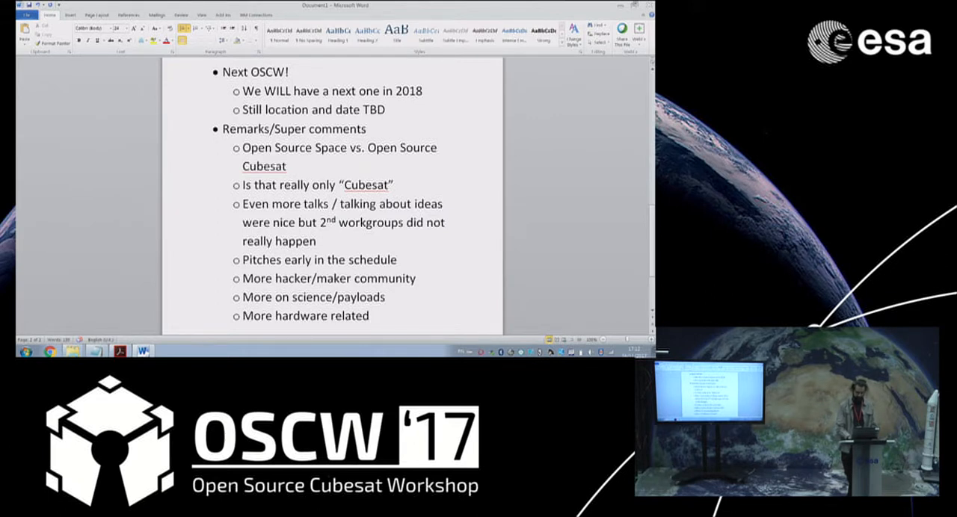
type("ta")
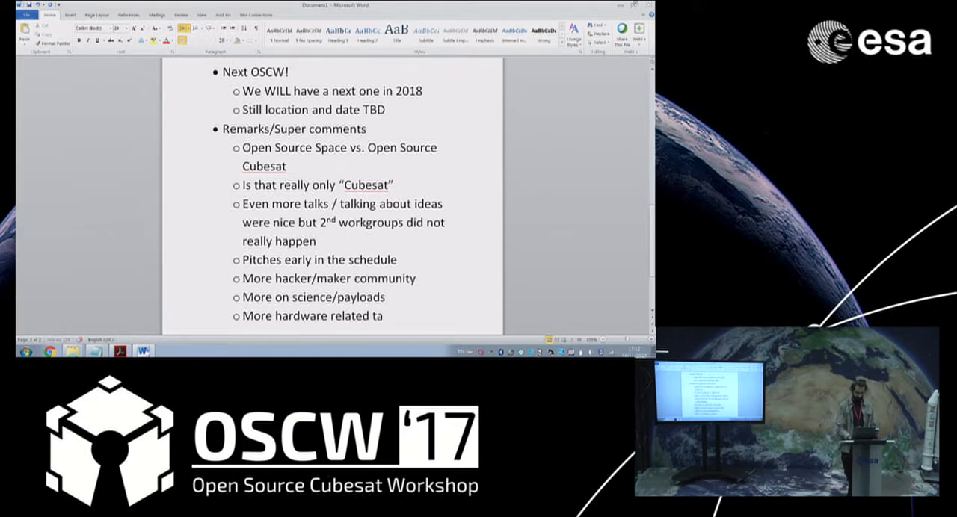
type("lks/")
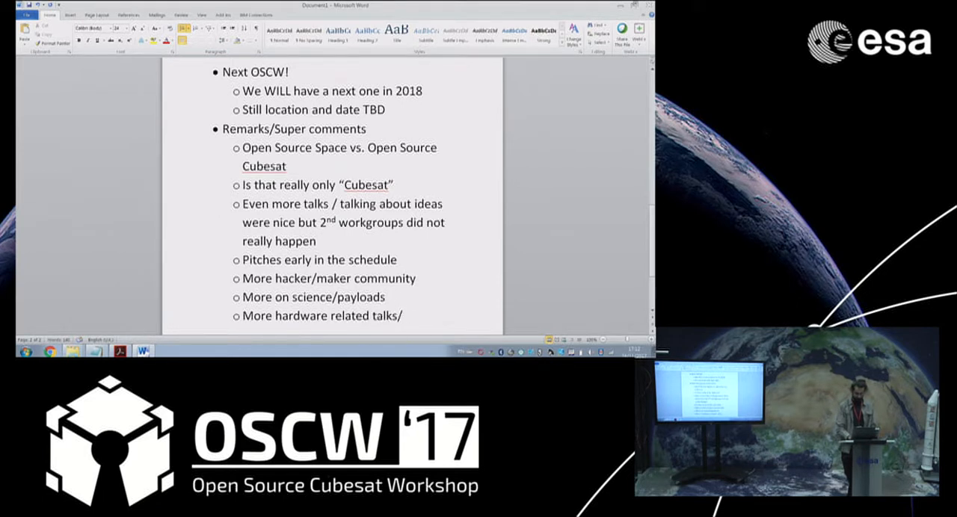
type("themes")
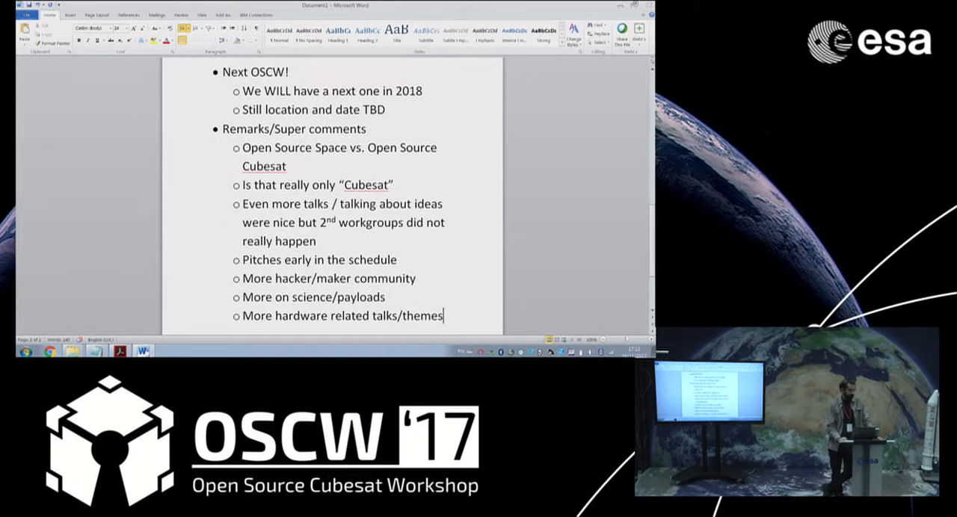
- Add the remark "More operational aspects" after the hardware item and start an empty sub-bullet
type("More operational aspec")
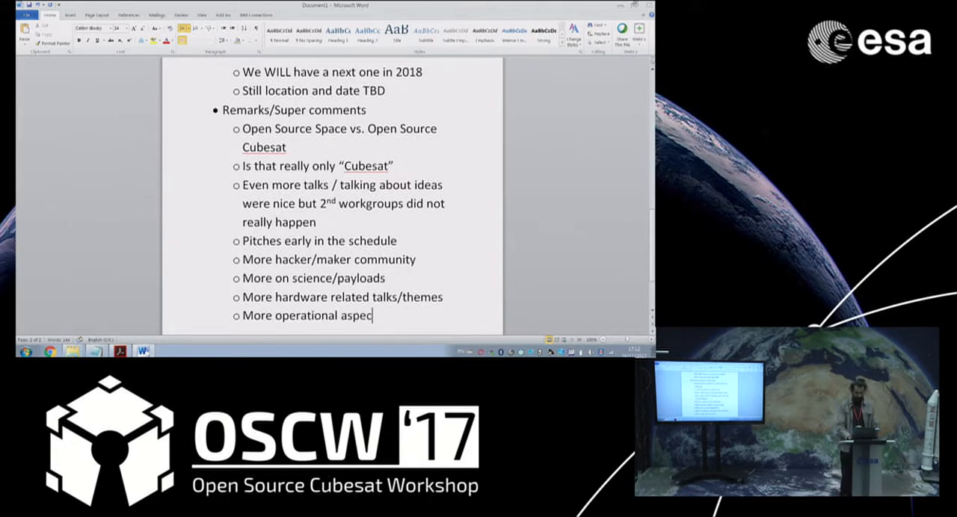
type("ts")
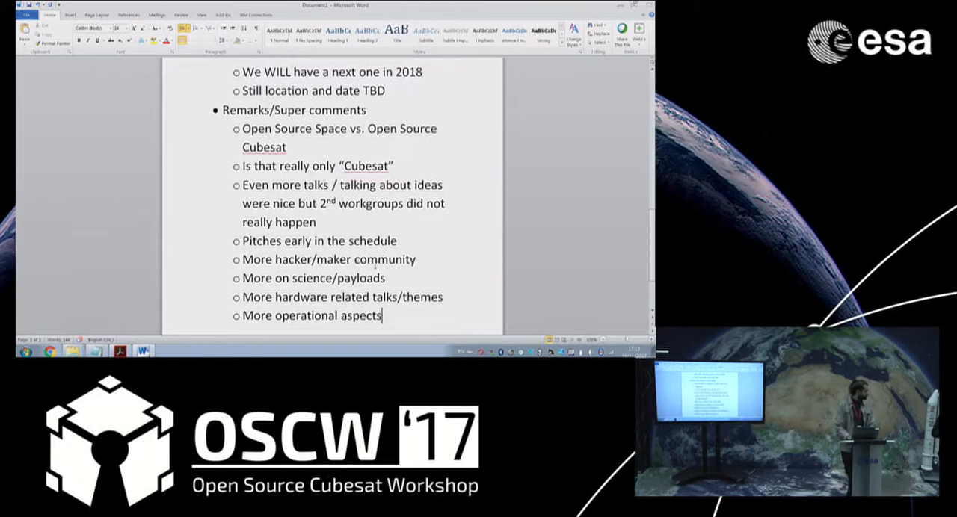
mouse_move(374, 263)
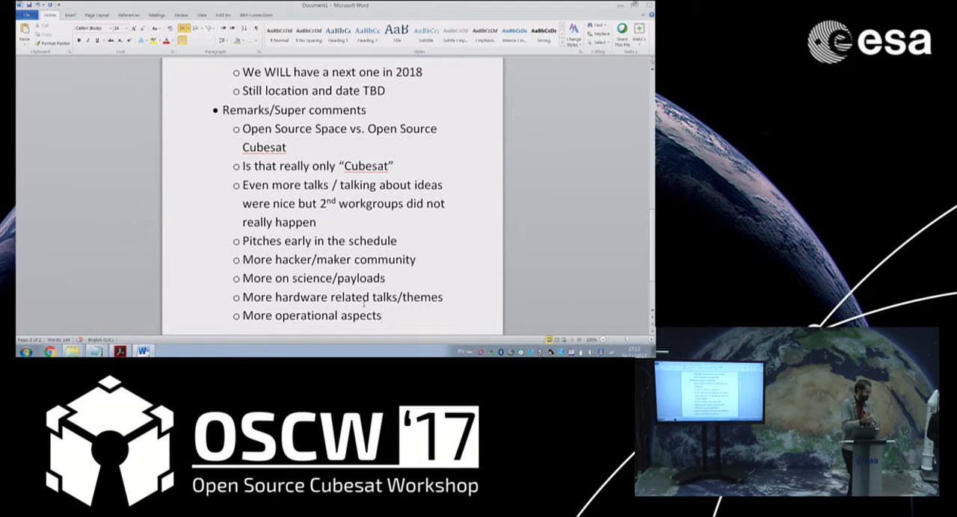
left_click(383, 316)
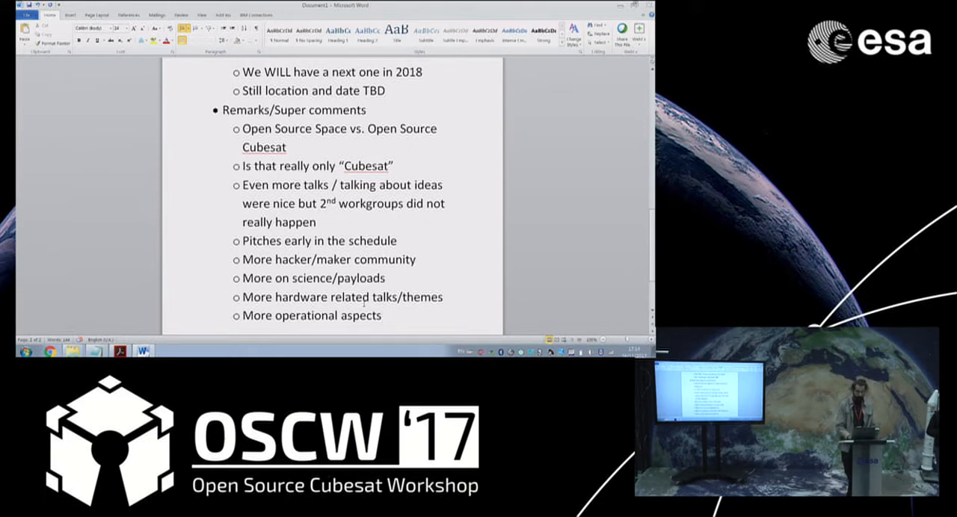
left_click(381, 315)
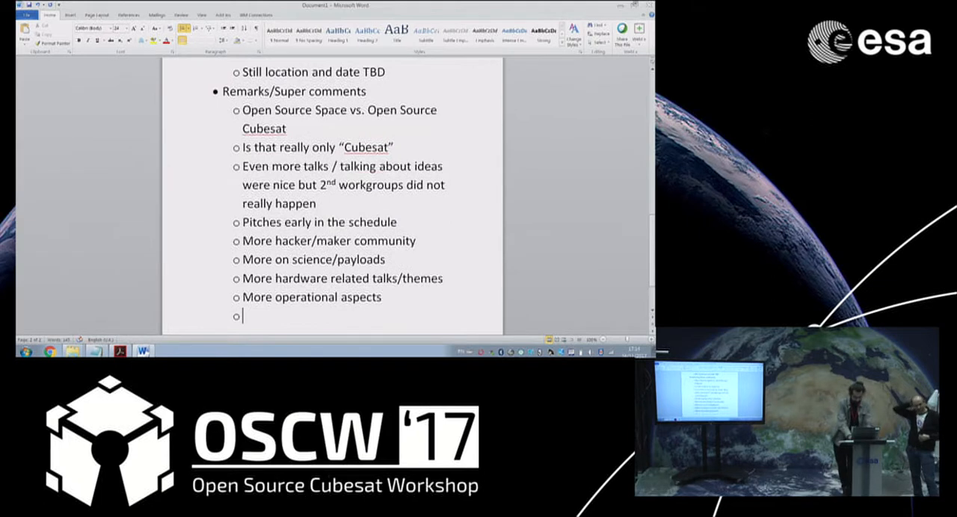
- Add the remark "Promote OSS/OSW" and start another empty sub-bullet below it
type("Por")
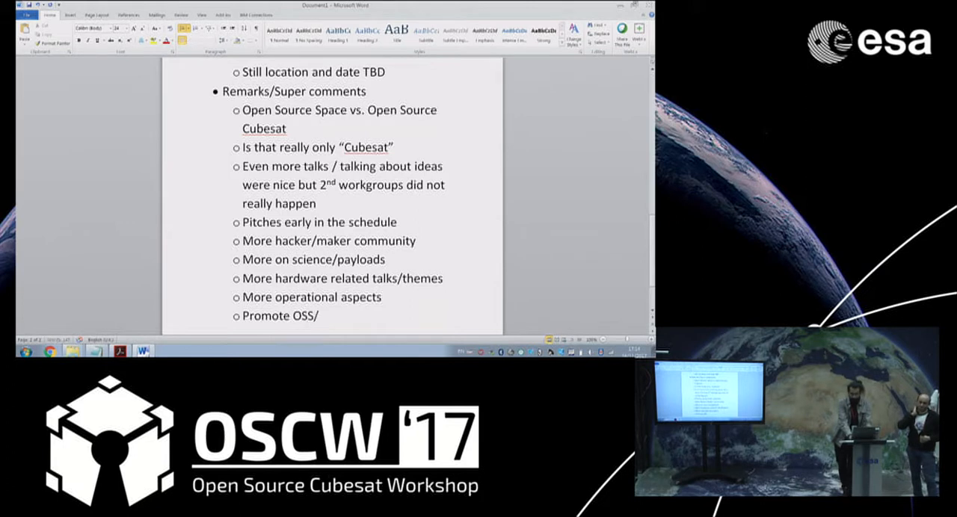
type("/OSW")
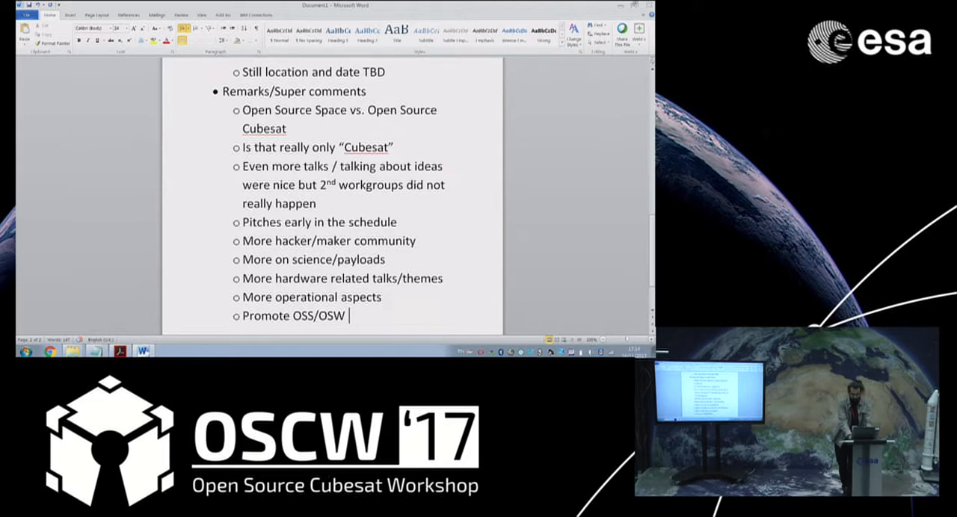
key("enter")
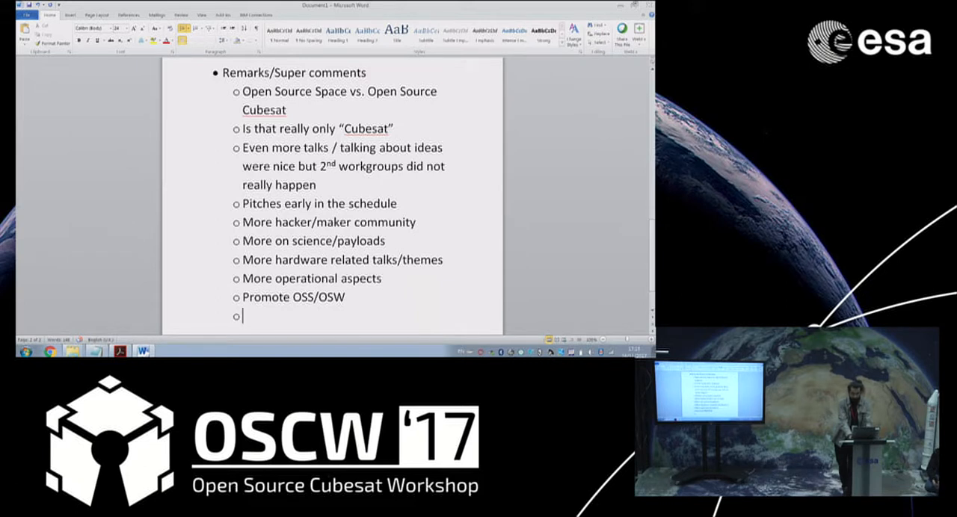
- Add the remark "Possible crowdfunding from attendees to projects" below "Promote OSS/OSW"
type("Possibl")
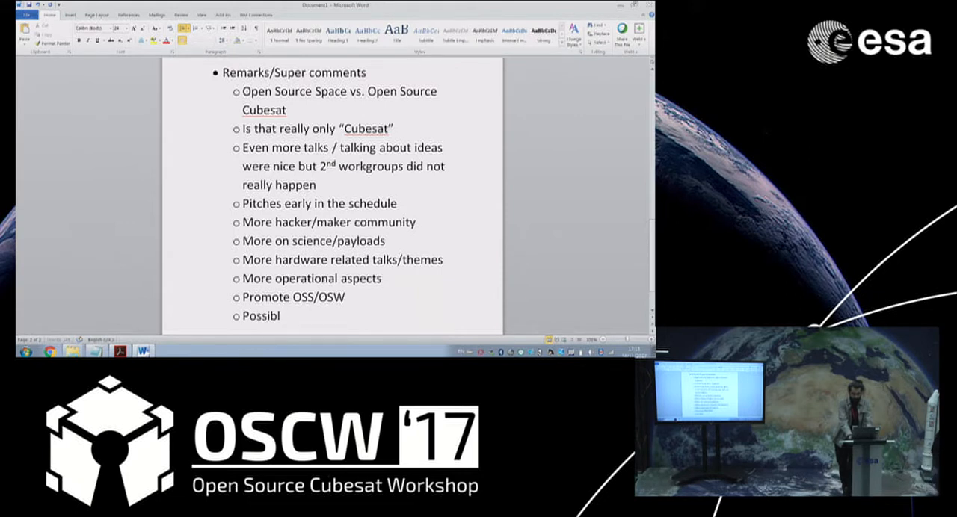
type("e")
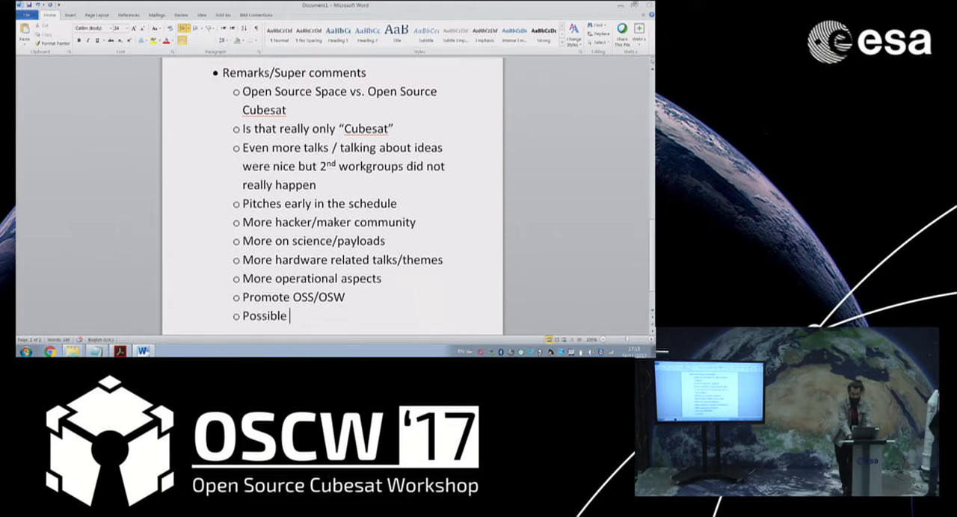
type("cro-w")
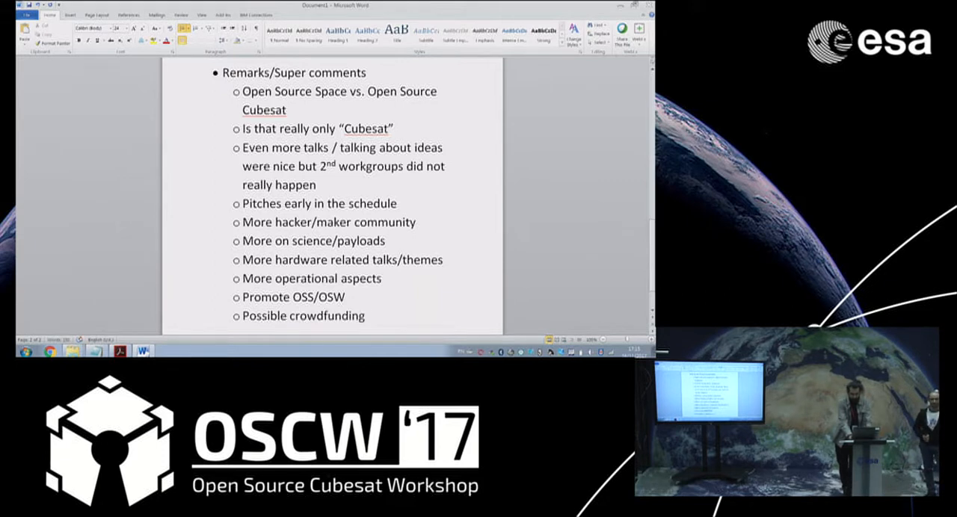
type("from attendees")
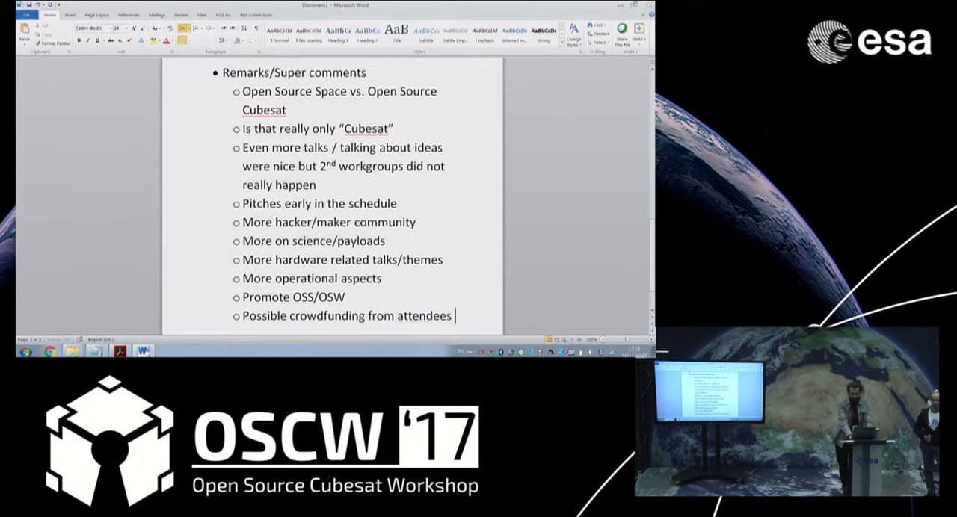
type("to projects")
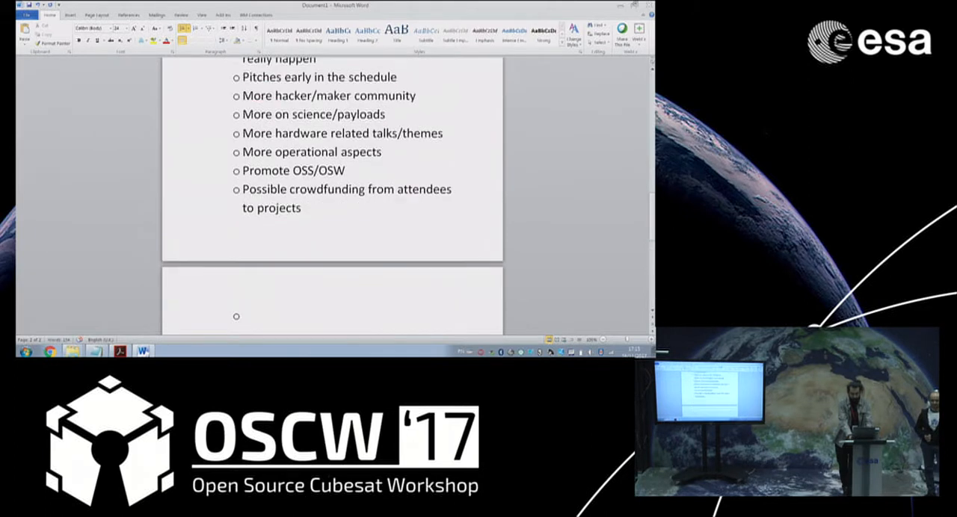
- Start a new empty second-level bullet at the top of the next page
left_click(239, 316)
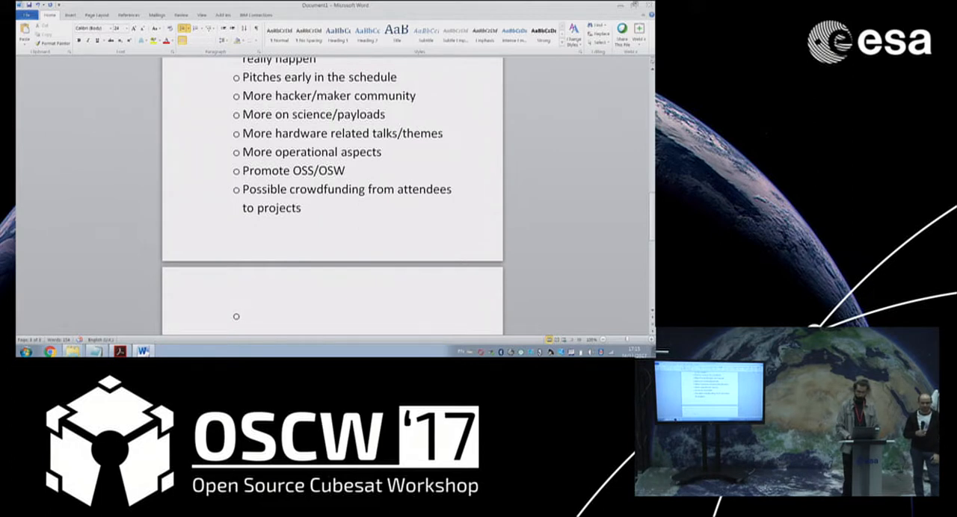
left_click(241, 316)
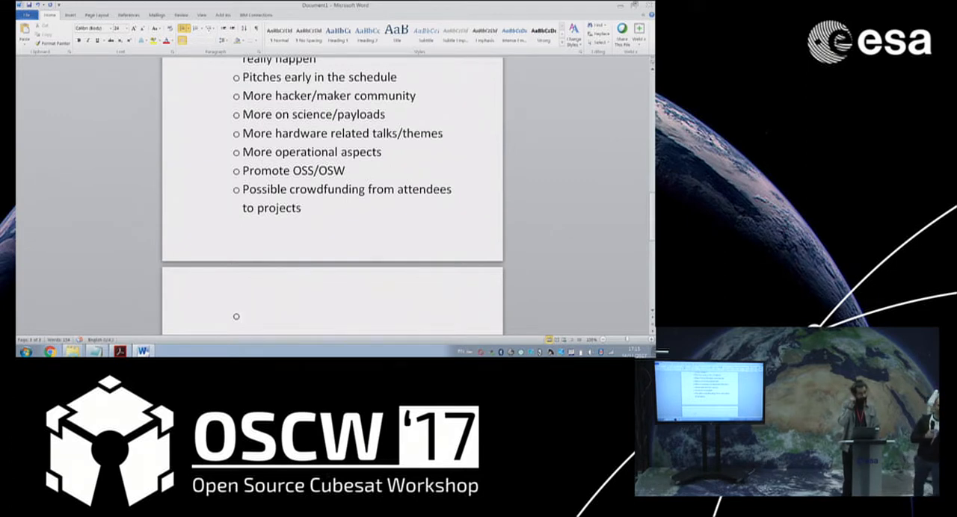
left_click(241, 315)
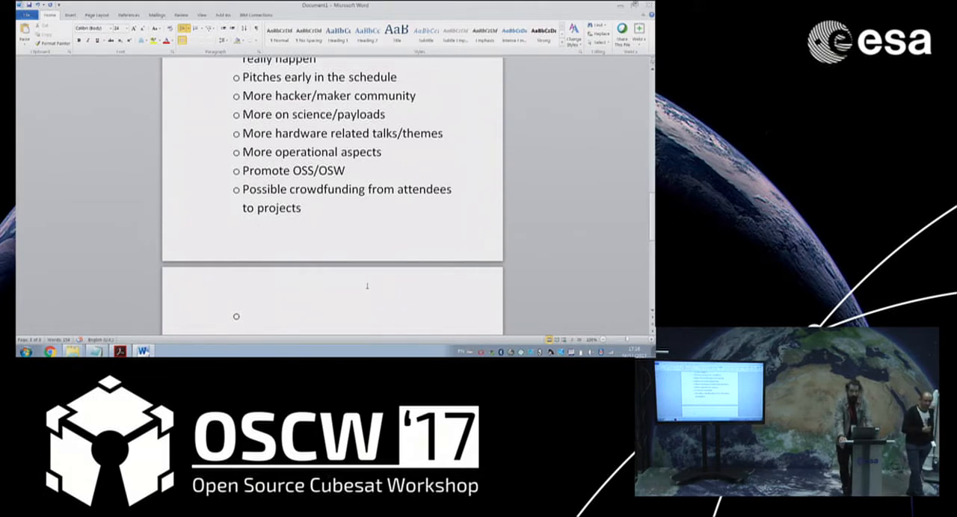
left_click(240, 315)
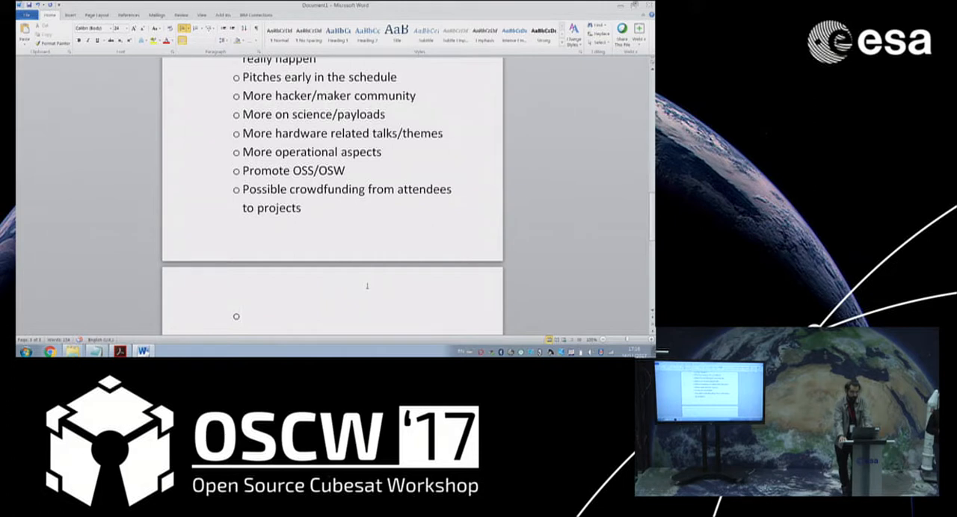
left_click(240, 315)
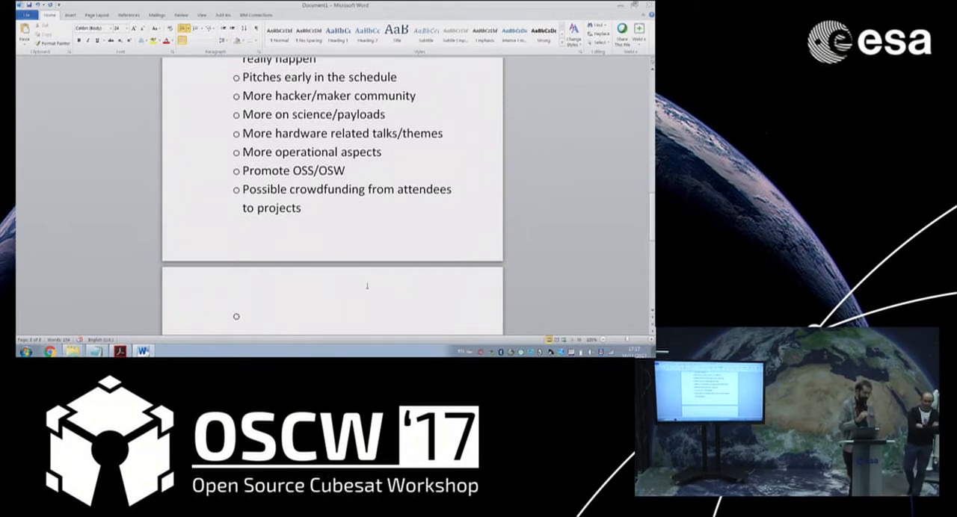
left_click(241, 315)
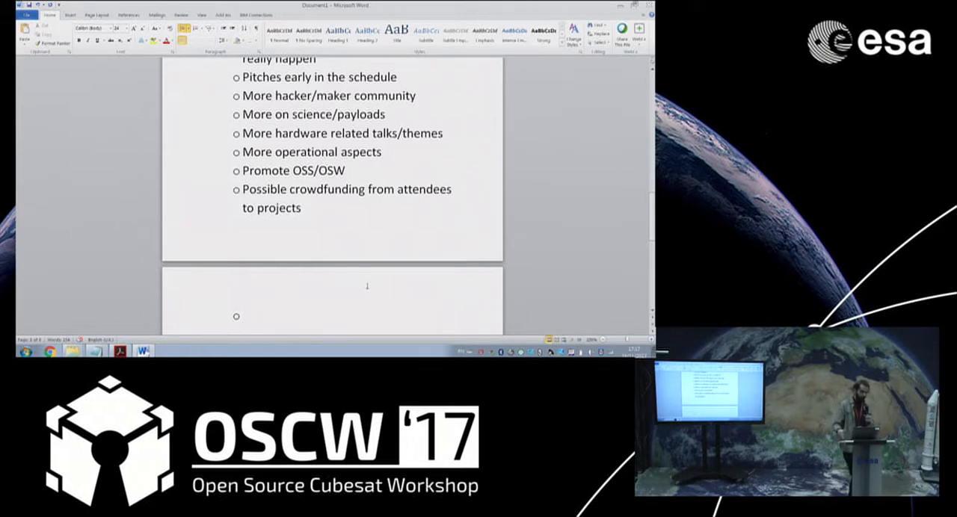
left_click(241, 316)
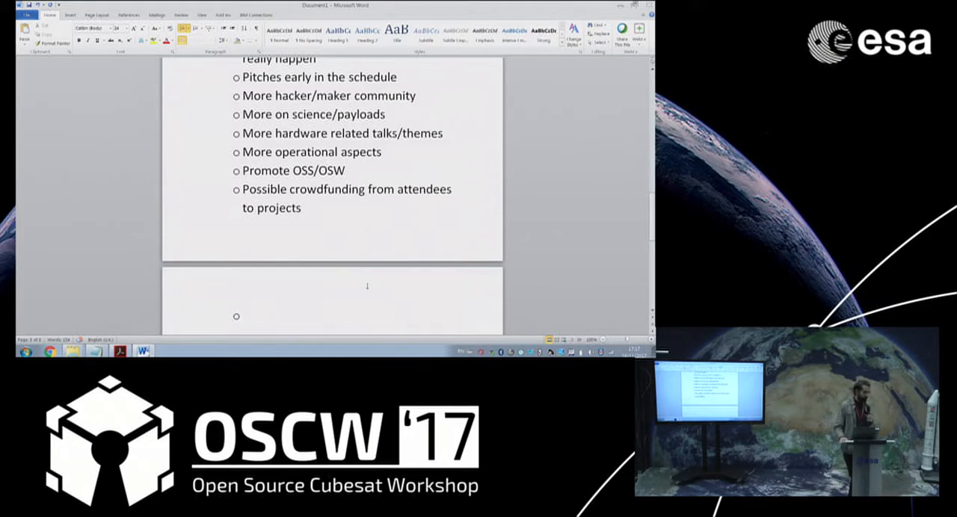
left_click(237, 315)
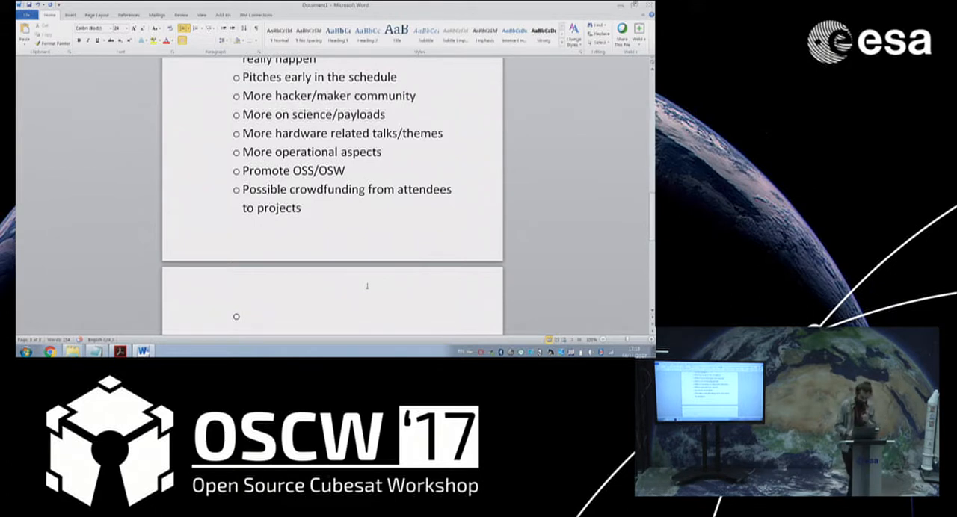
- Write "Live feedback from streaming/net" on the bullet at the top of the next page
type("Live fee")
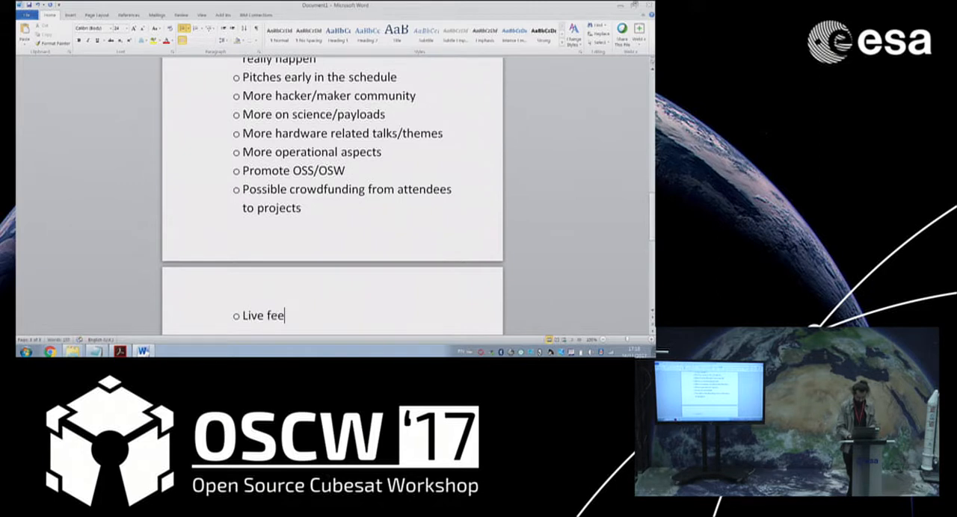
type("dback g")
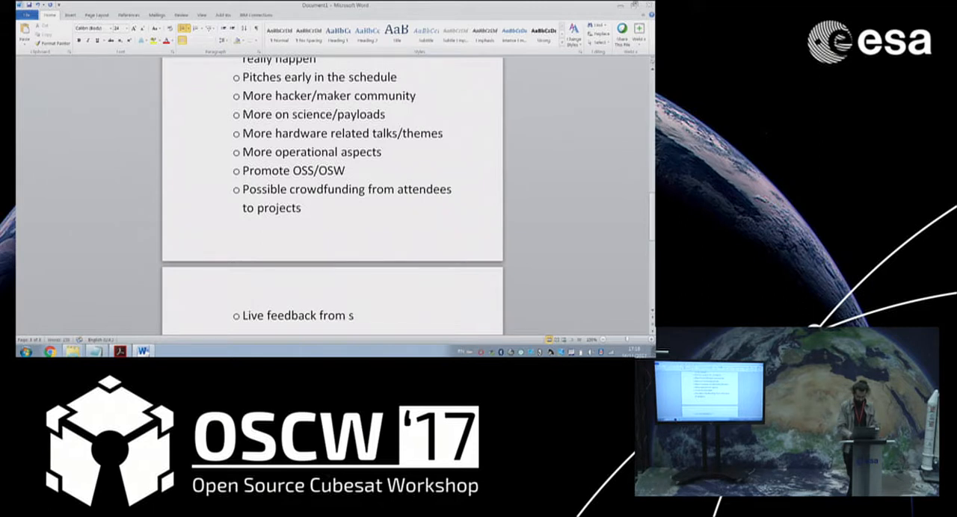
type("treaming/n")
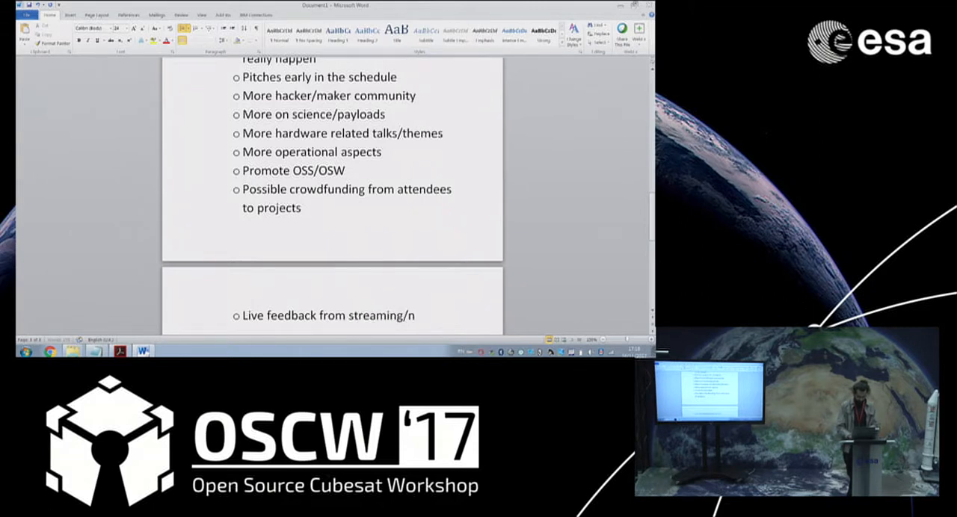
type("et")
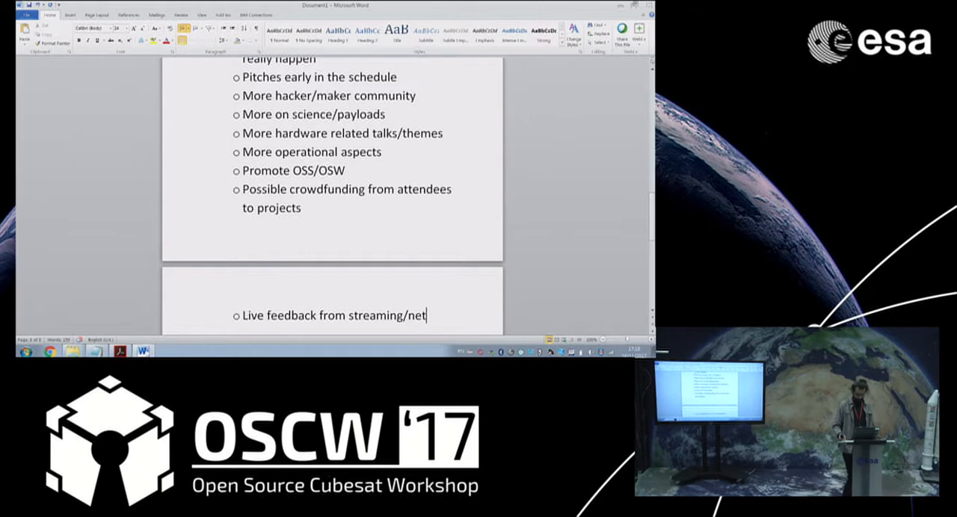
- Add the remark "Pro-active social media outreach" as the next bullet
type("P")
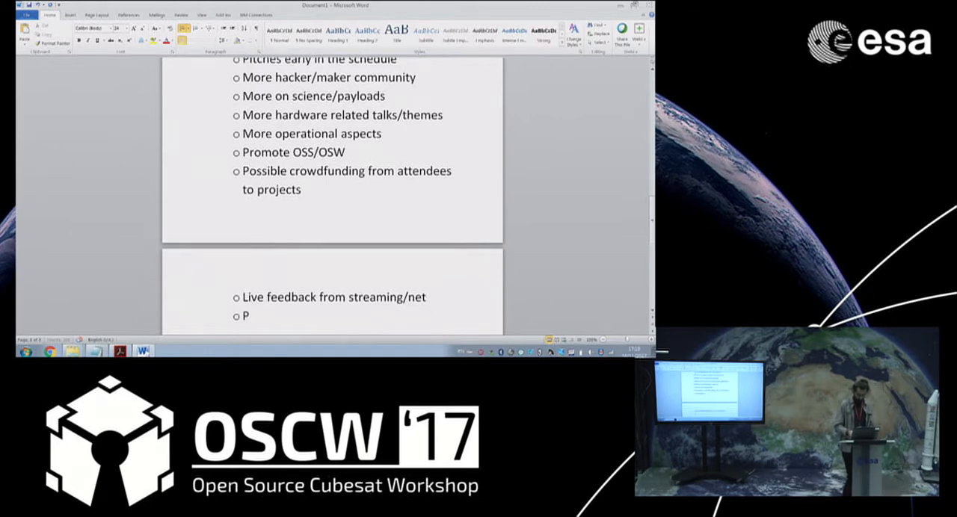
type("ro-acti")
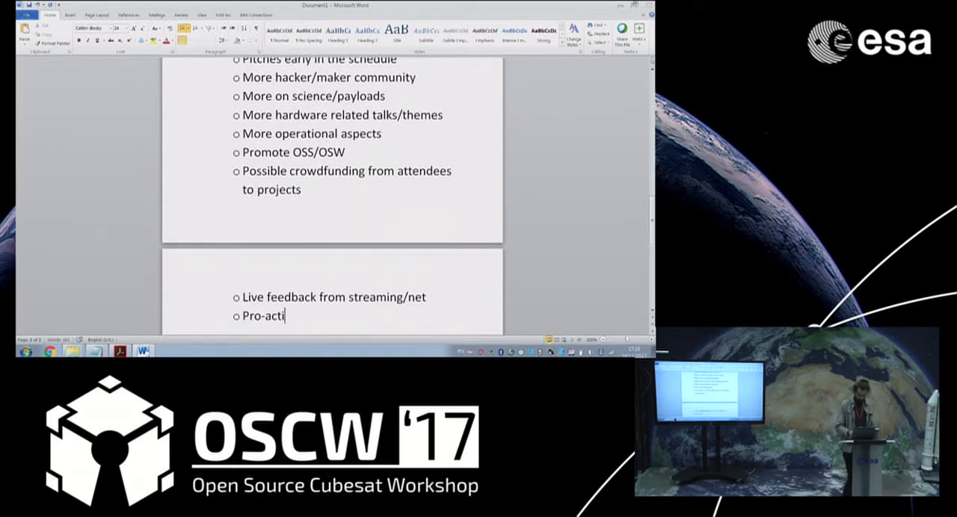
type("ve")
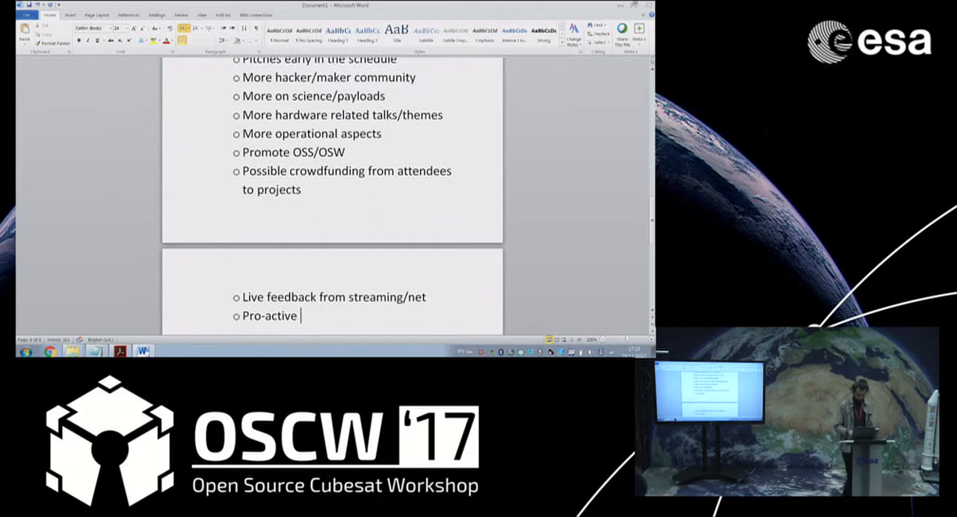
type("social")
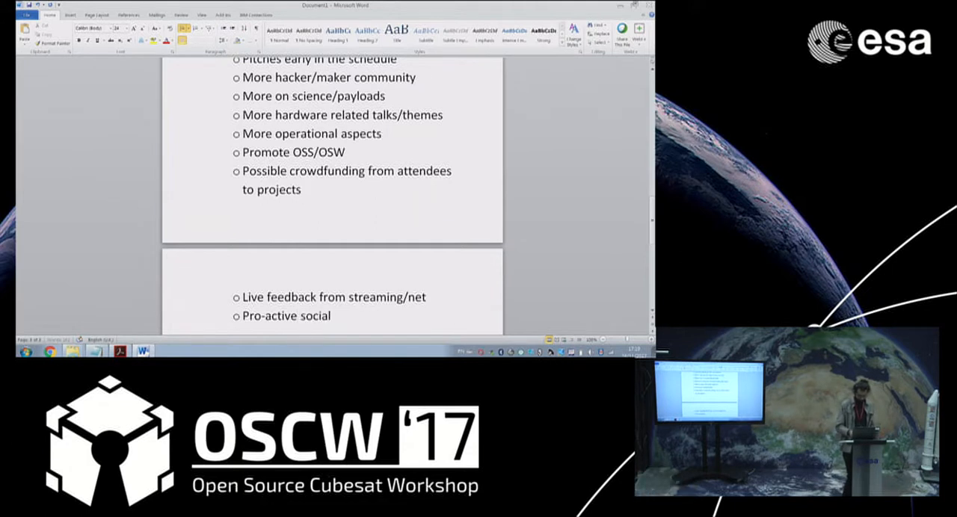
type("media")
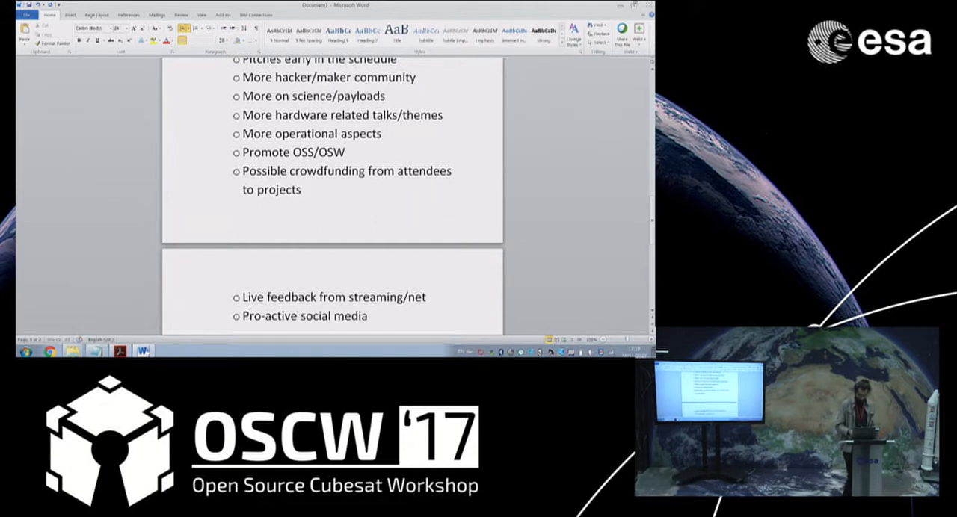
type("o")
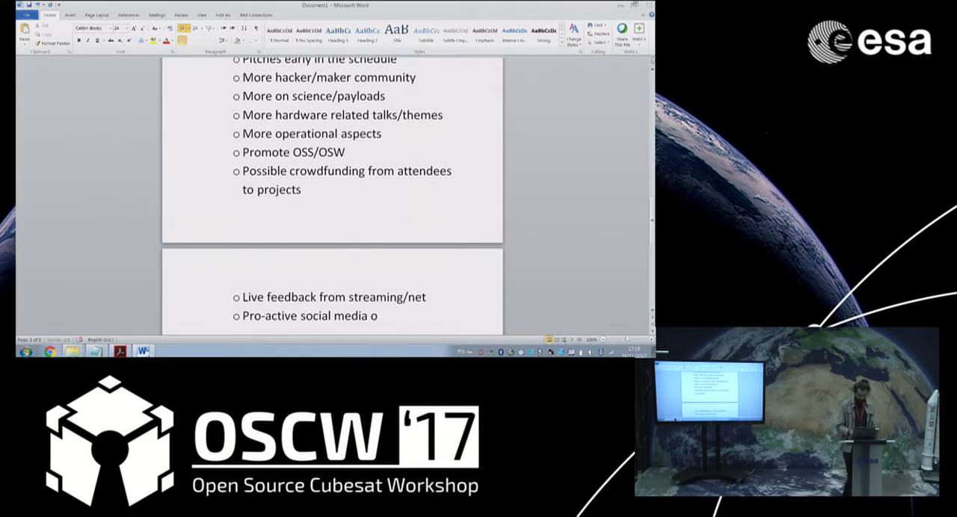
type("utreach")
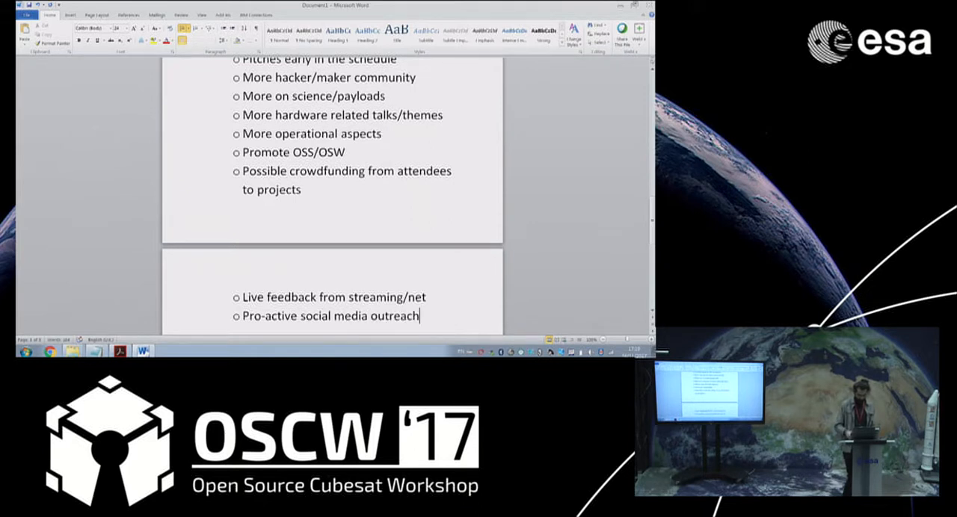
- Replace the discarded "Twitter feed" text with "Social media wall, live on the event"
type("T")
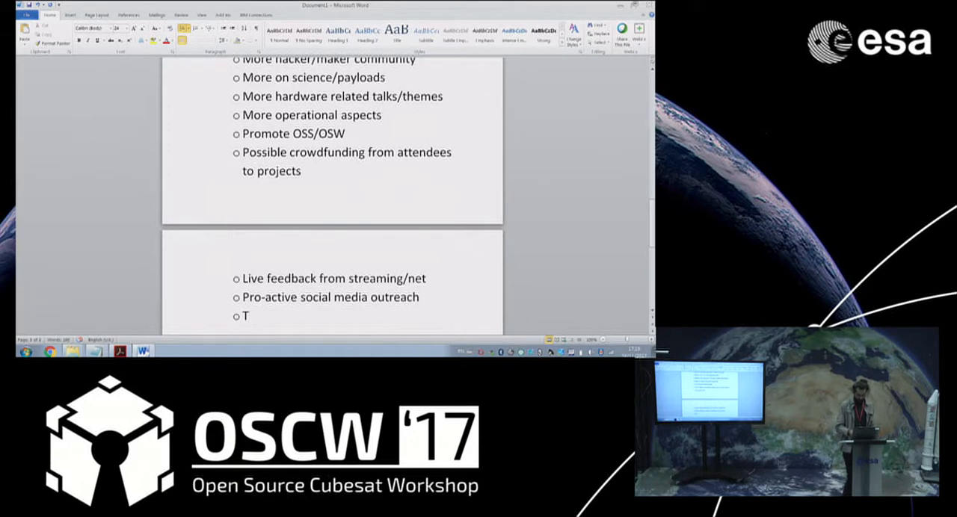
type("witter feed")
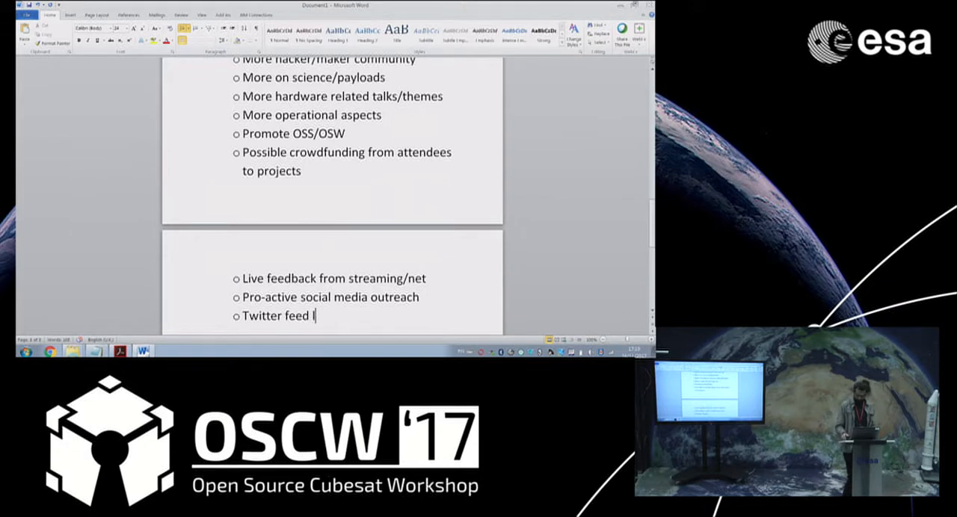
key("backspace")
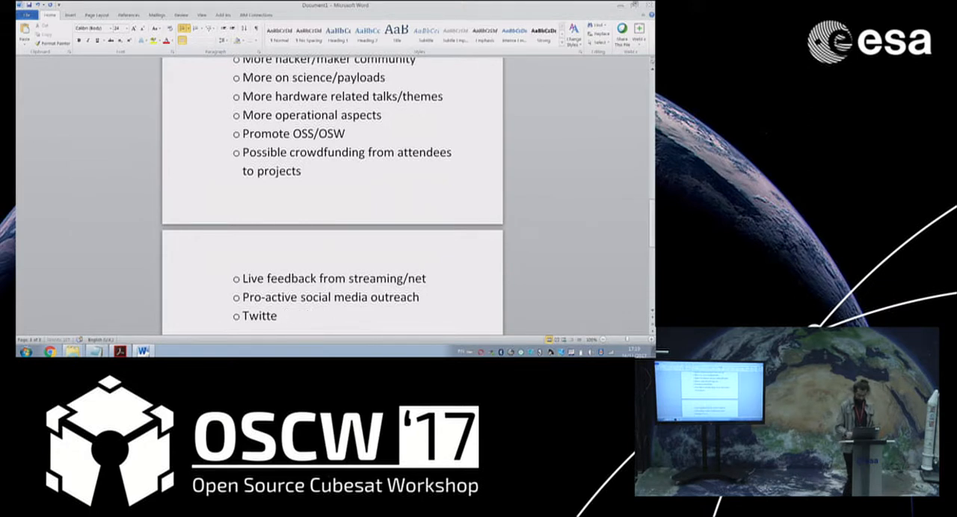
key("backspace")
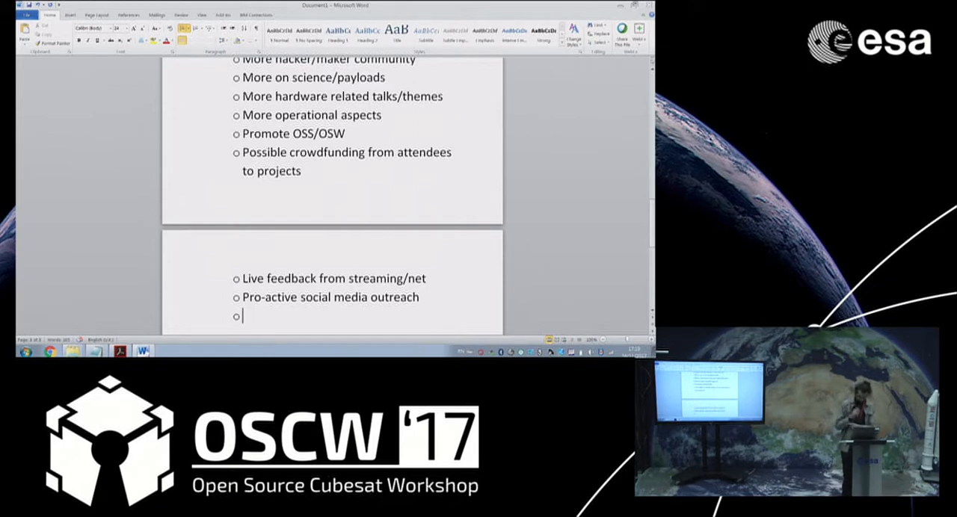
type("Social")
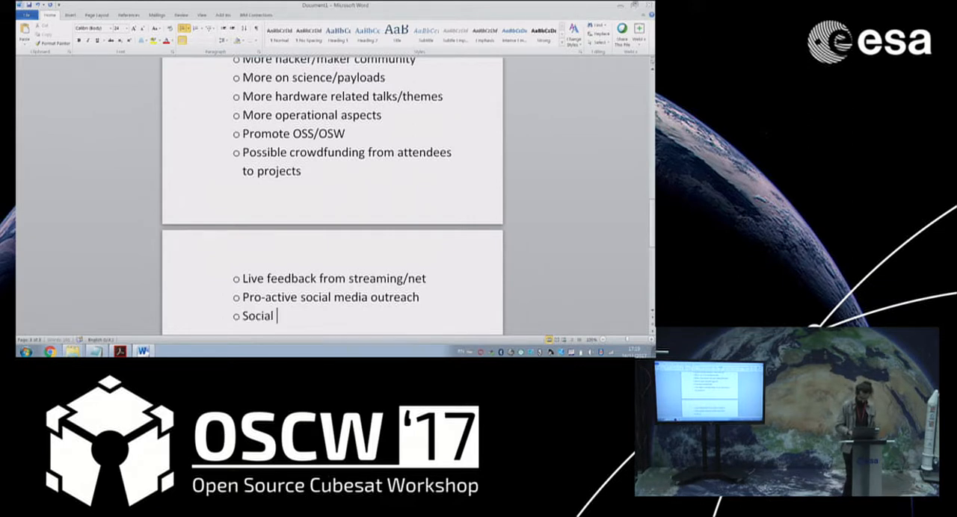
type("media")
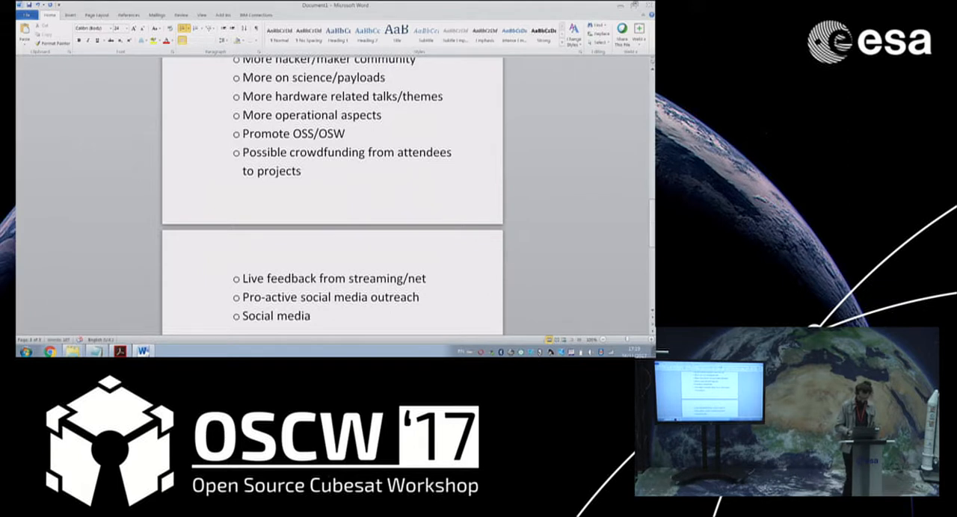
type("wall")
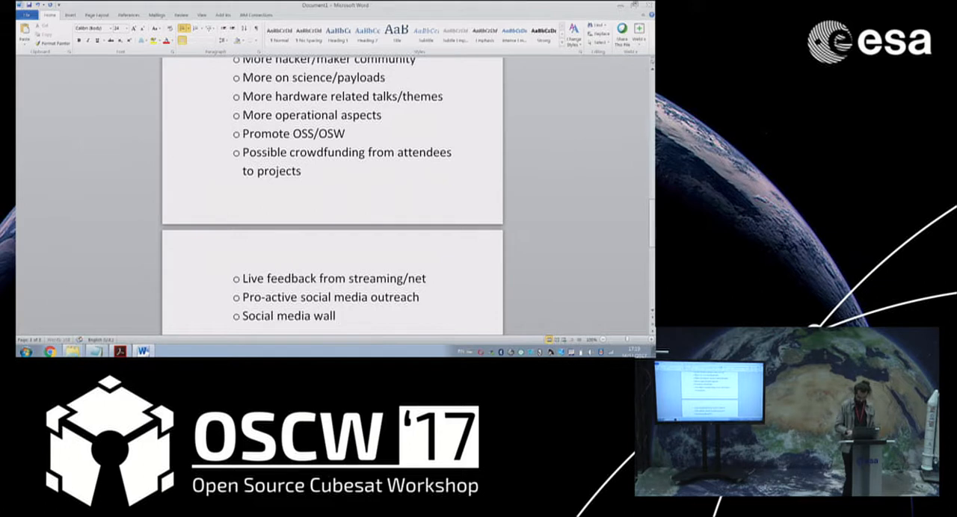
type(", live")
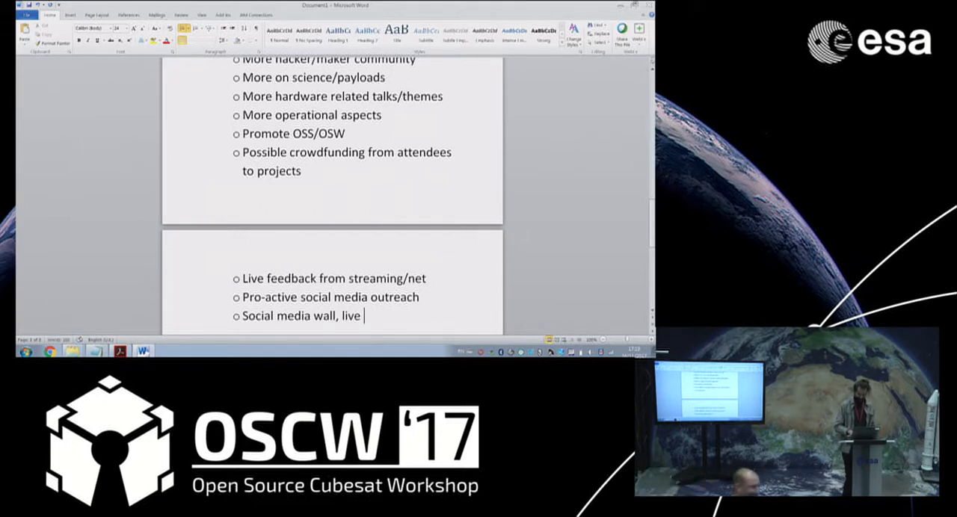
type("o")
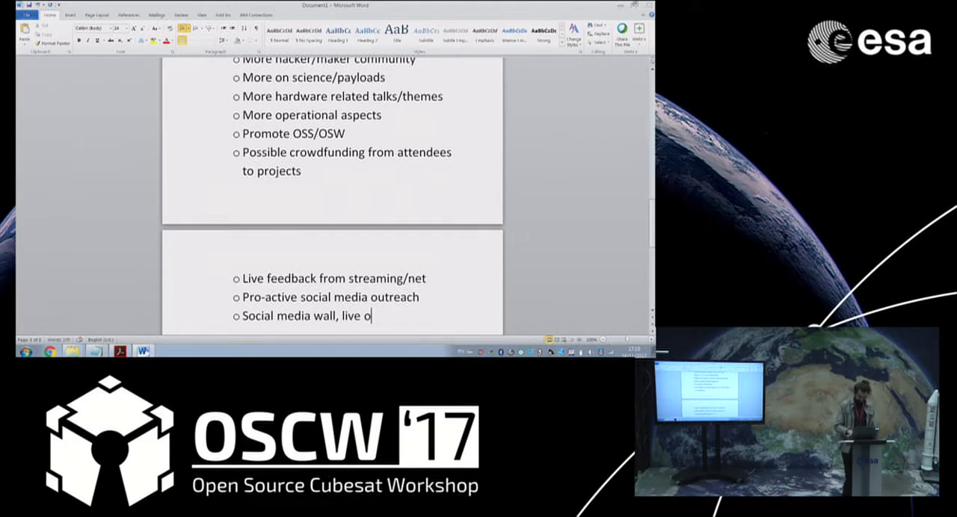
type("n the event")
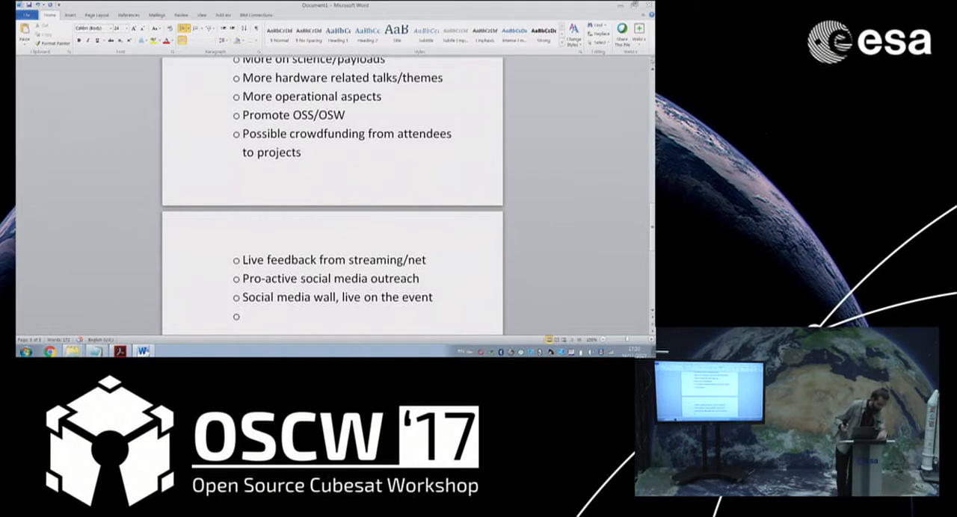
left_click(240, 315)
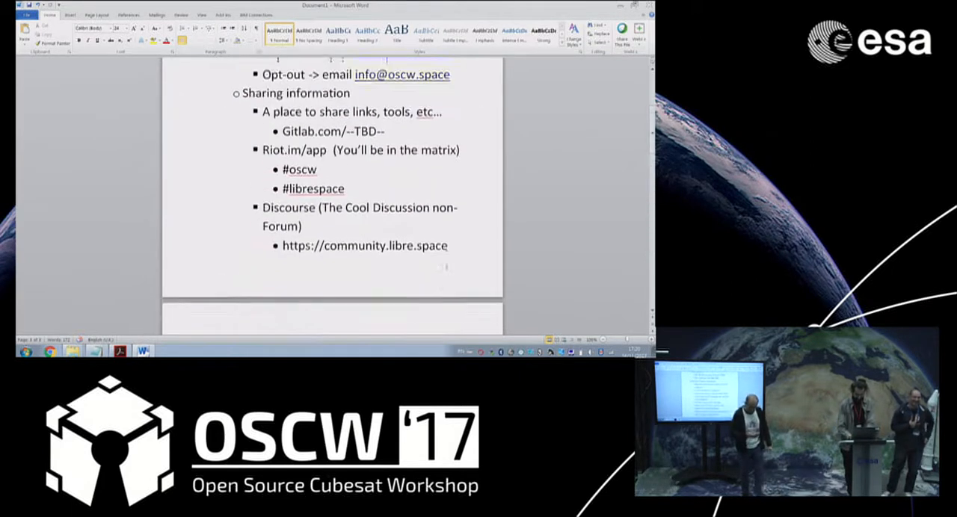
scroll("up", 3)
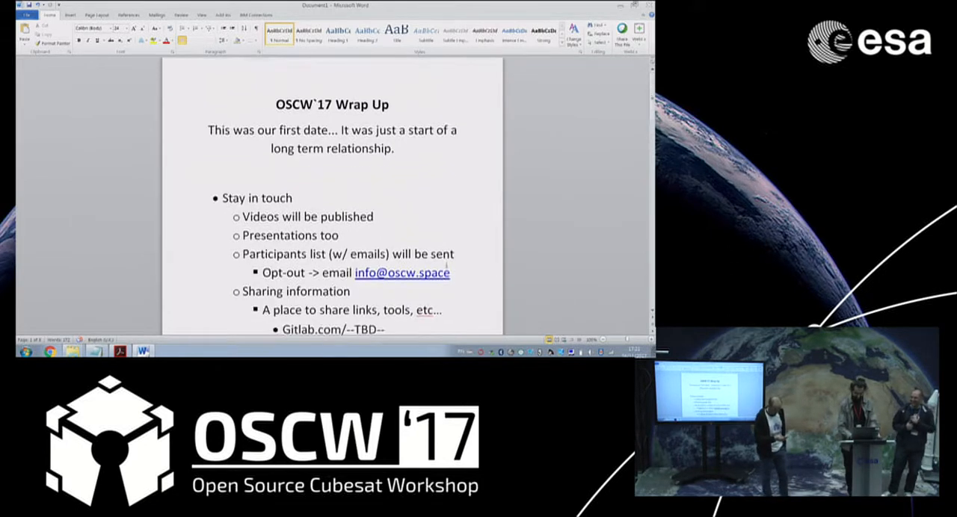
scroll("down", 3)
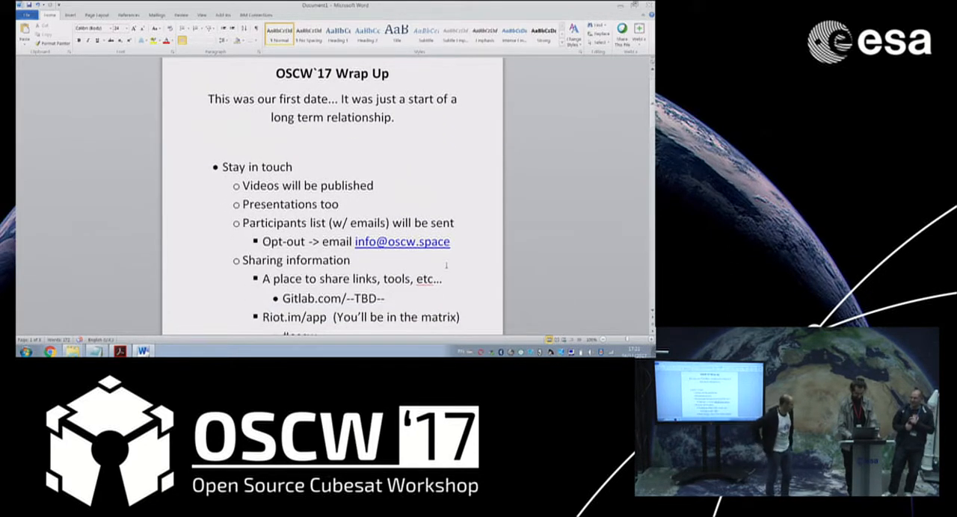